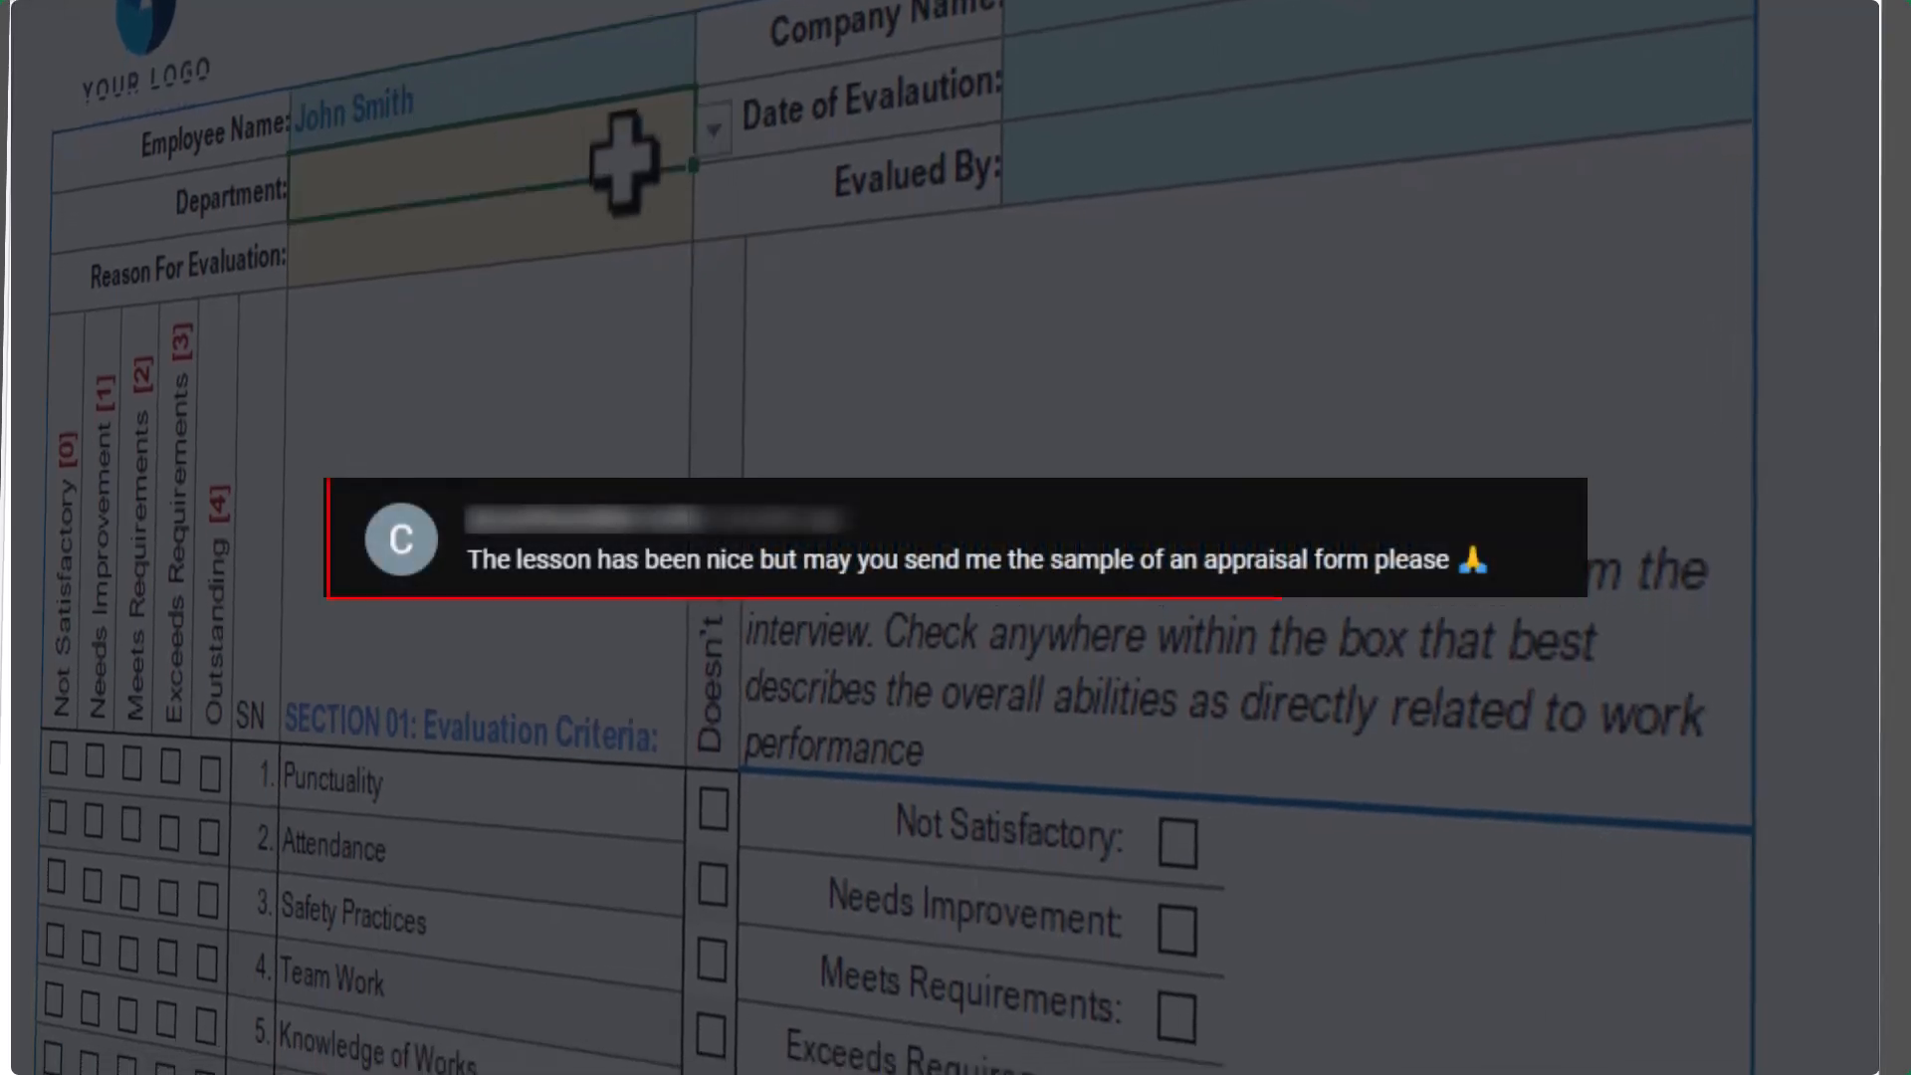
Review the finished form preview down to the approval comments before editing the blank form's header
scroll("down", 3)
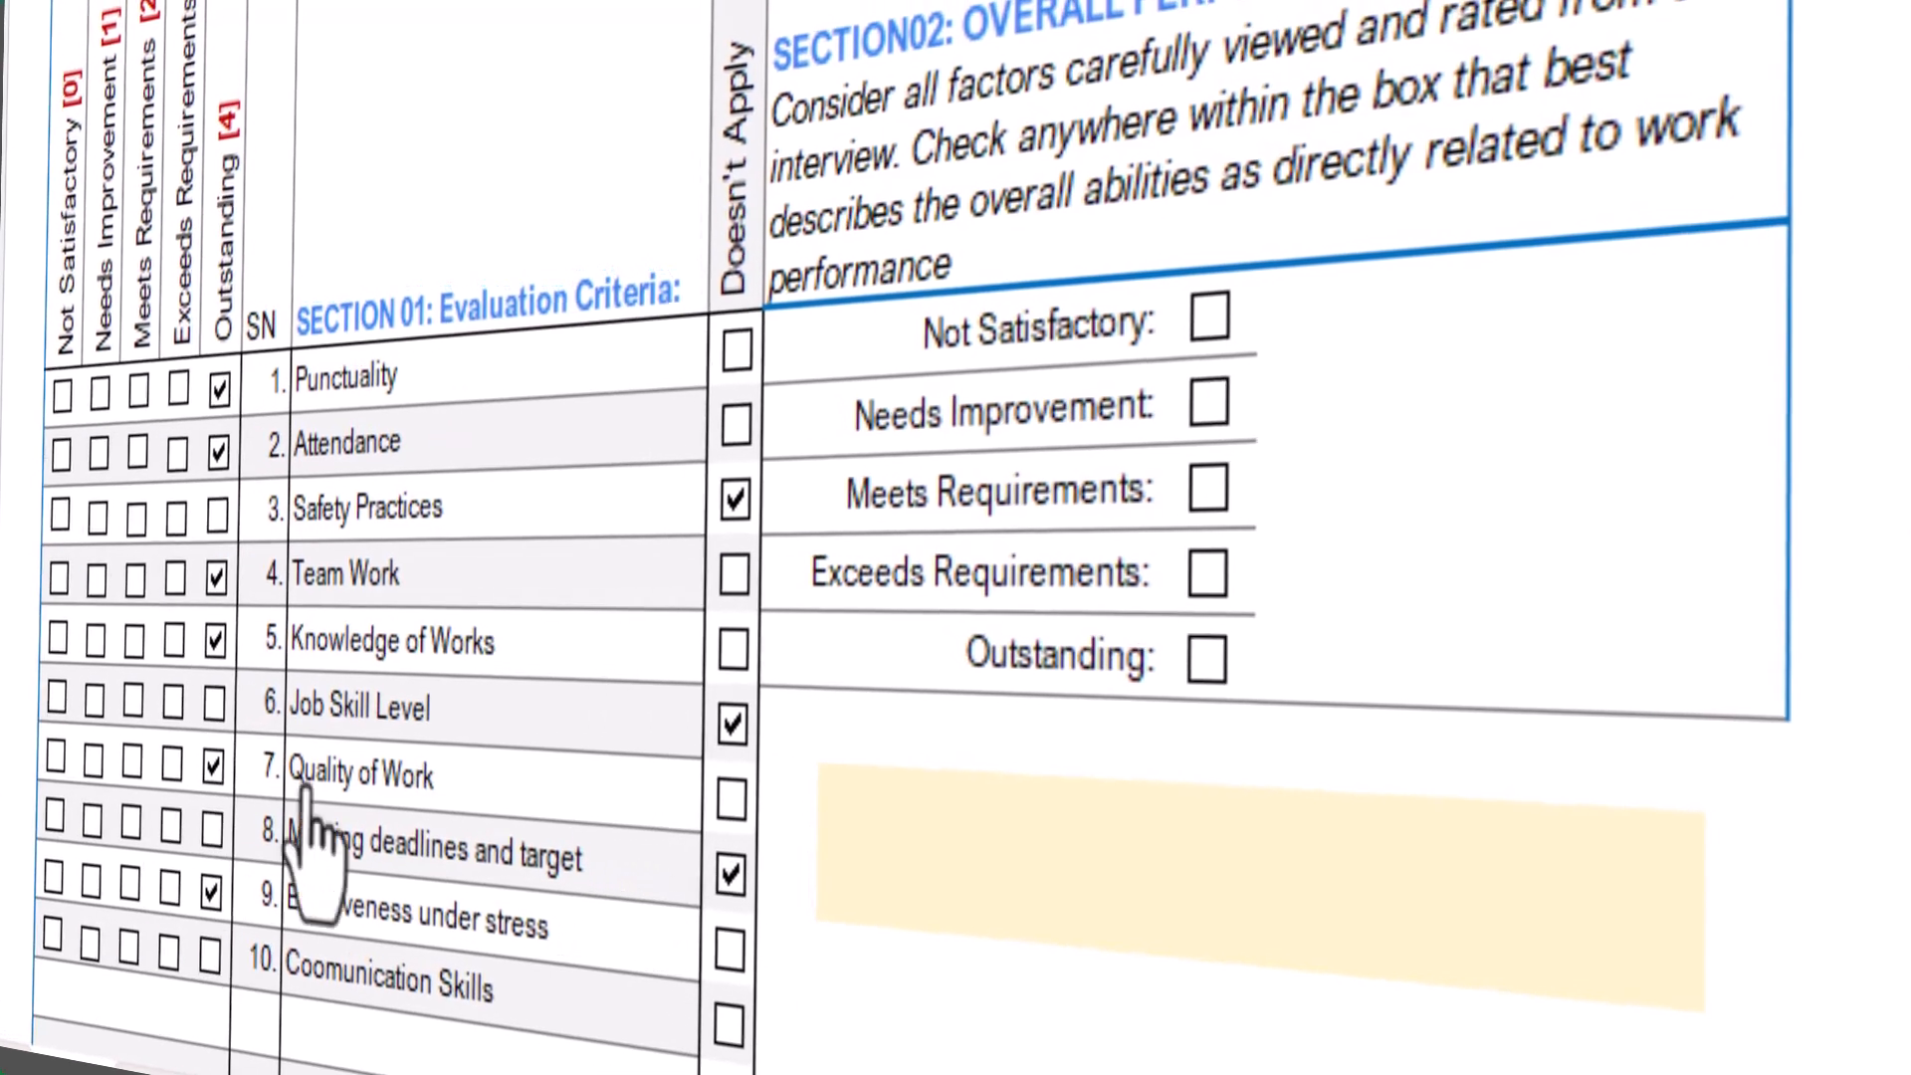
scroll("down", 3)
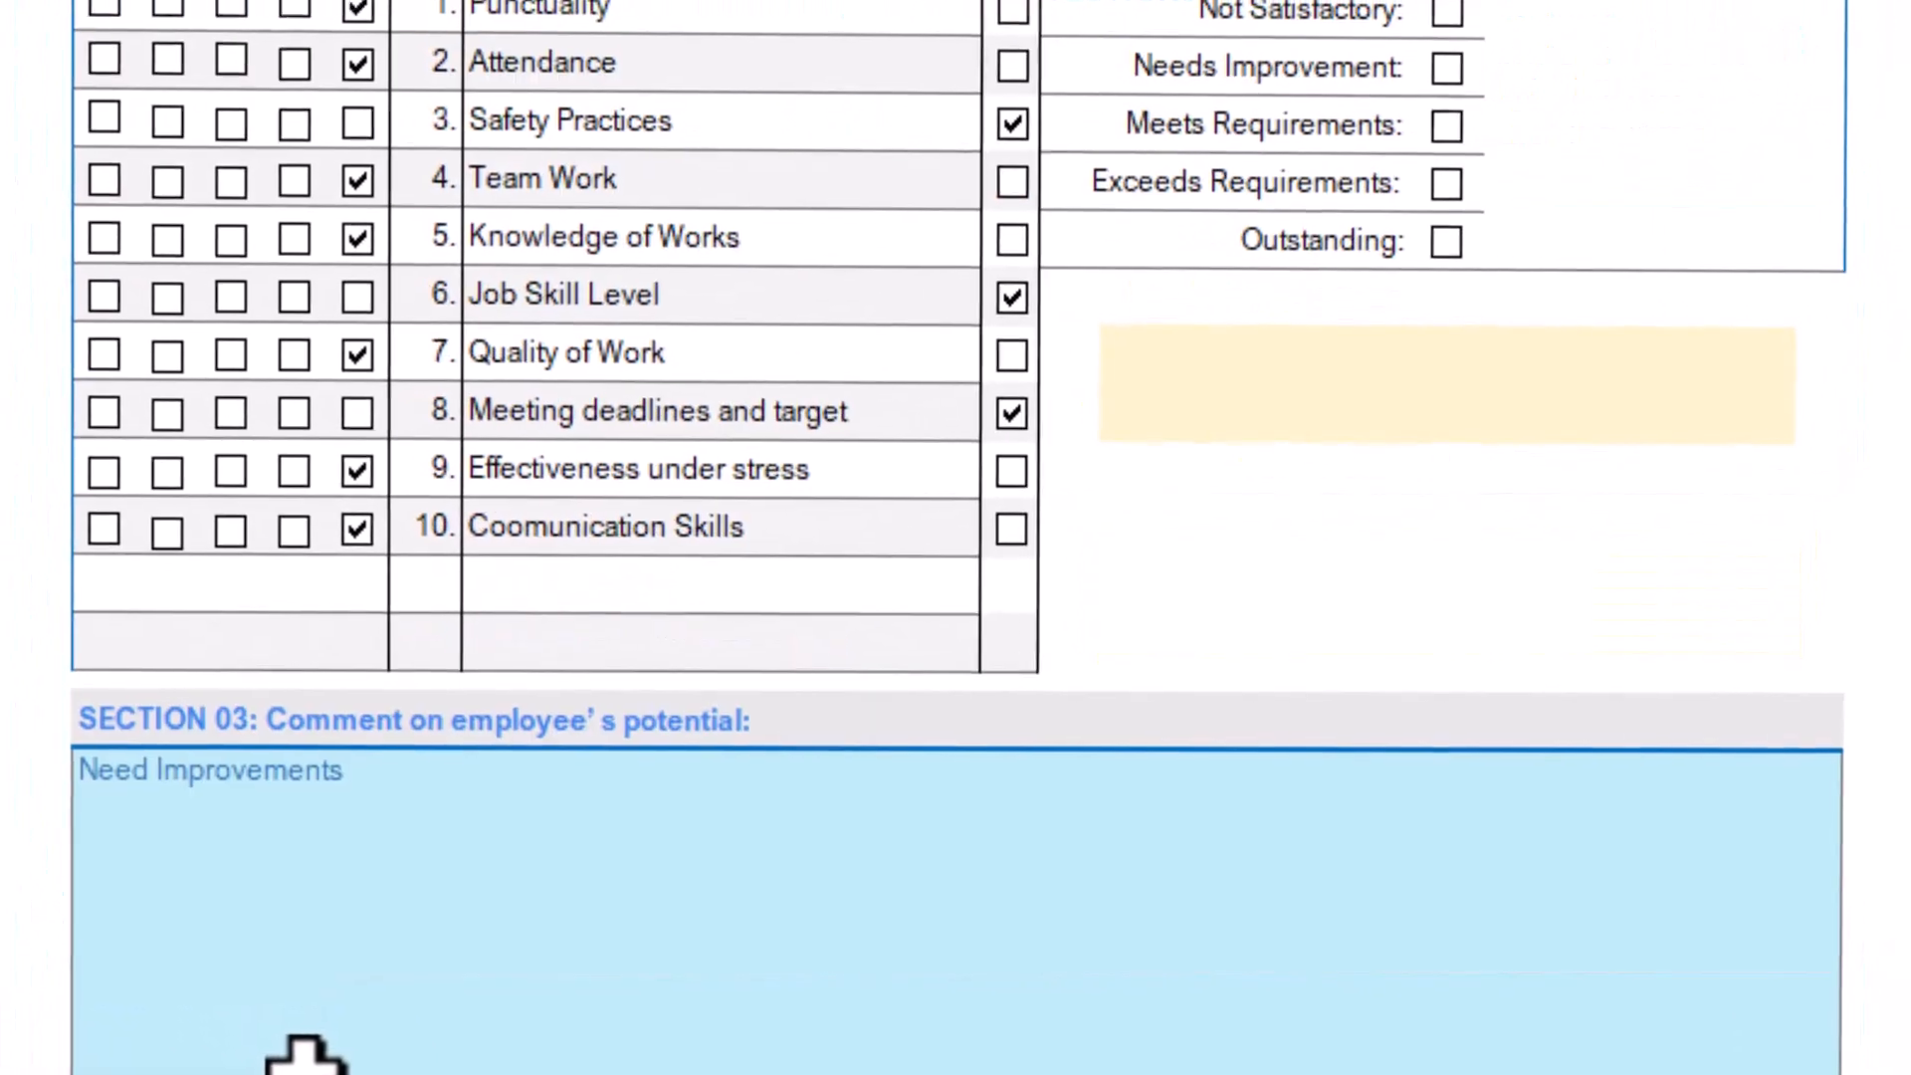
scroll("down", 3)
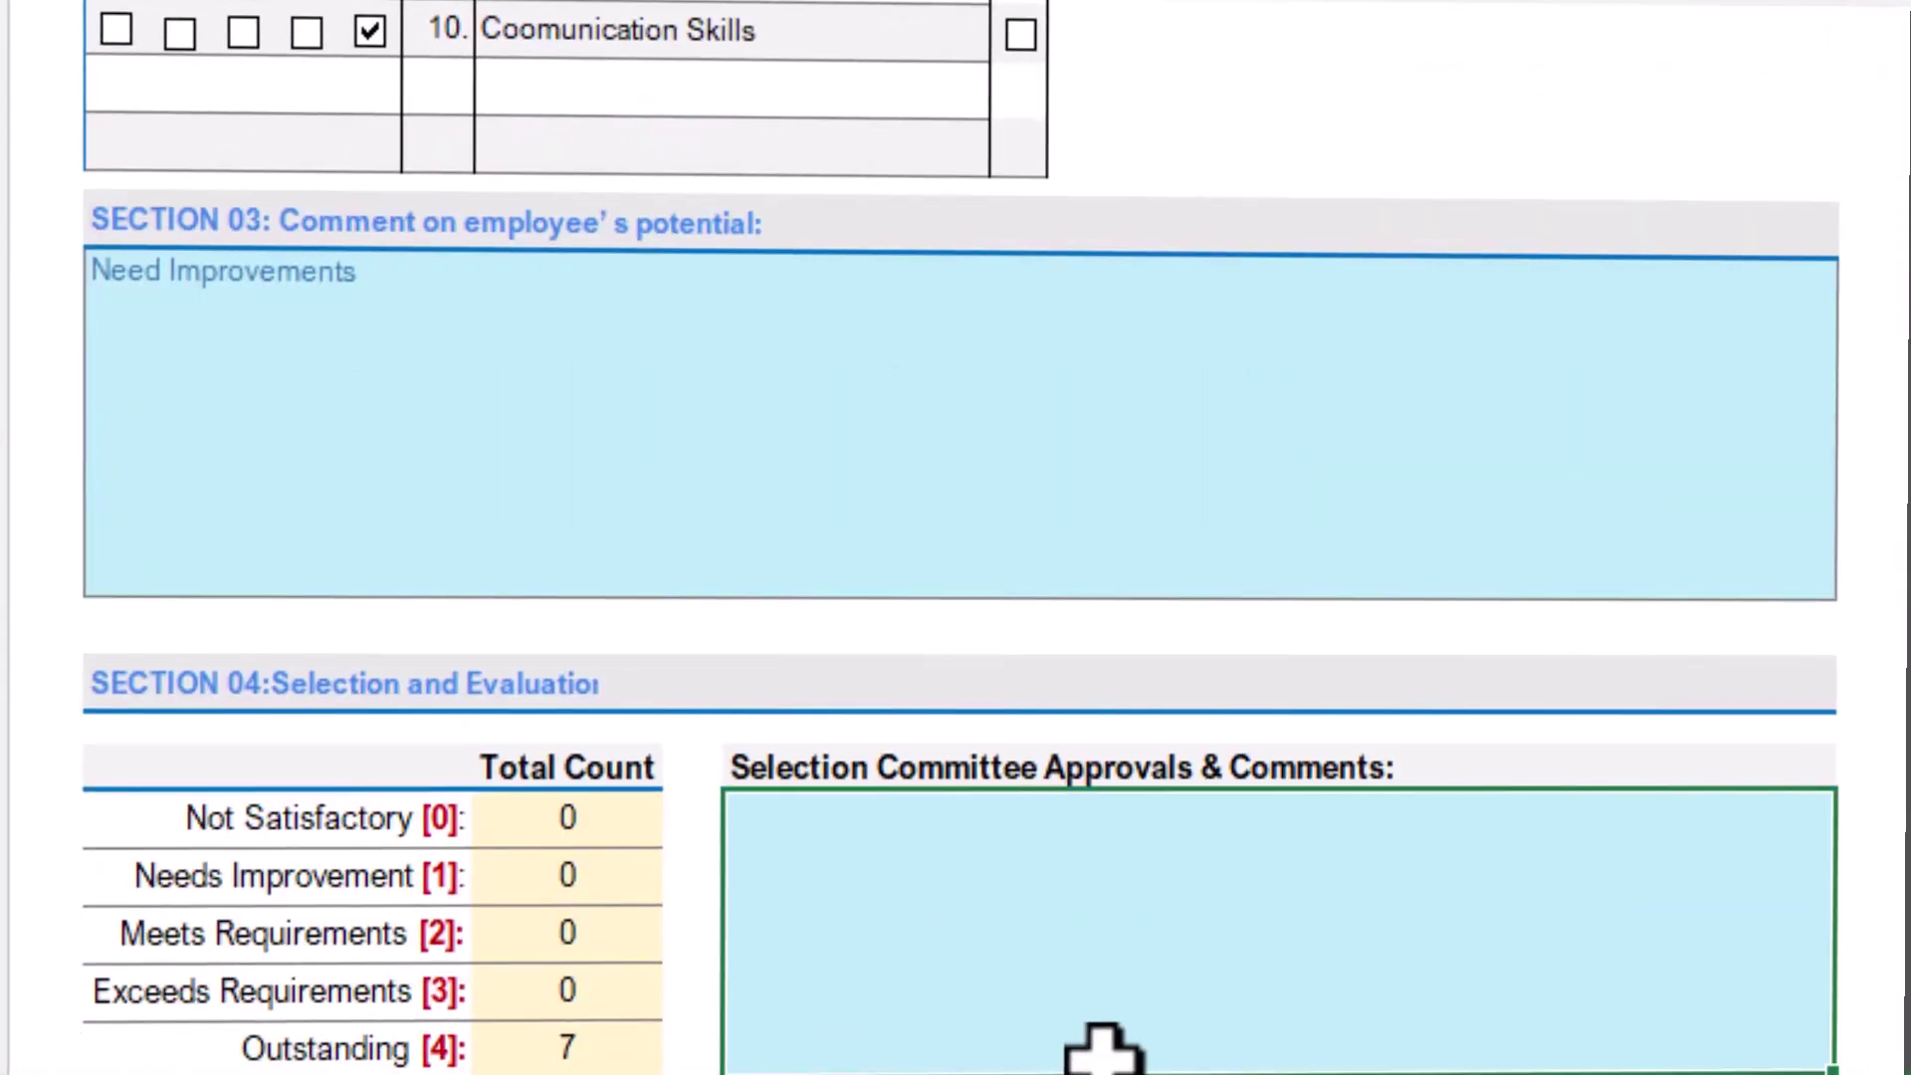
scroll("up", 3)
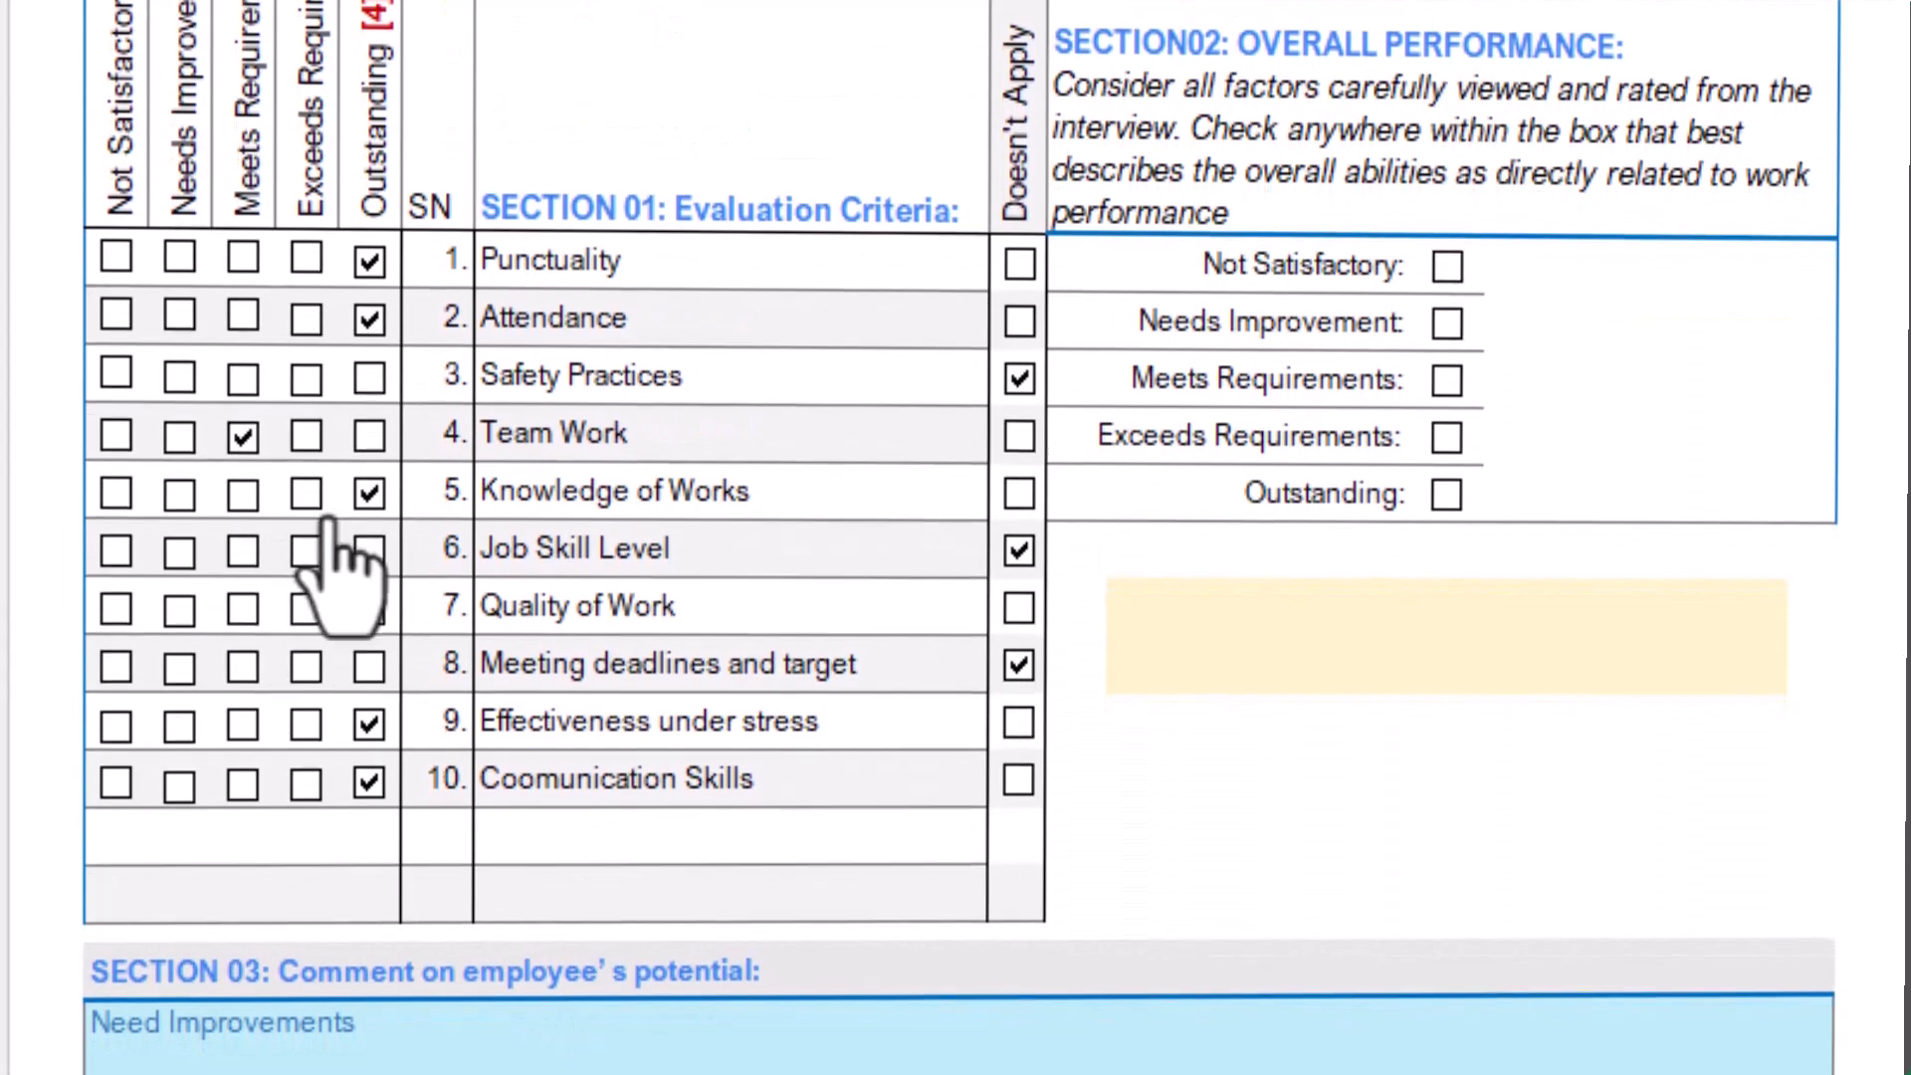
scroll("down", 3)
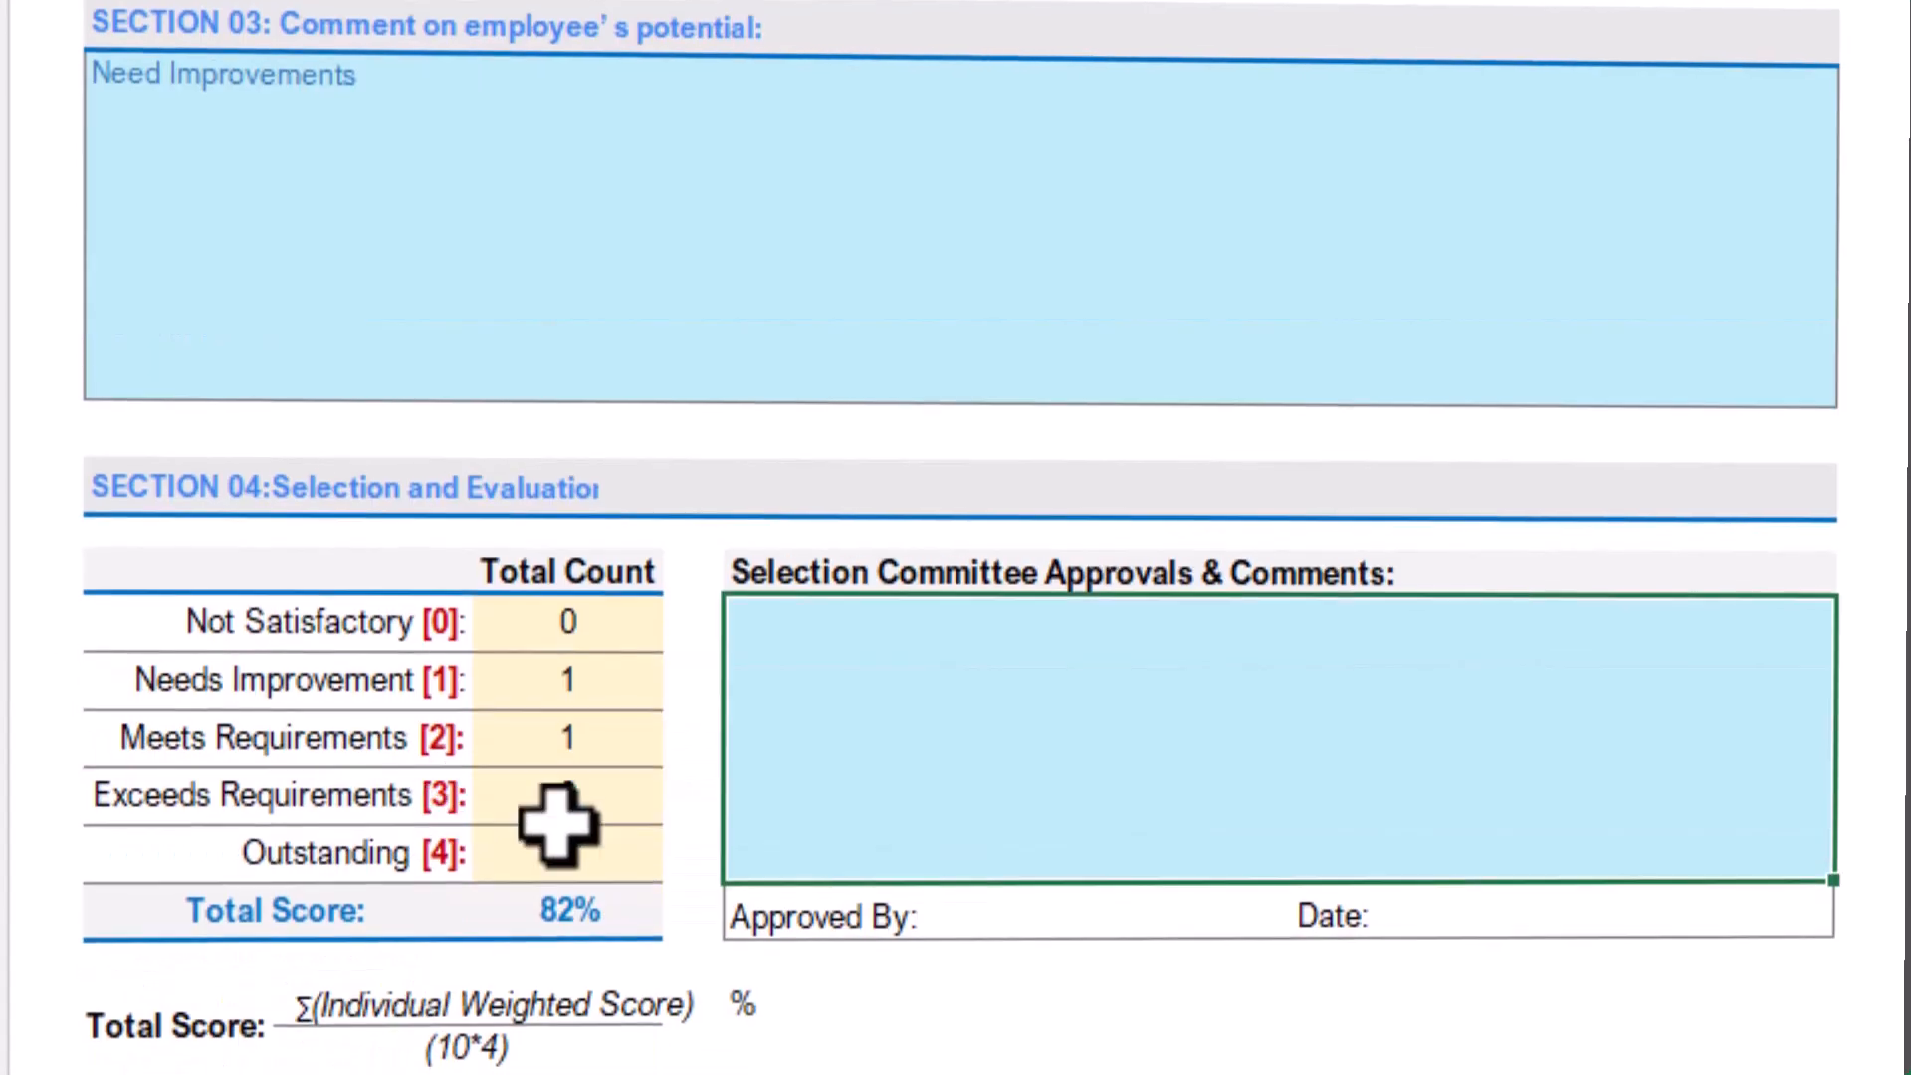
scroll("up", 3)
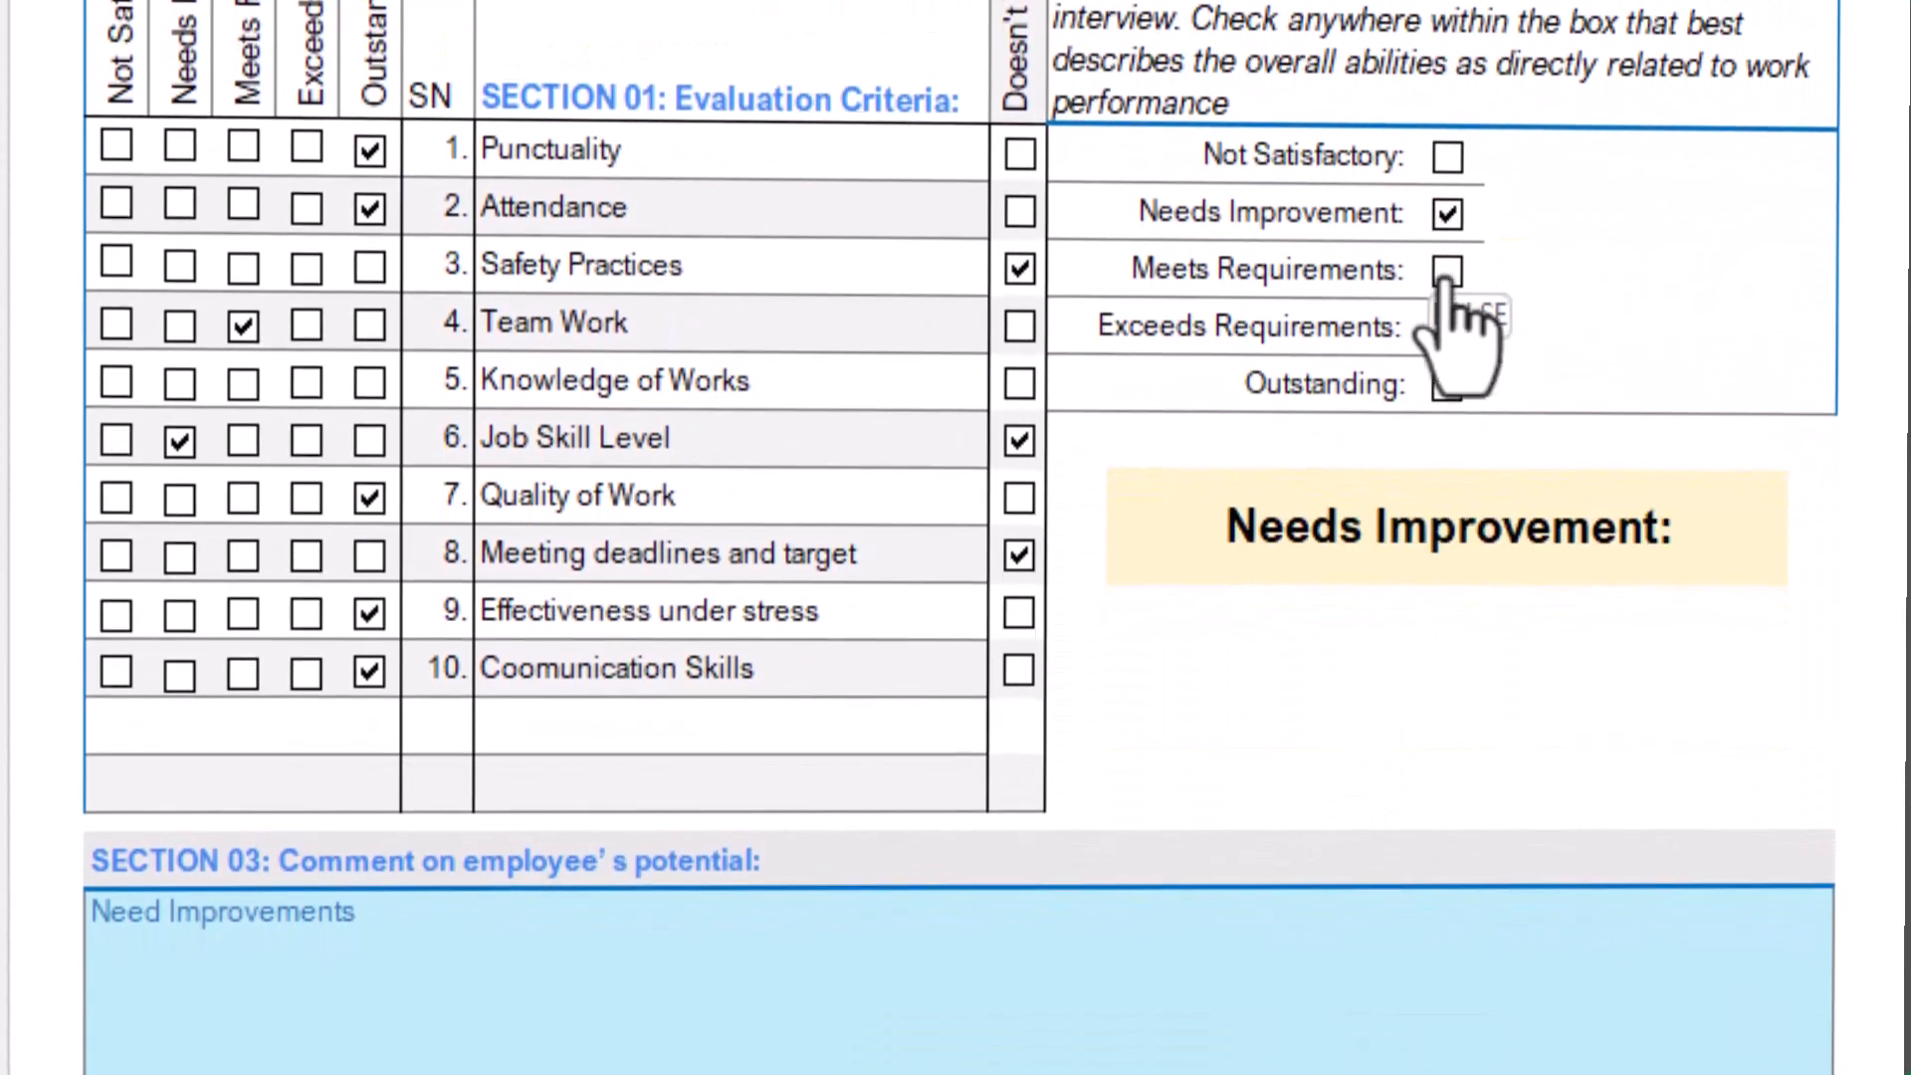
scroll("down", 3)
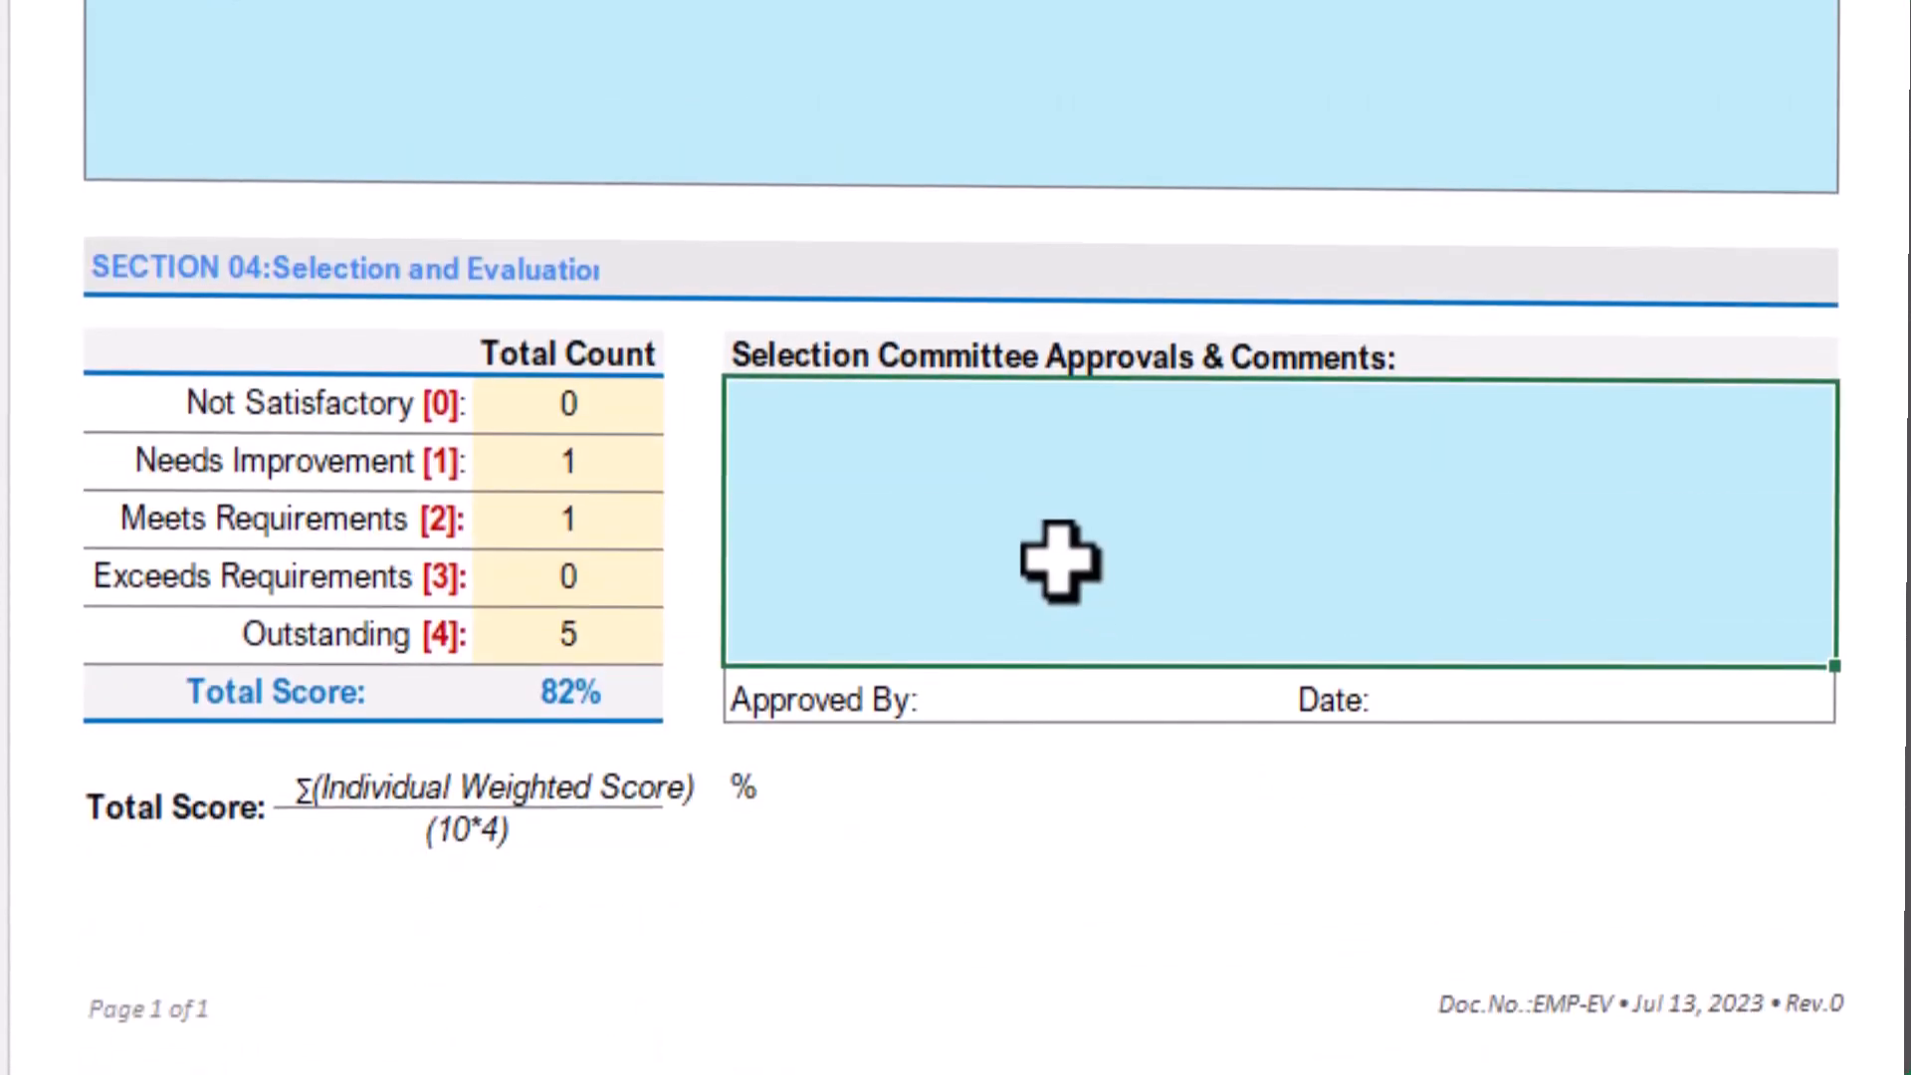
type("Approv")
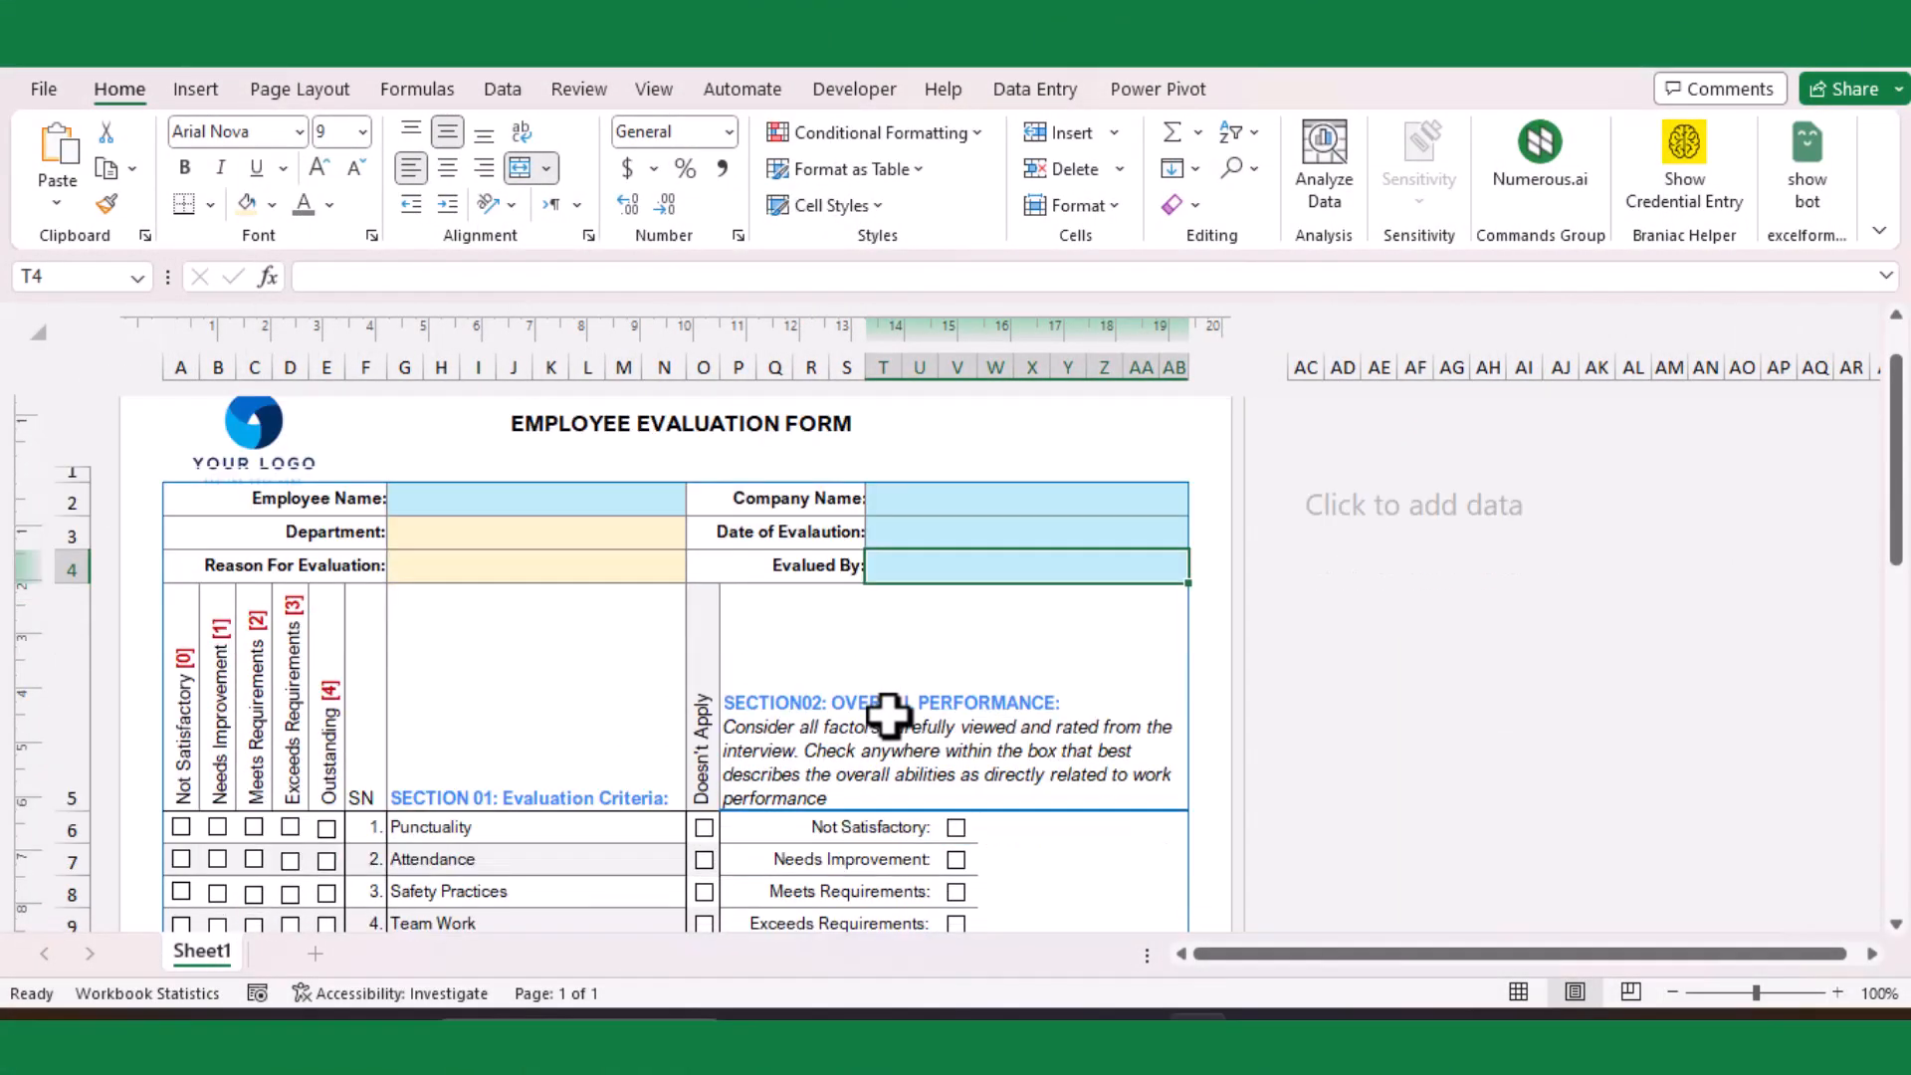
scroll("down", 3)
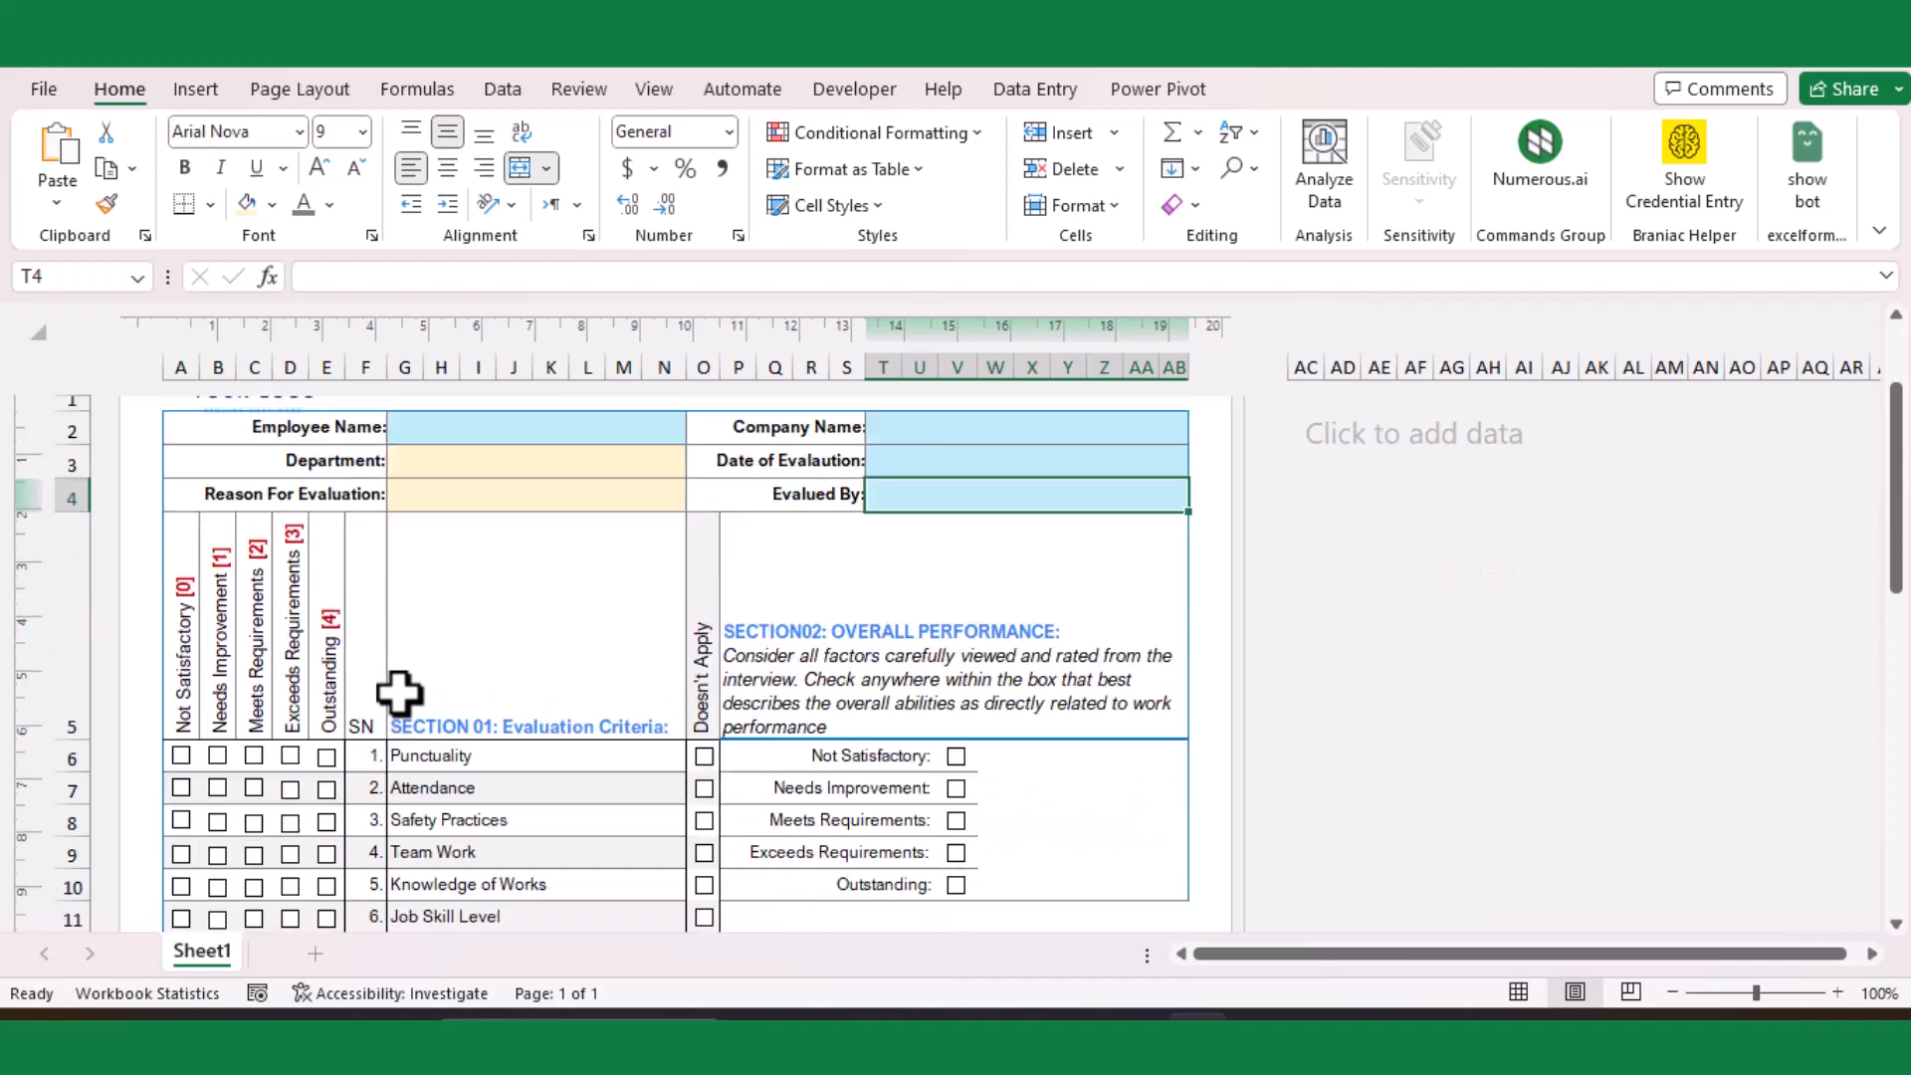
mouse_move(410, 675)
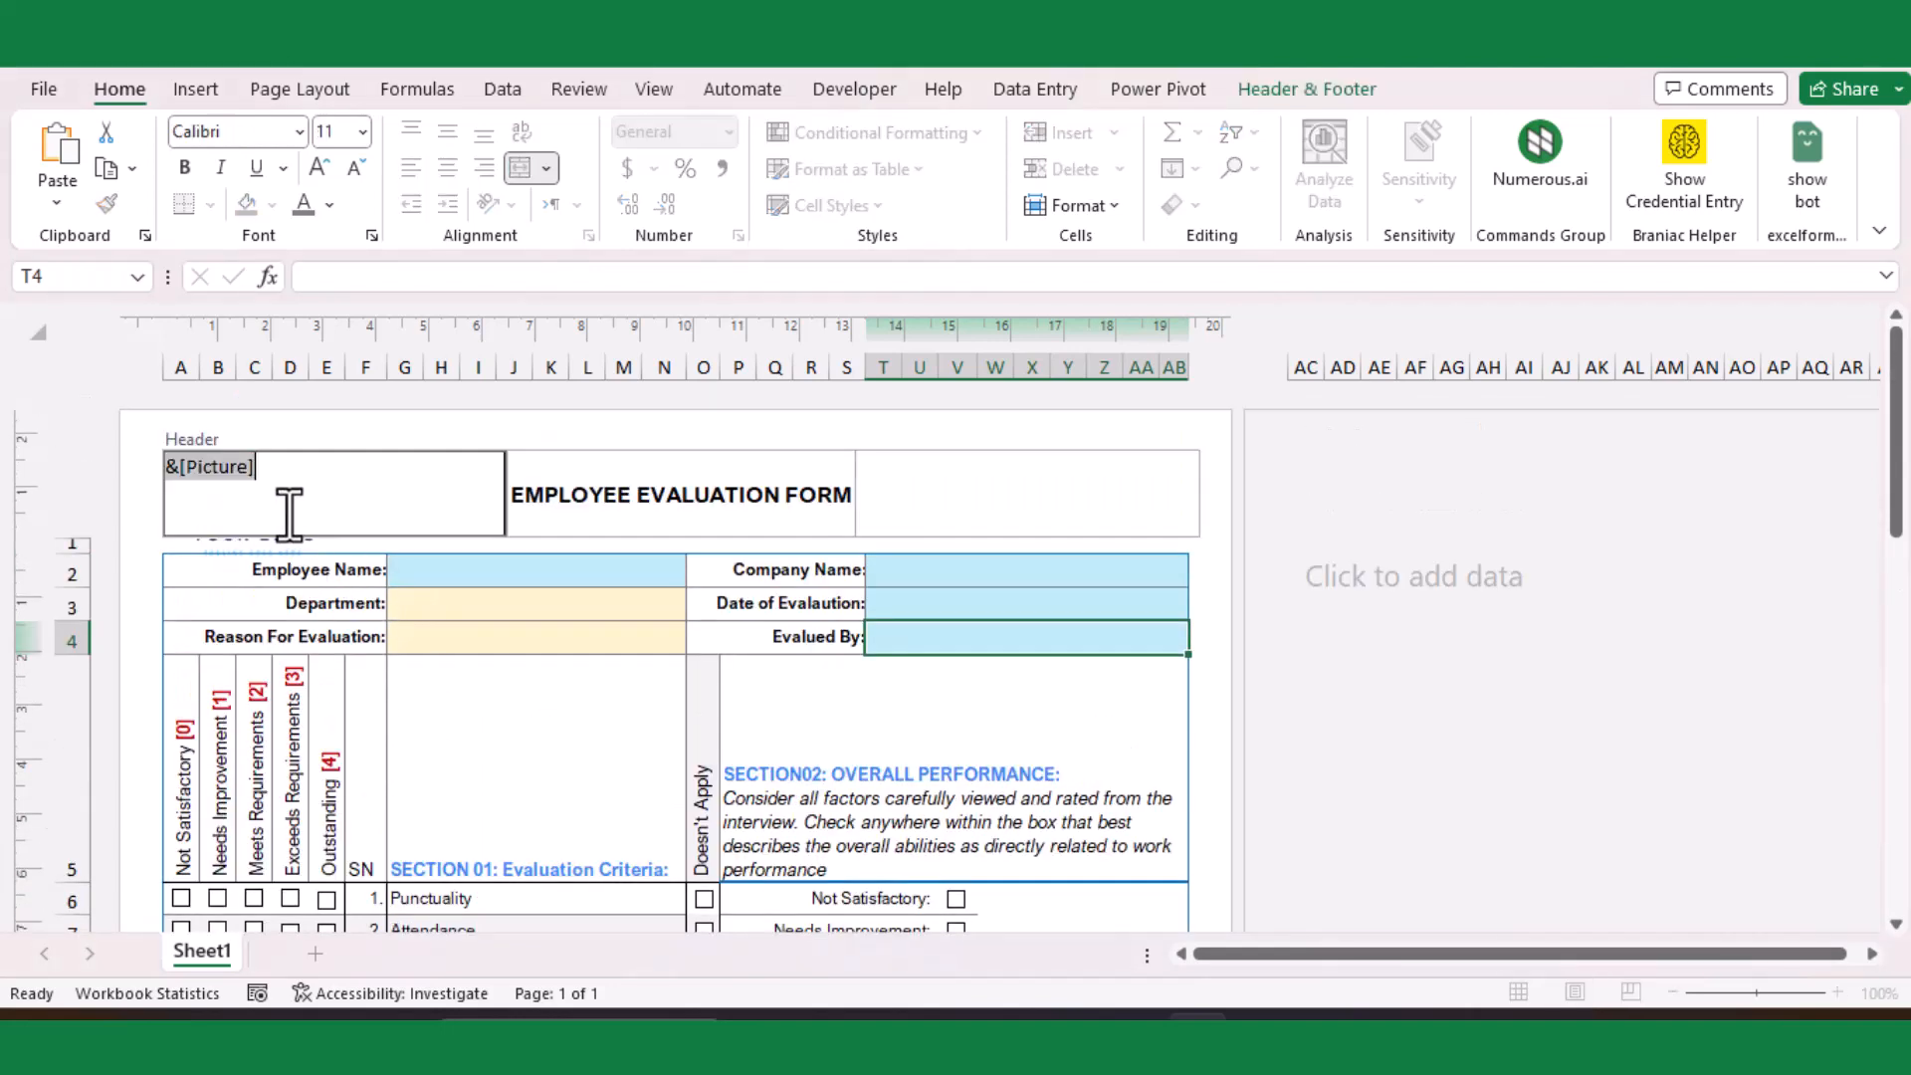
Replace the existing header picture with Logo.PNG chosen from this computer
left_click(1306, 89)
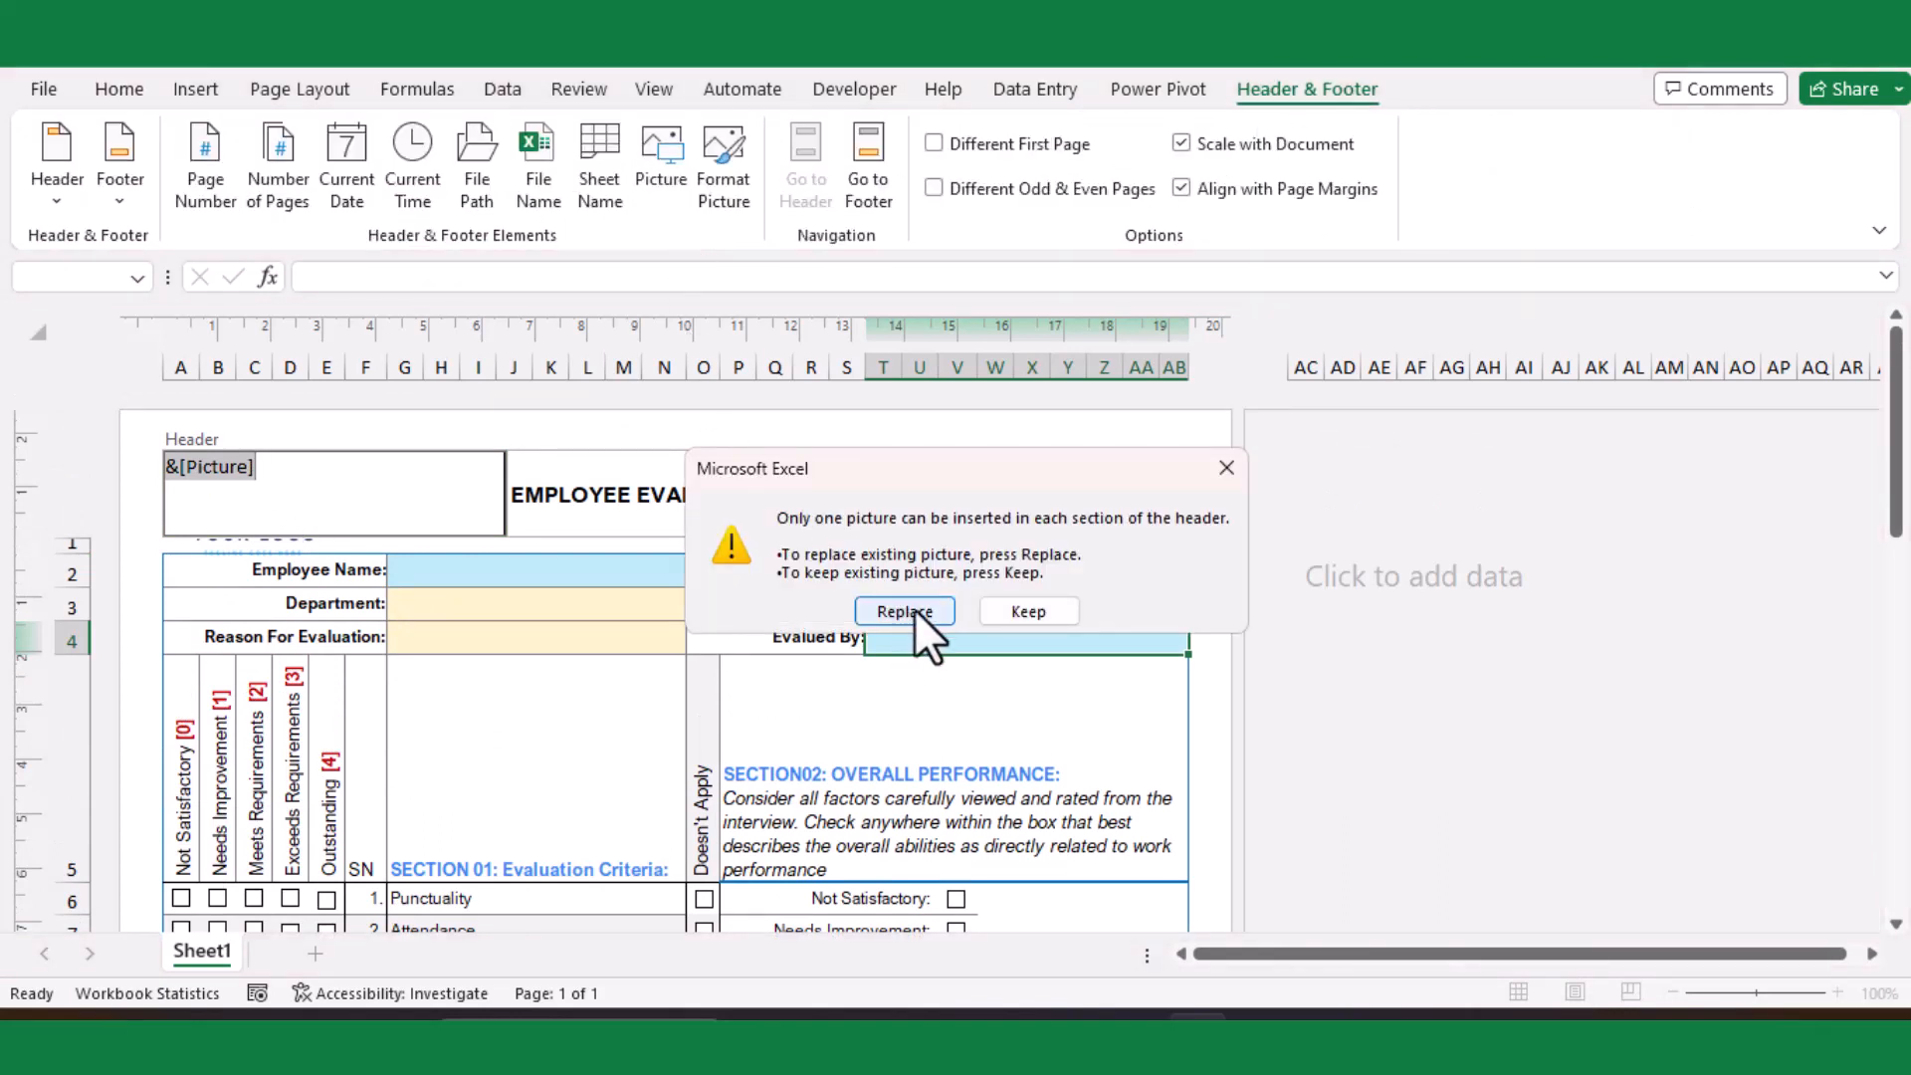
left_click(904, 611)
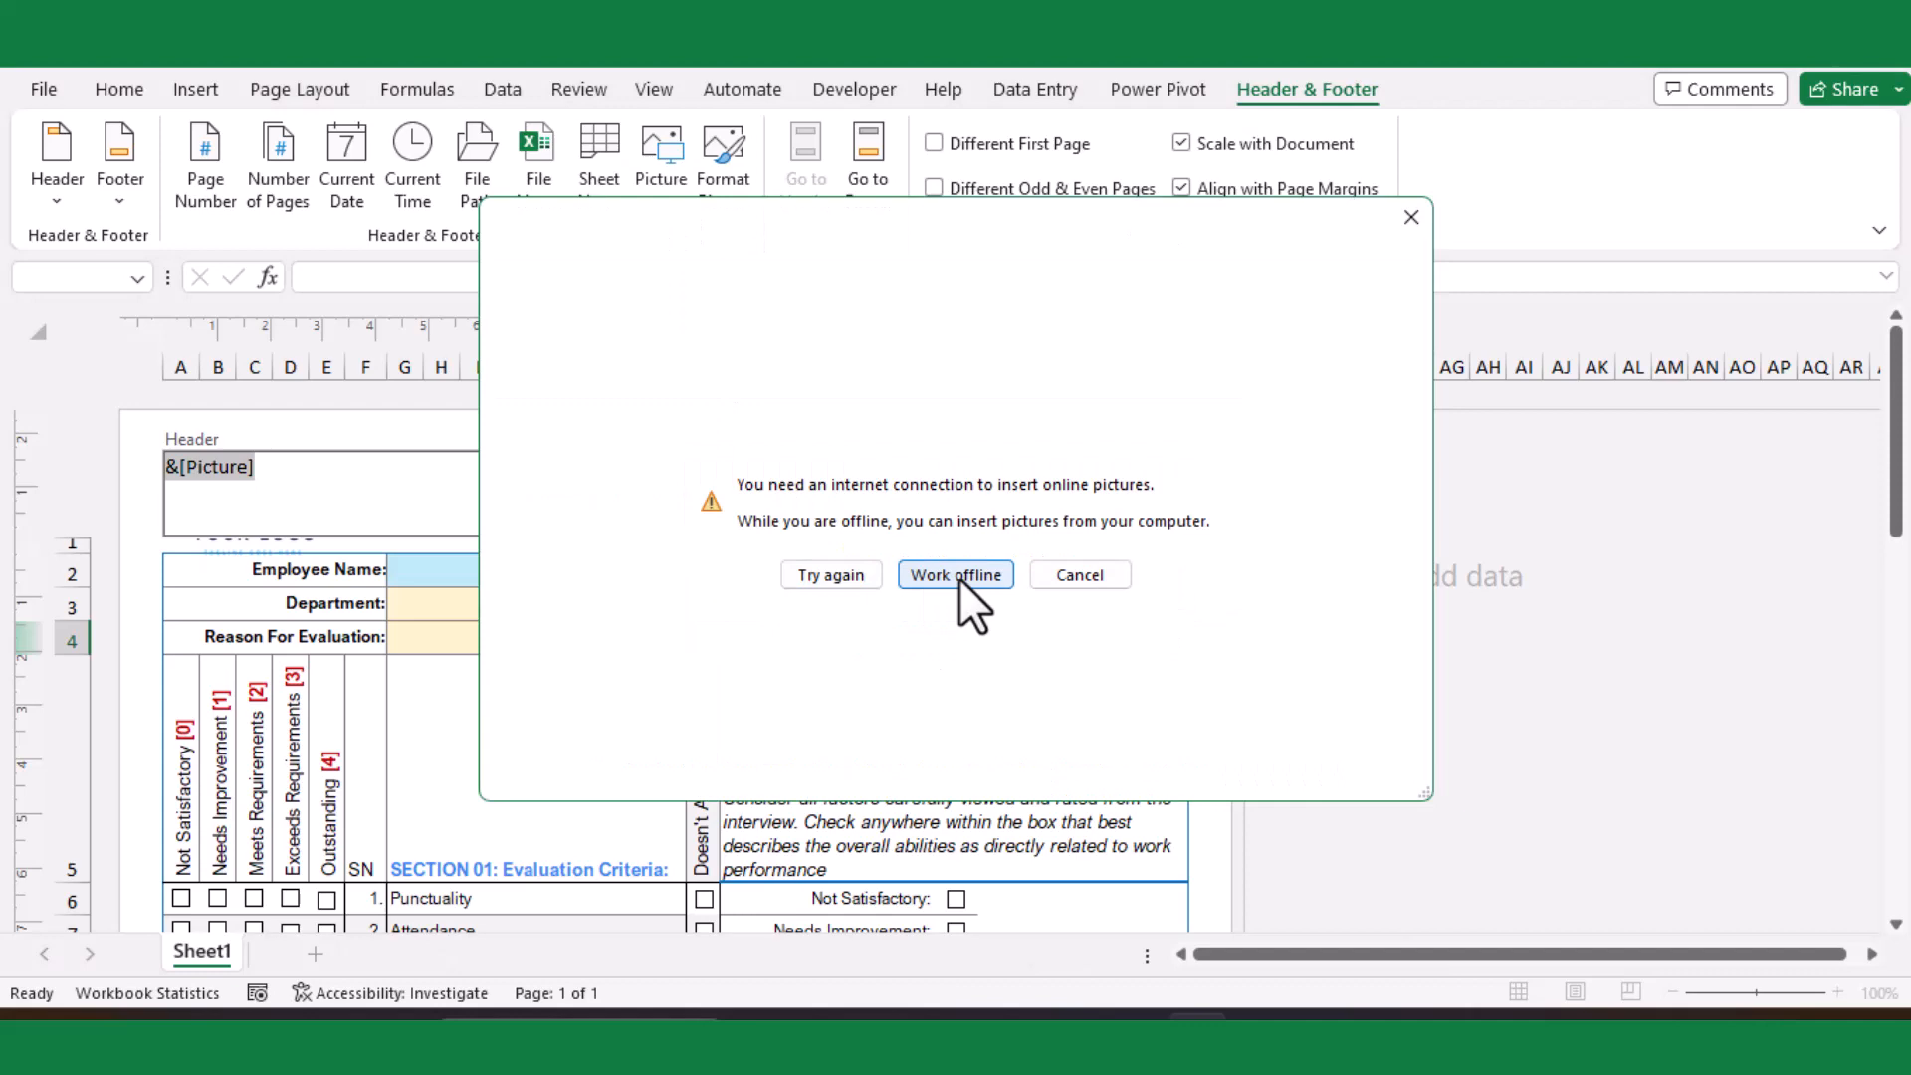
left_click(954, 573)
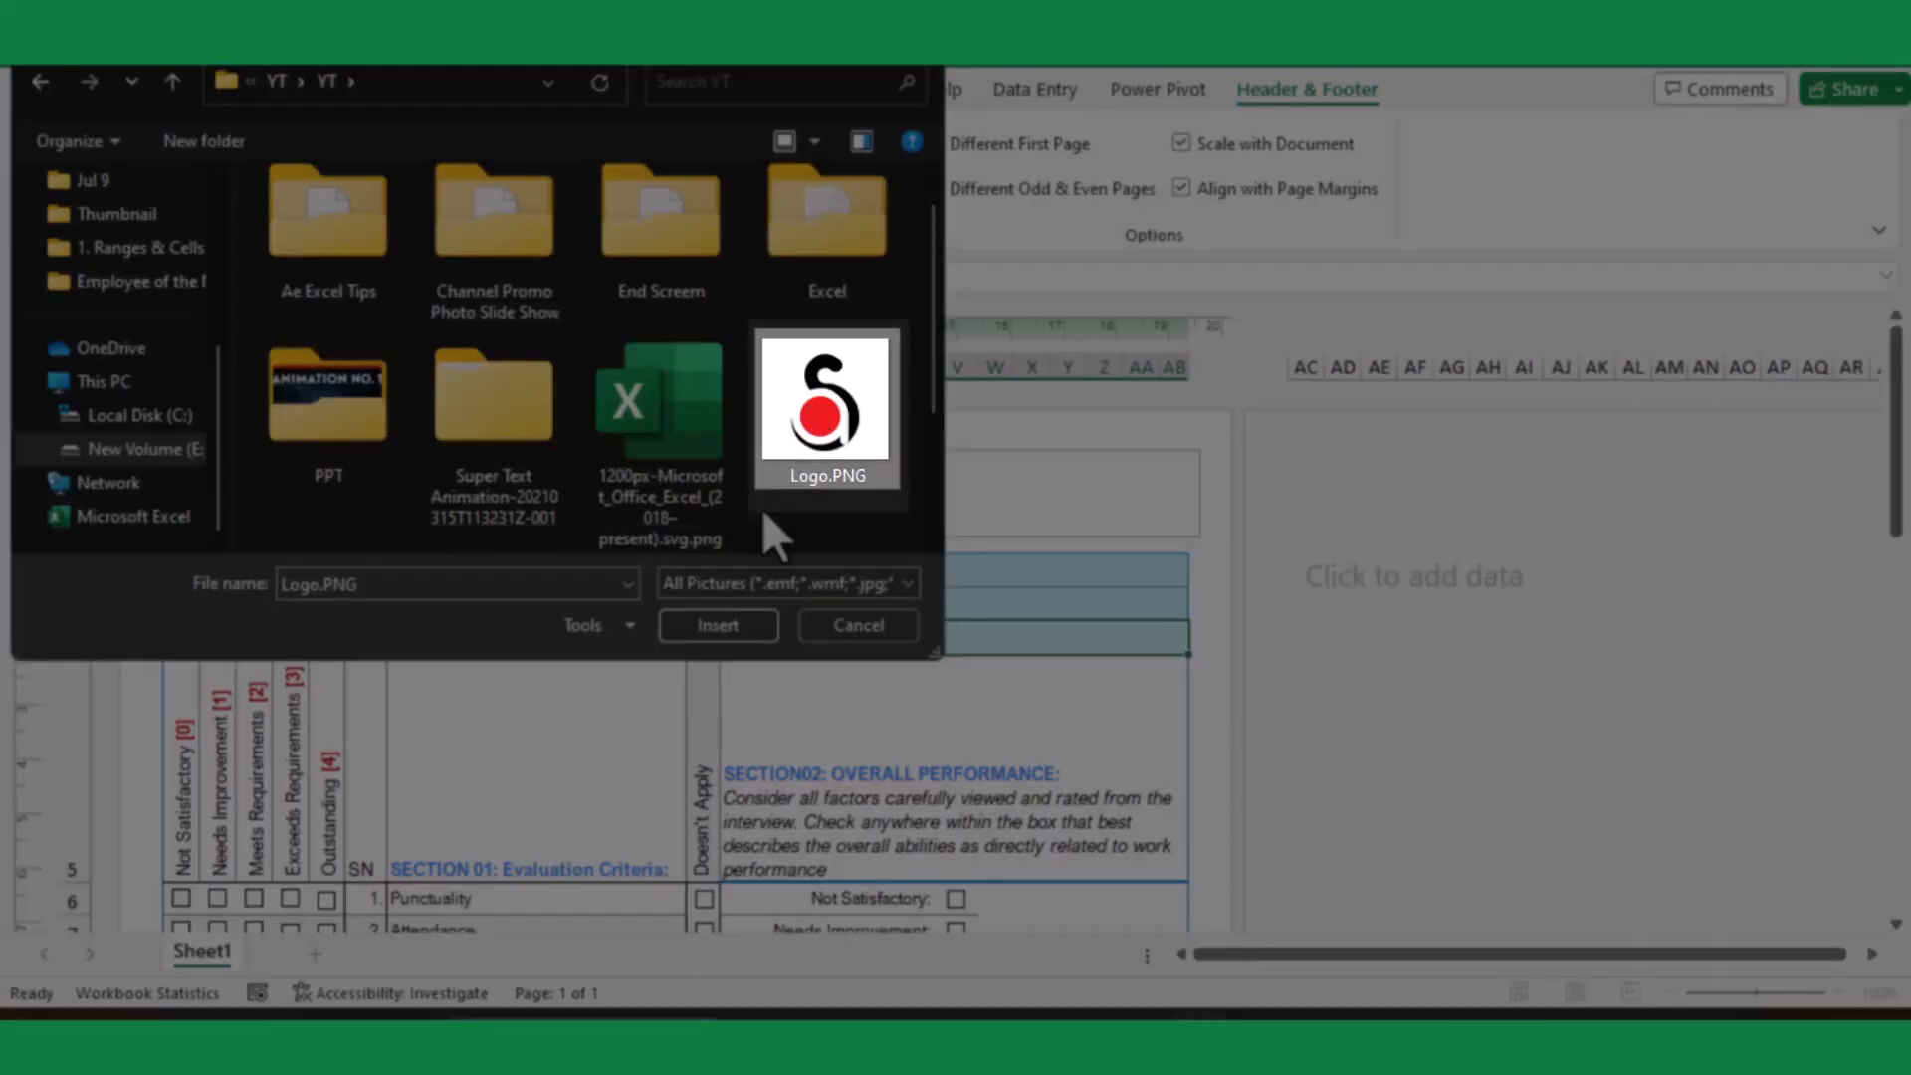
left_click(718, 625)
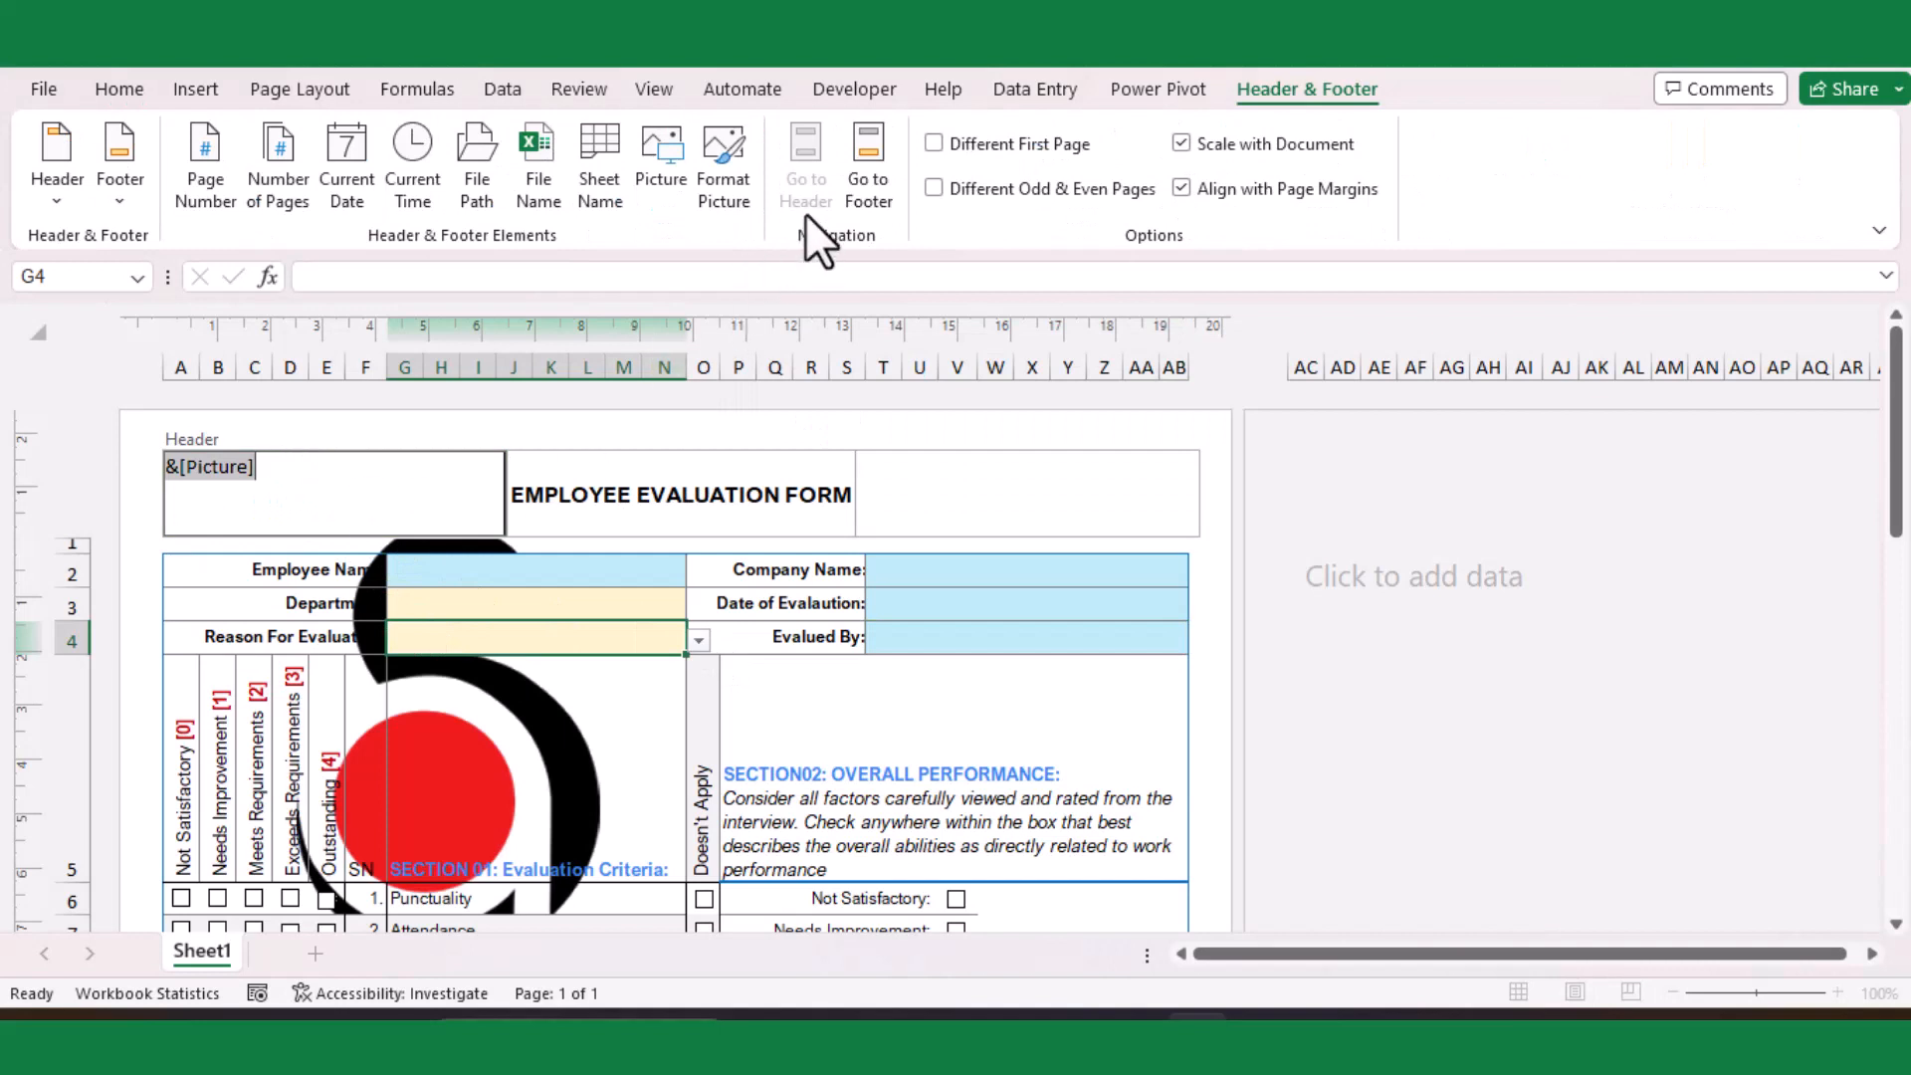
left_click(722, 166)
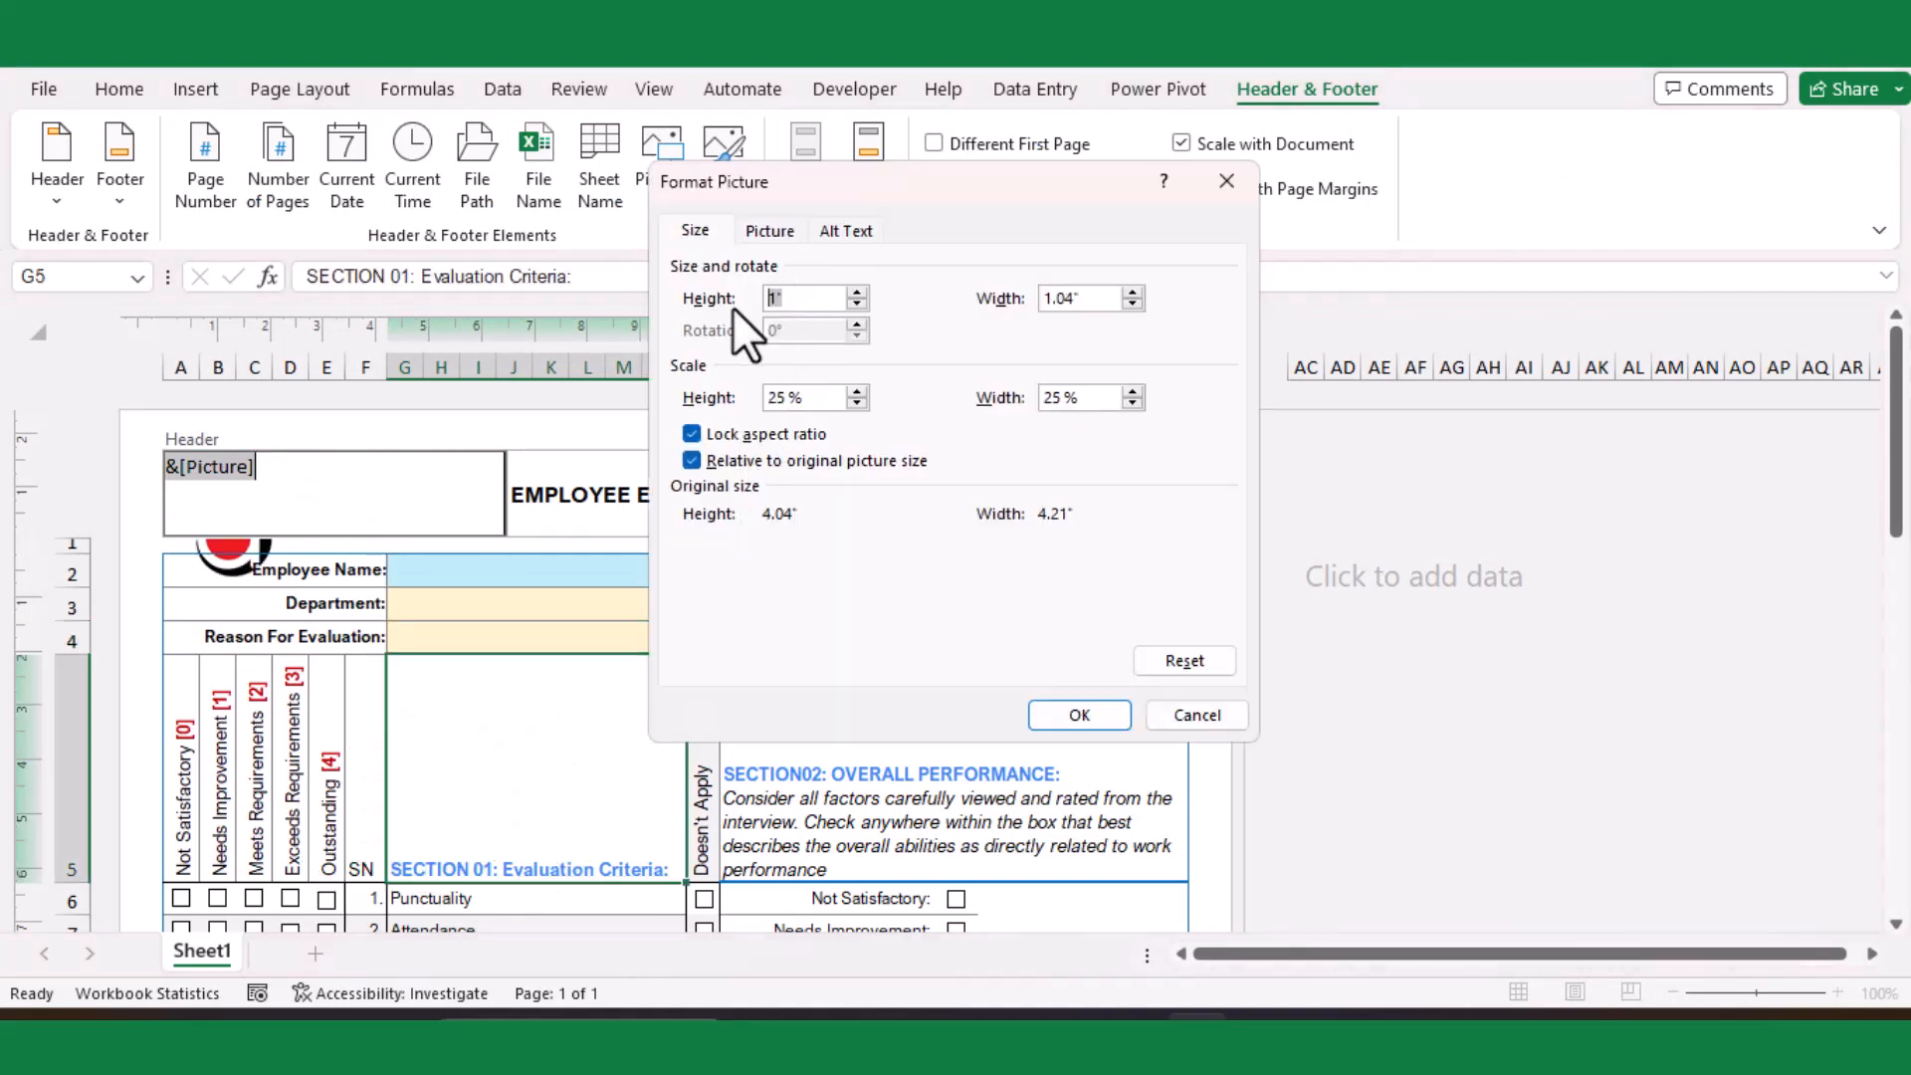
Scale the header logo to 25% so it sits small beside the form title
left_click(1077, 714)
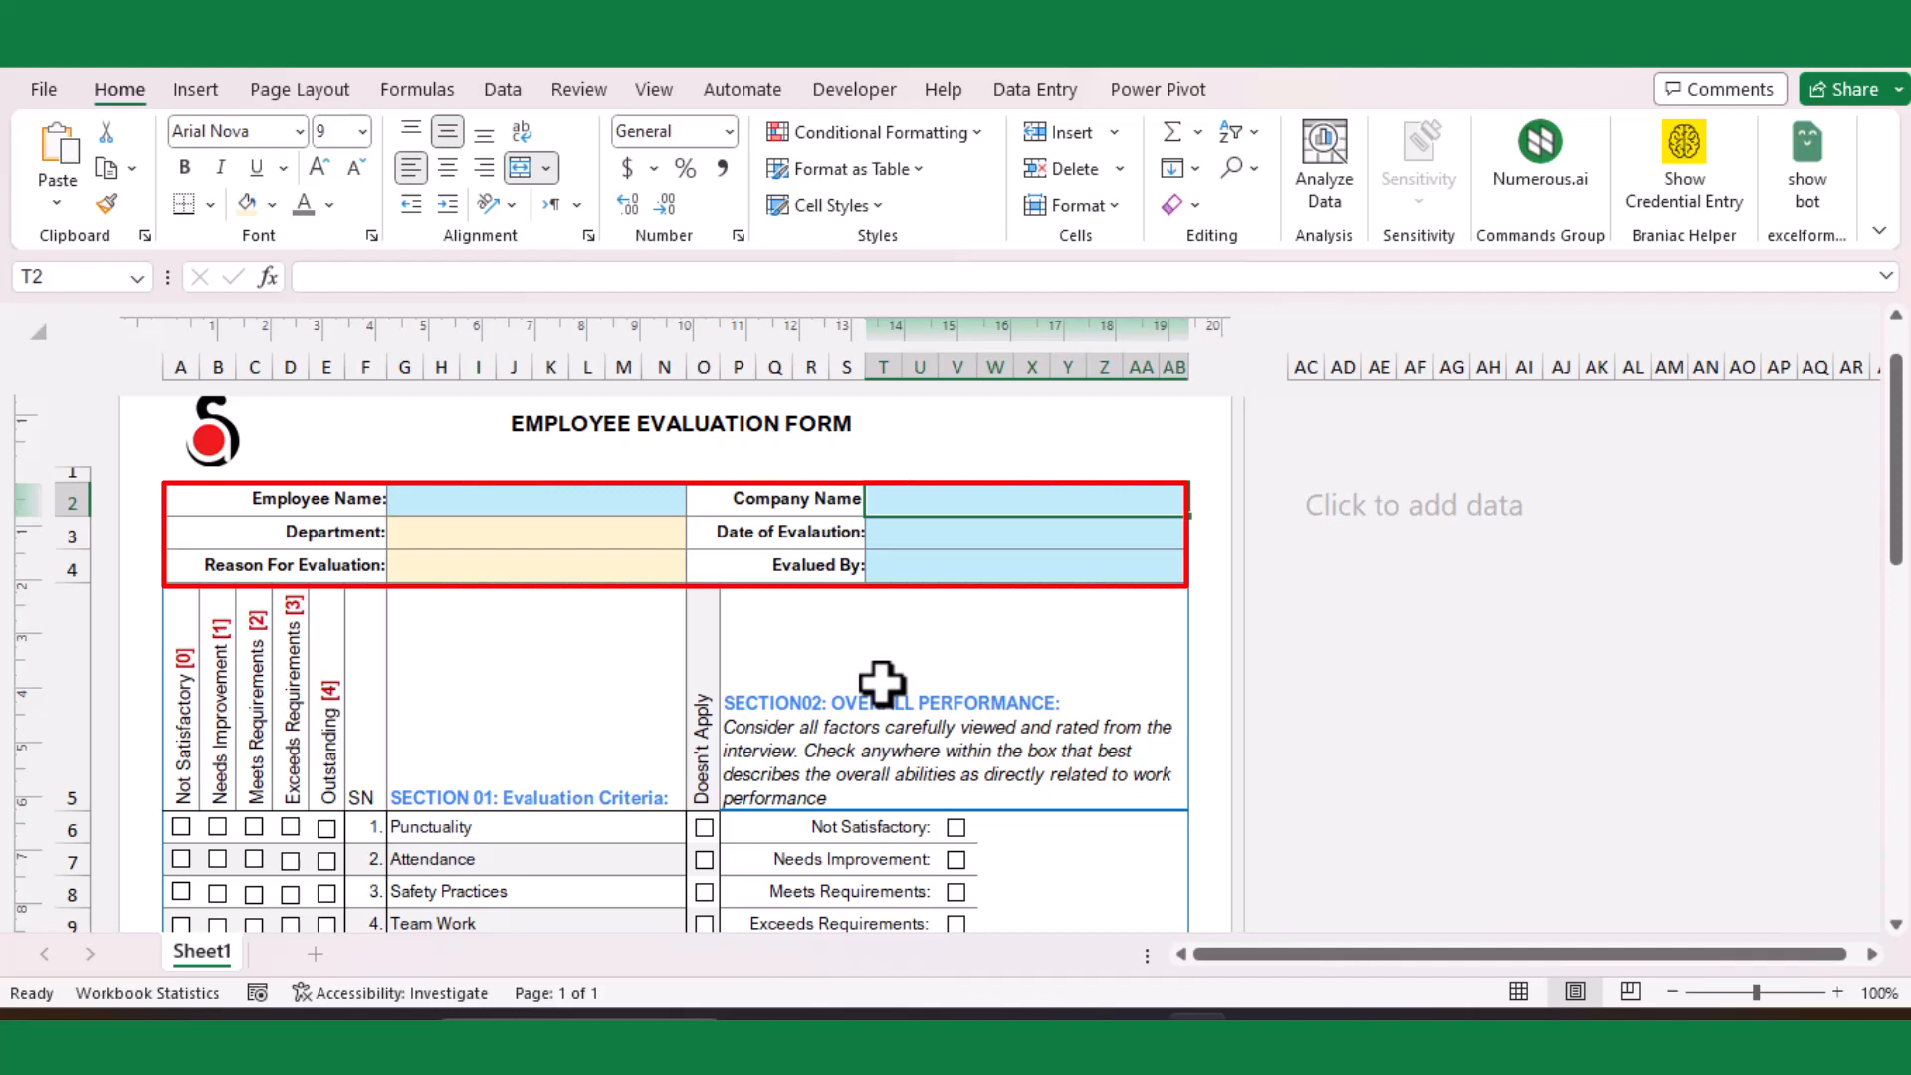
Enter Company AB, set Department to Production and Reason to Employee of the Month-Quarterly
type("Company ABS")
left_click(536, 500)
type("John Smith")
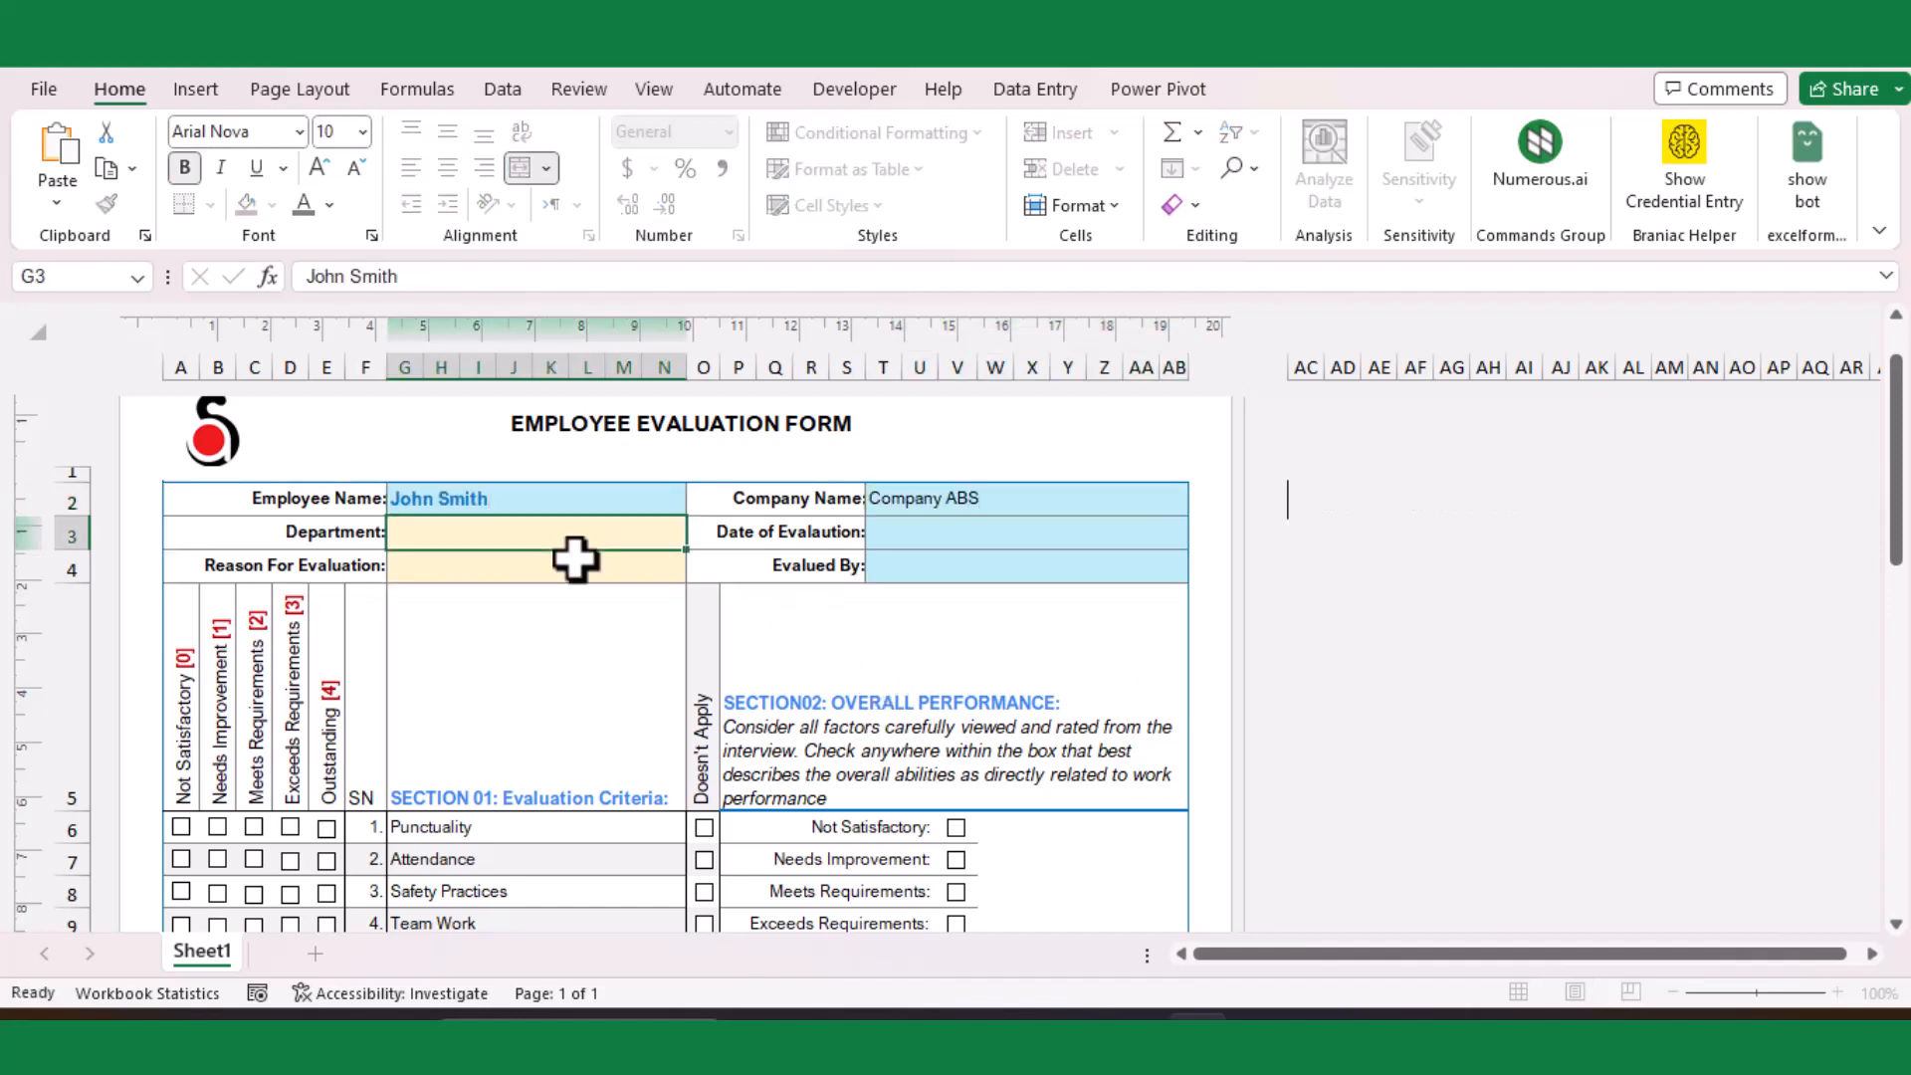
left_click(698, 533)
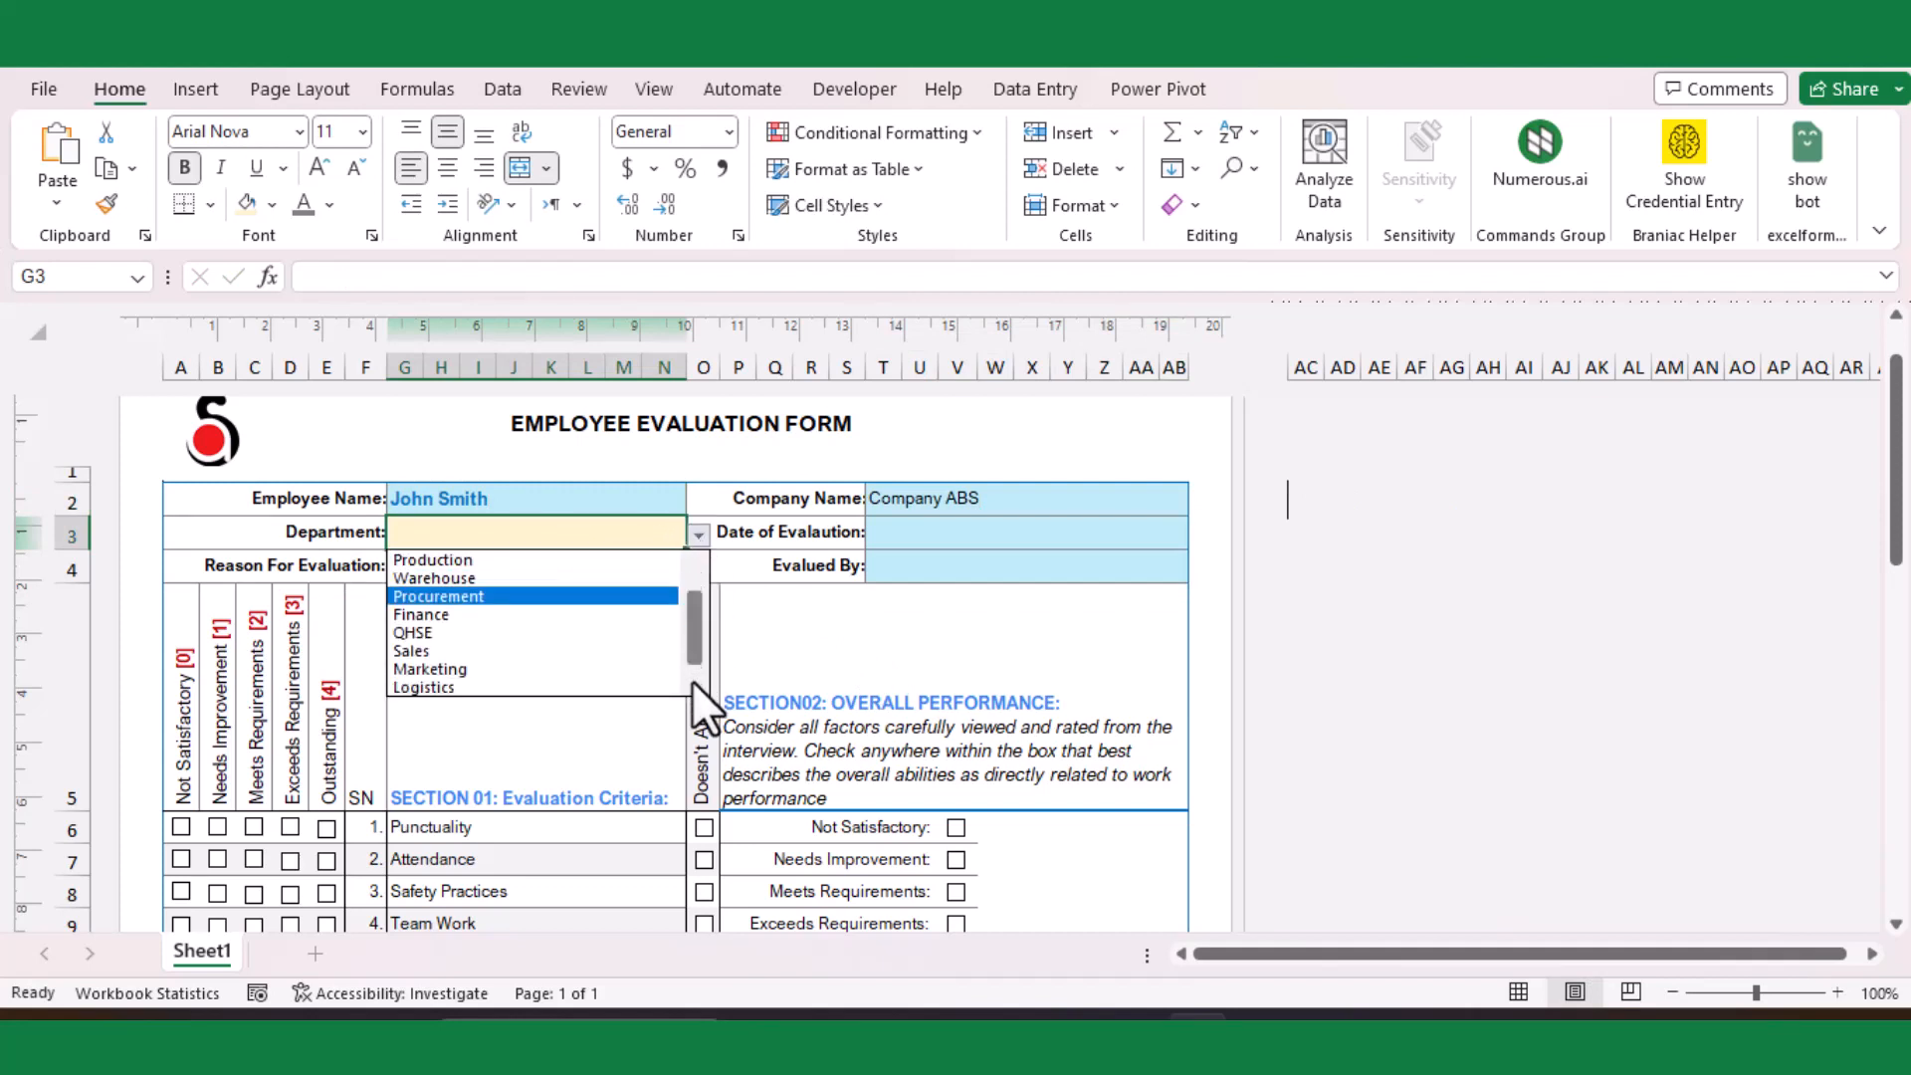
left_click(432, 560)
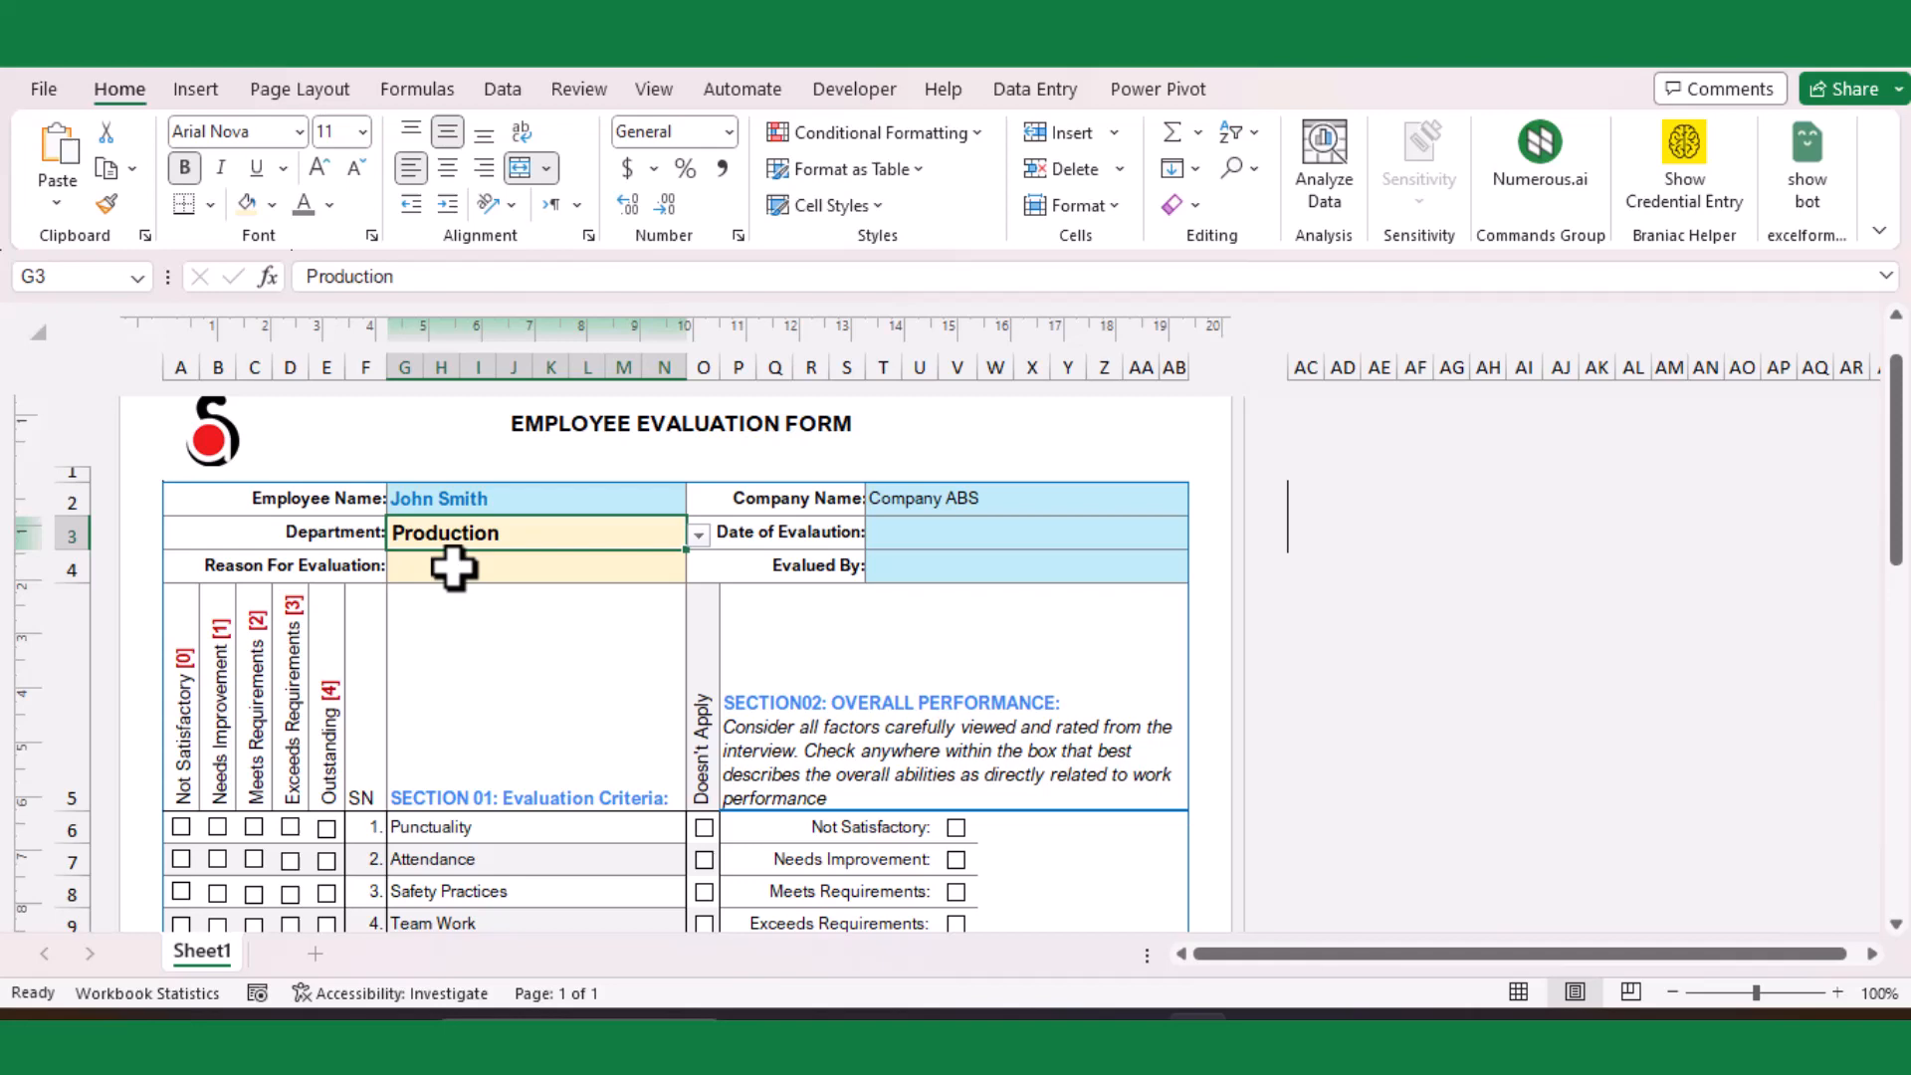
left_click(699, 566)
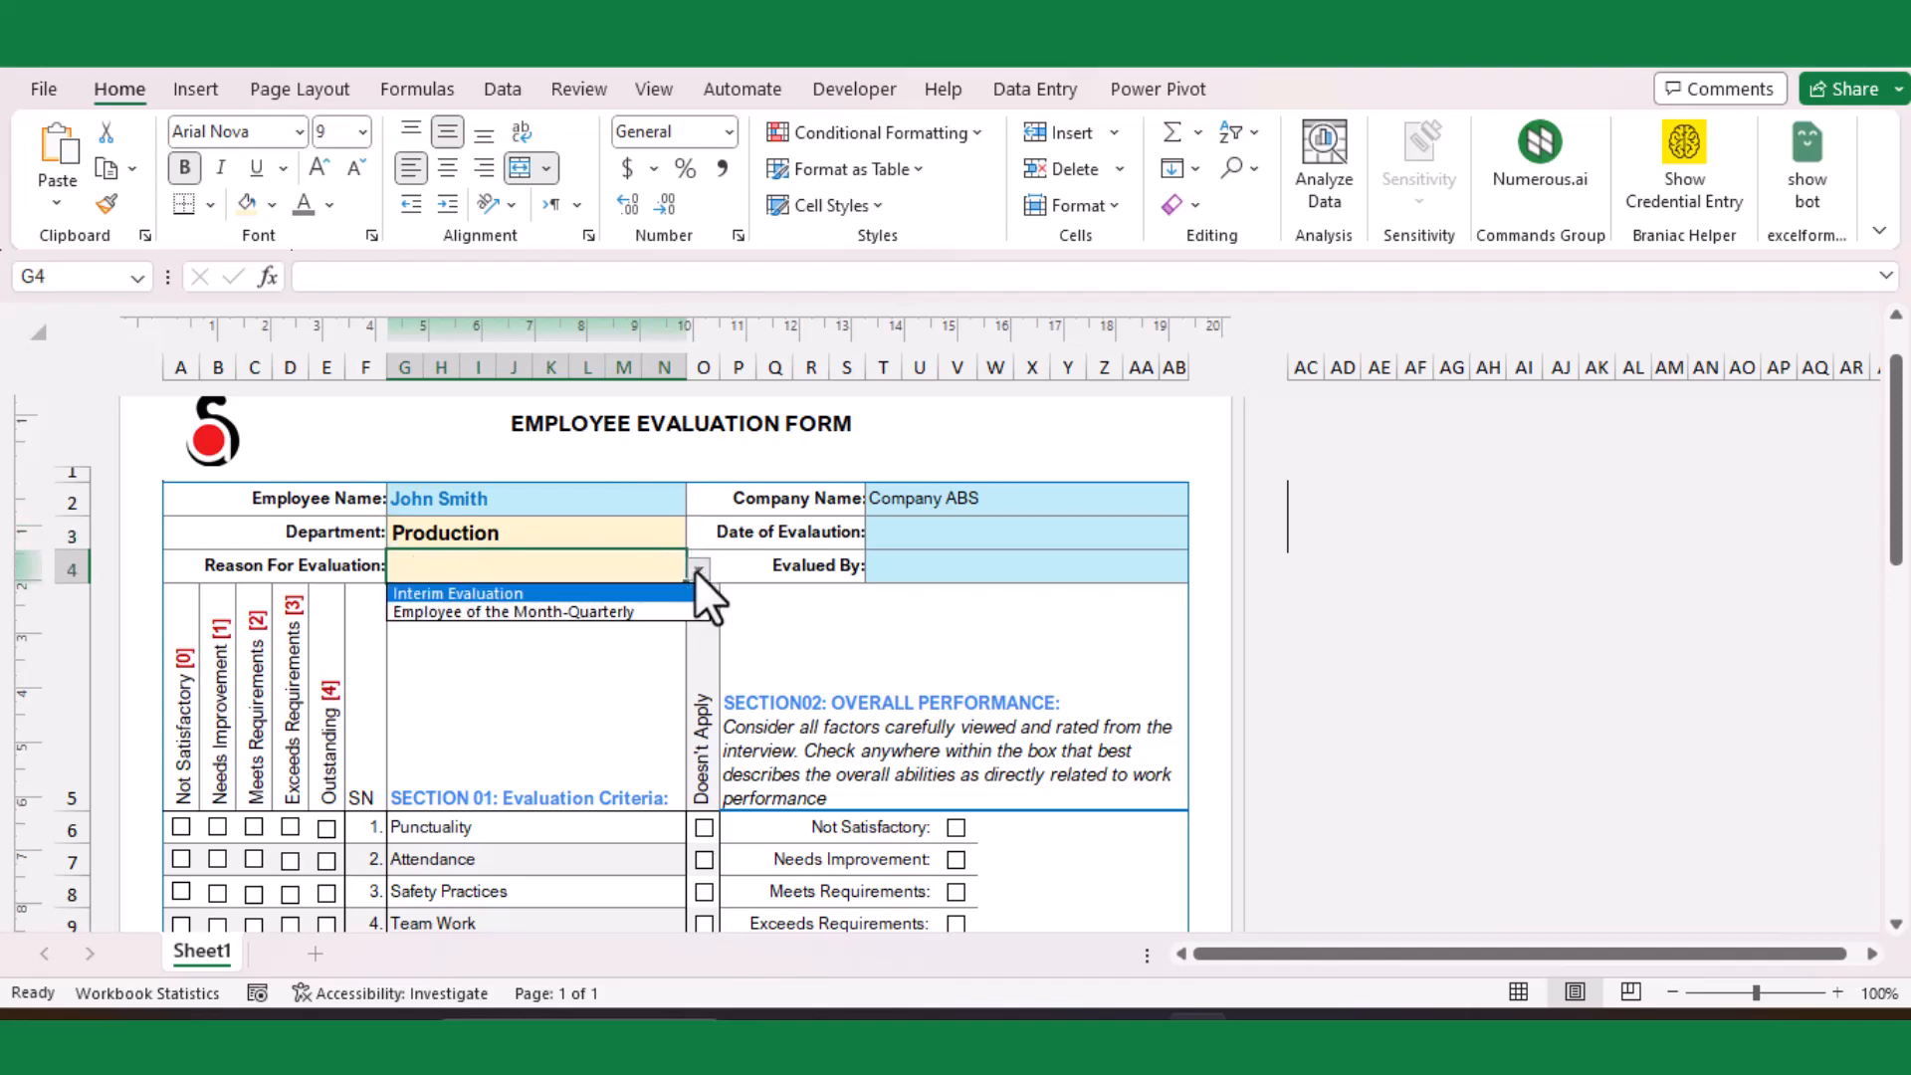
mouse_move(535, 612)
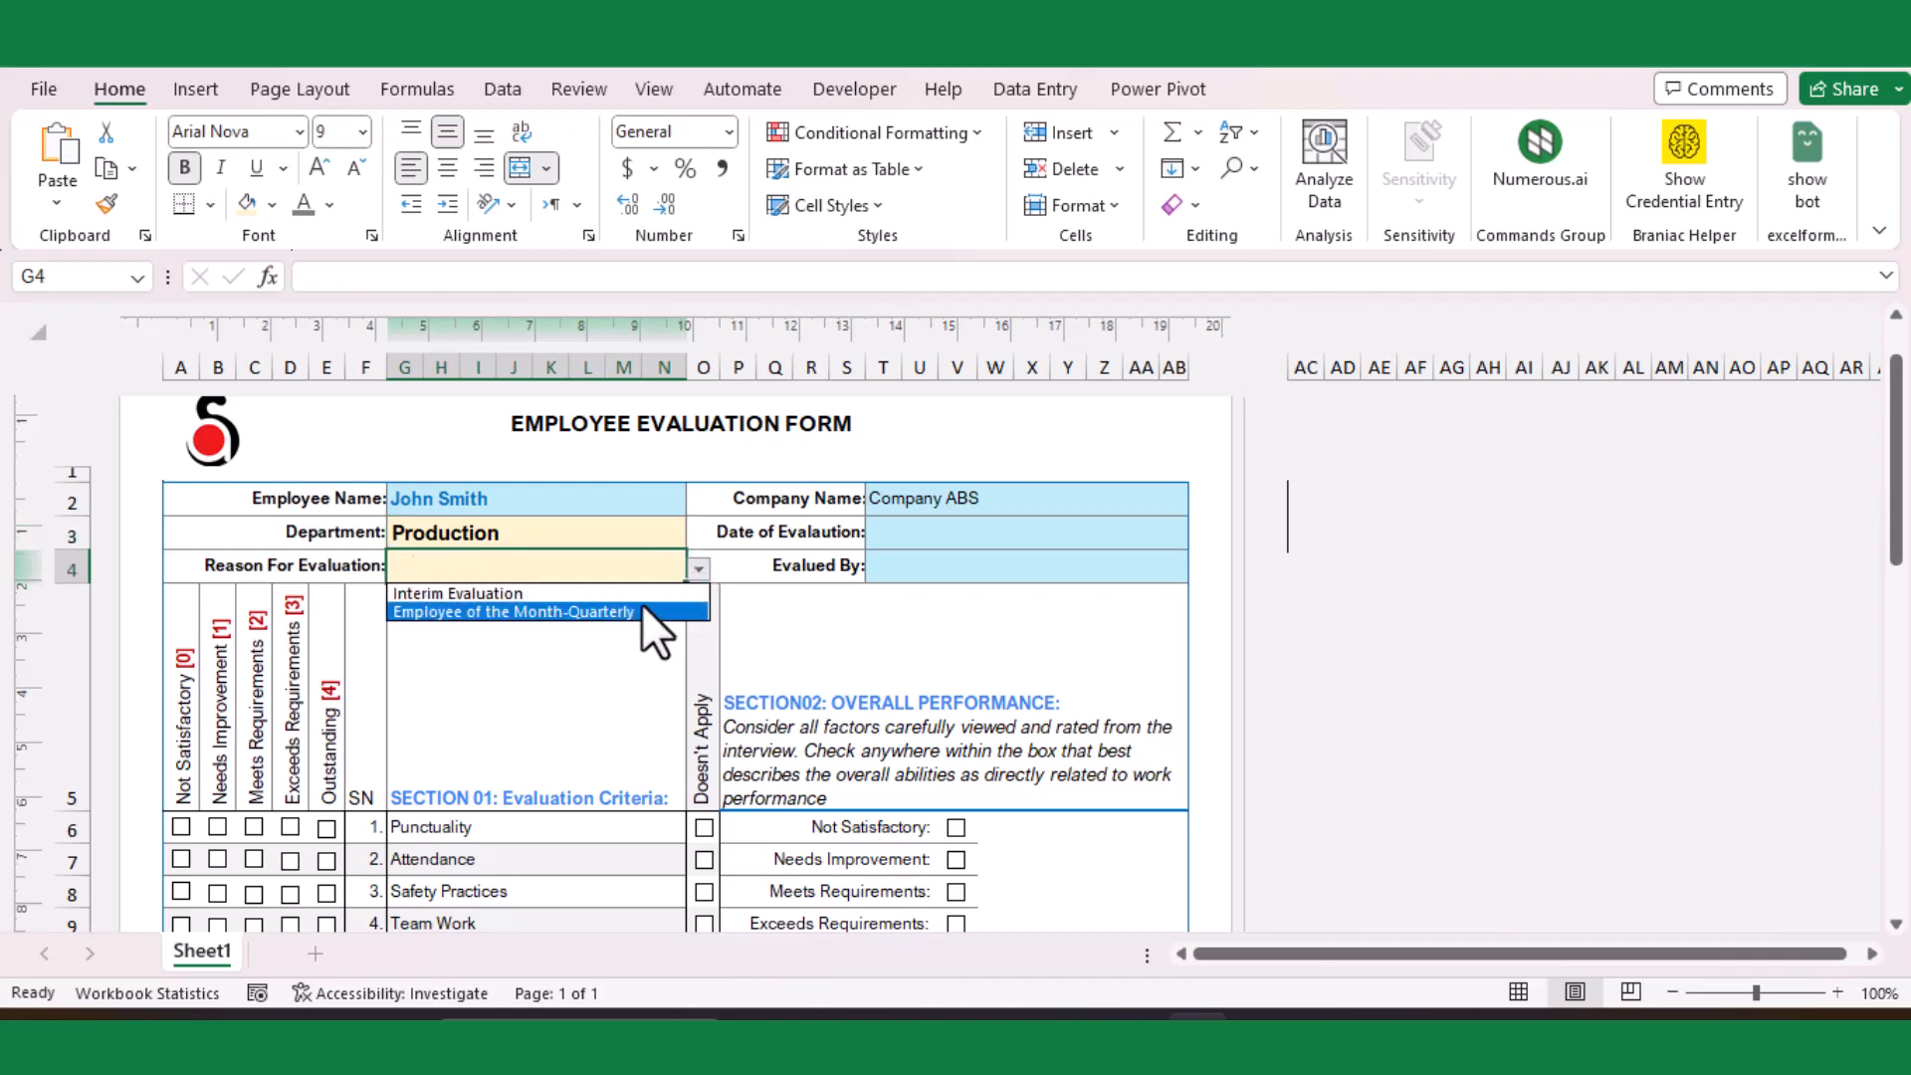
left_click(514, 611)
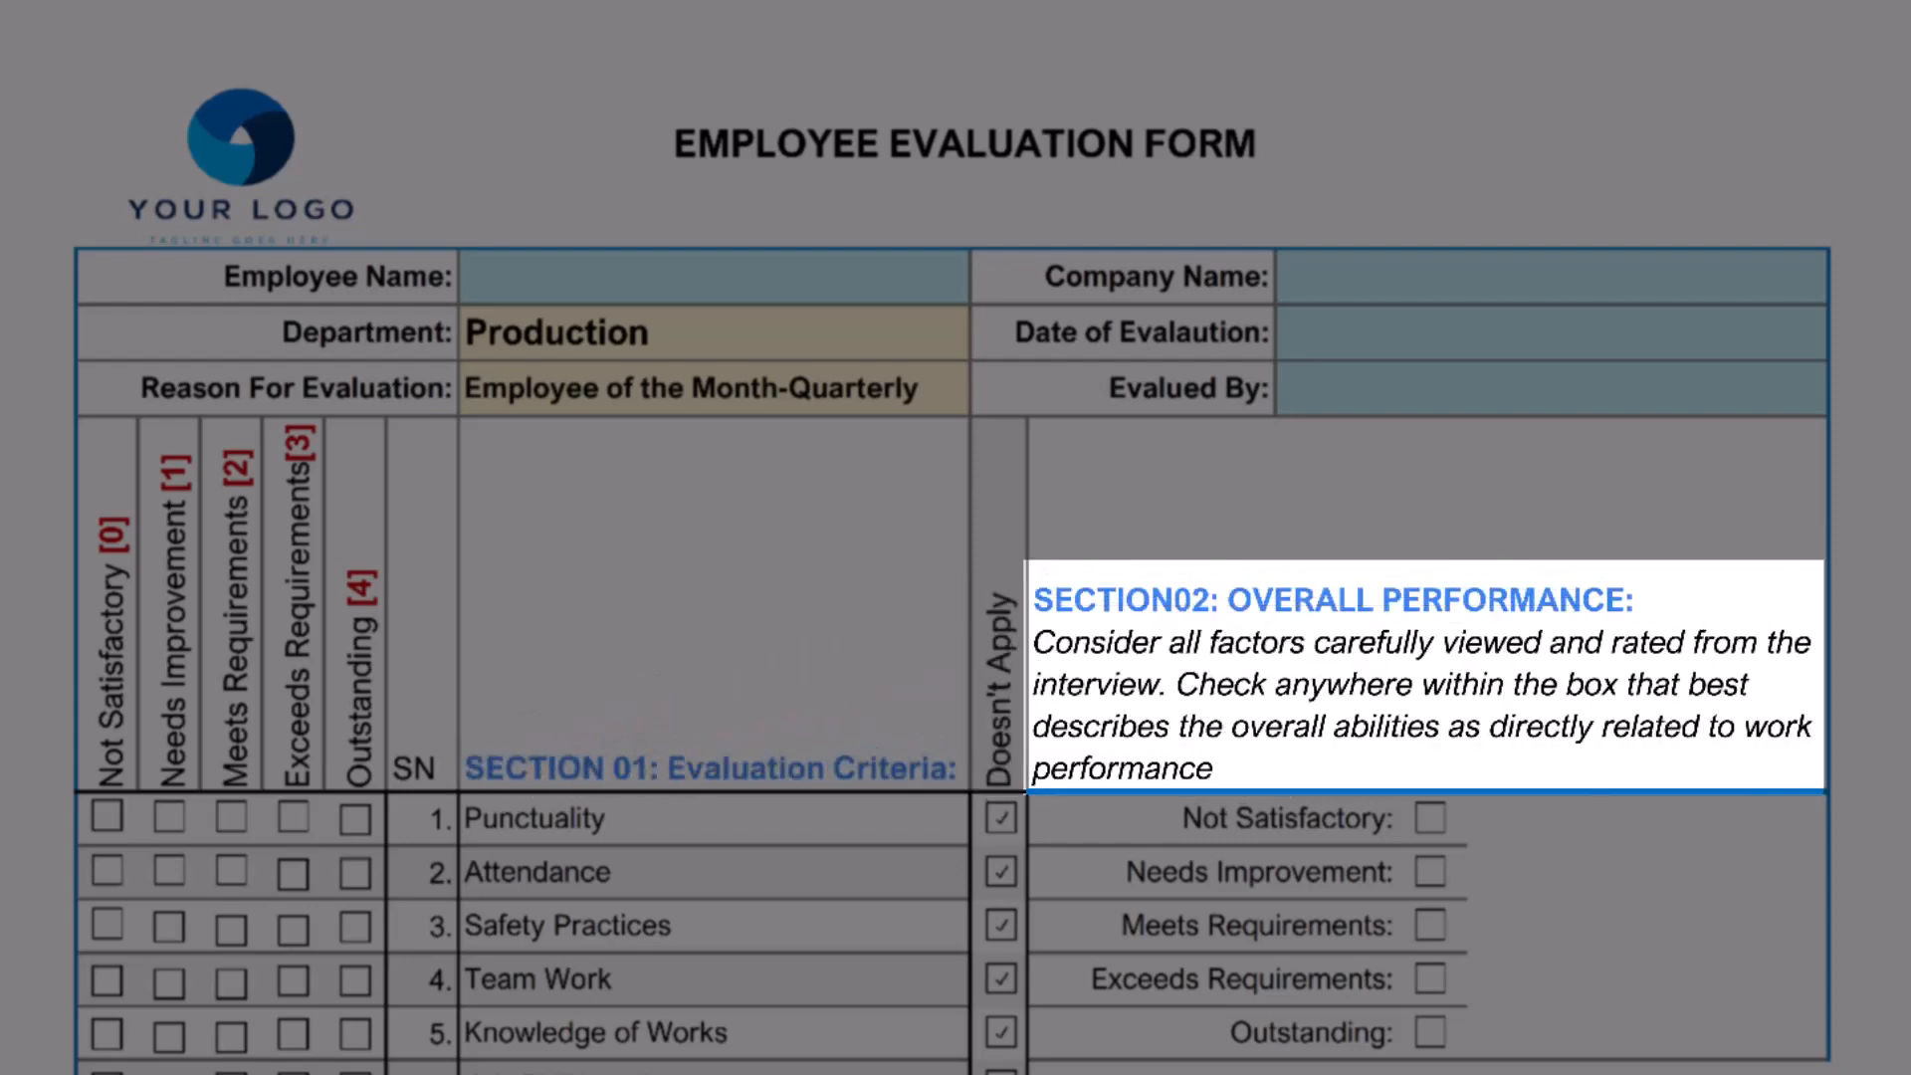
scroll("down", 3)
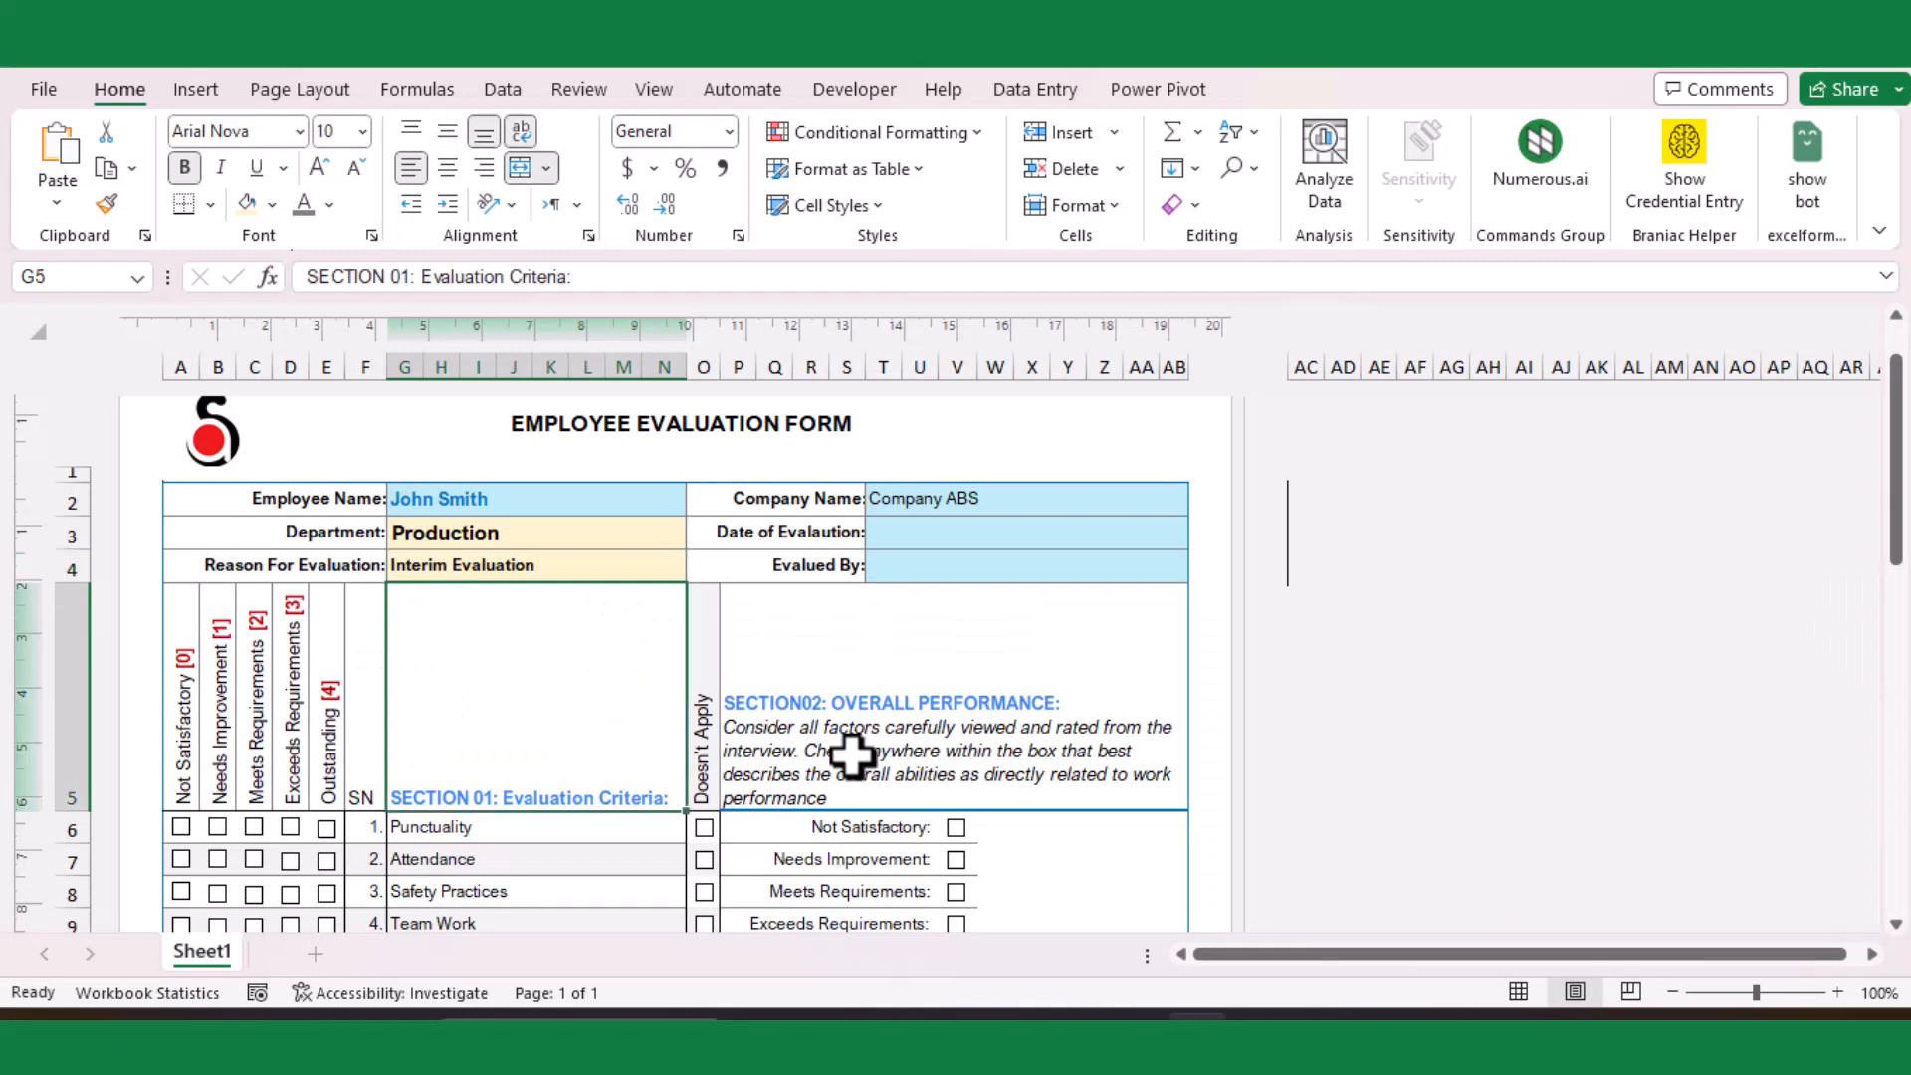
scroll("down", 3)
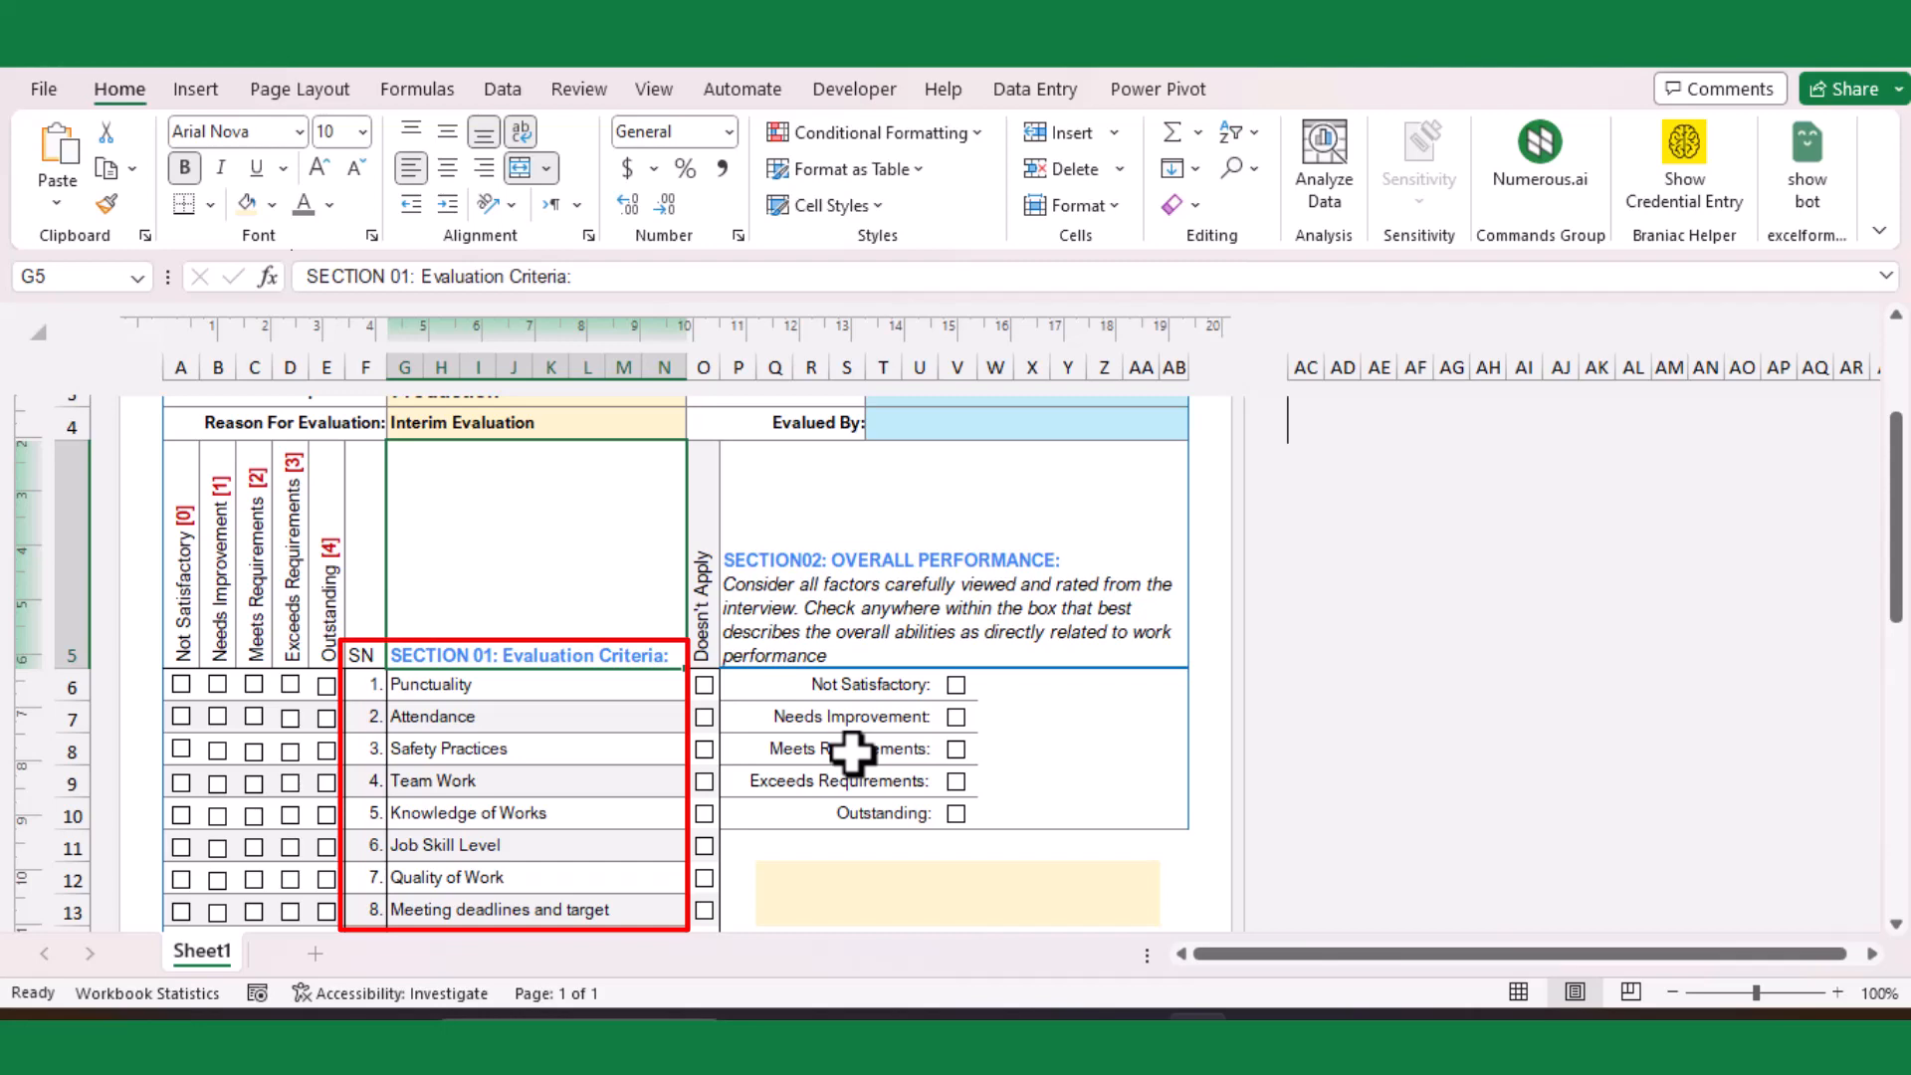
scroll("down", 3)
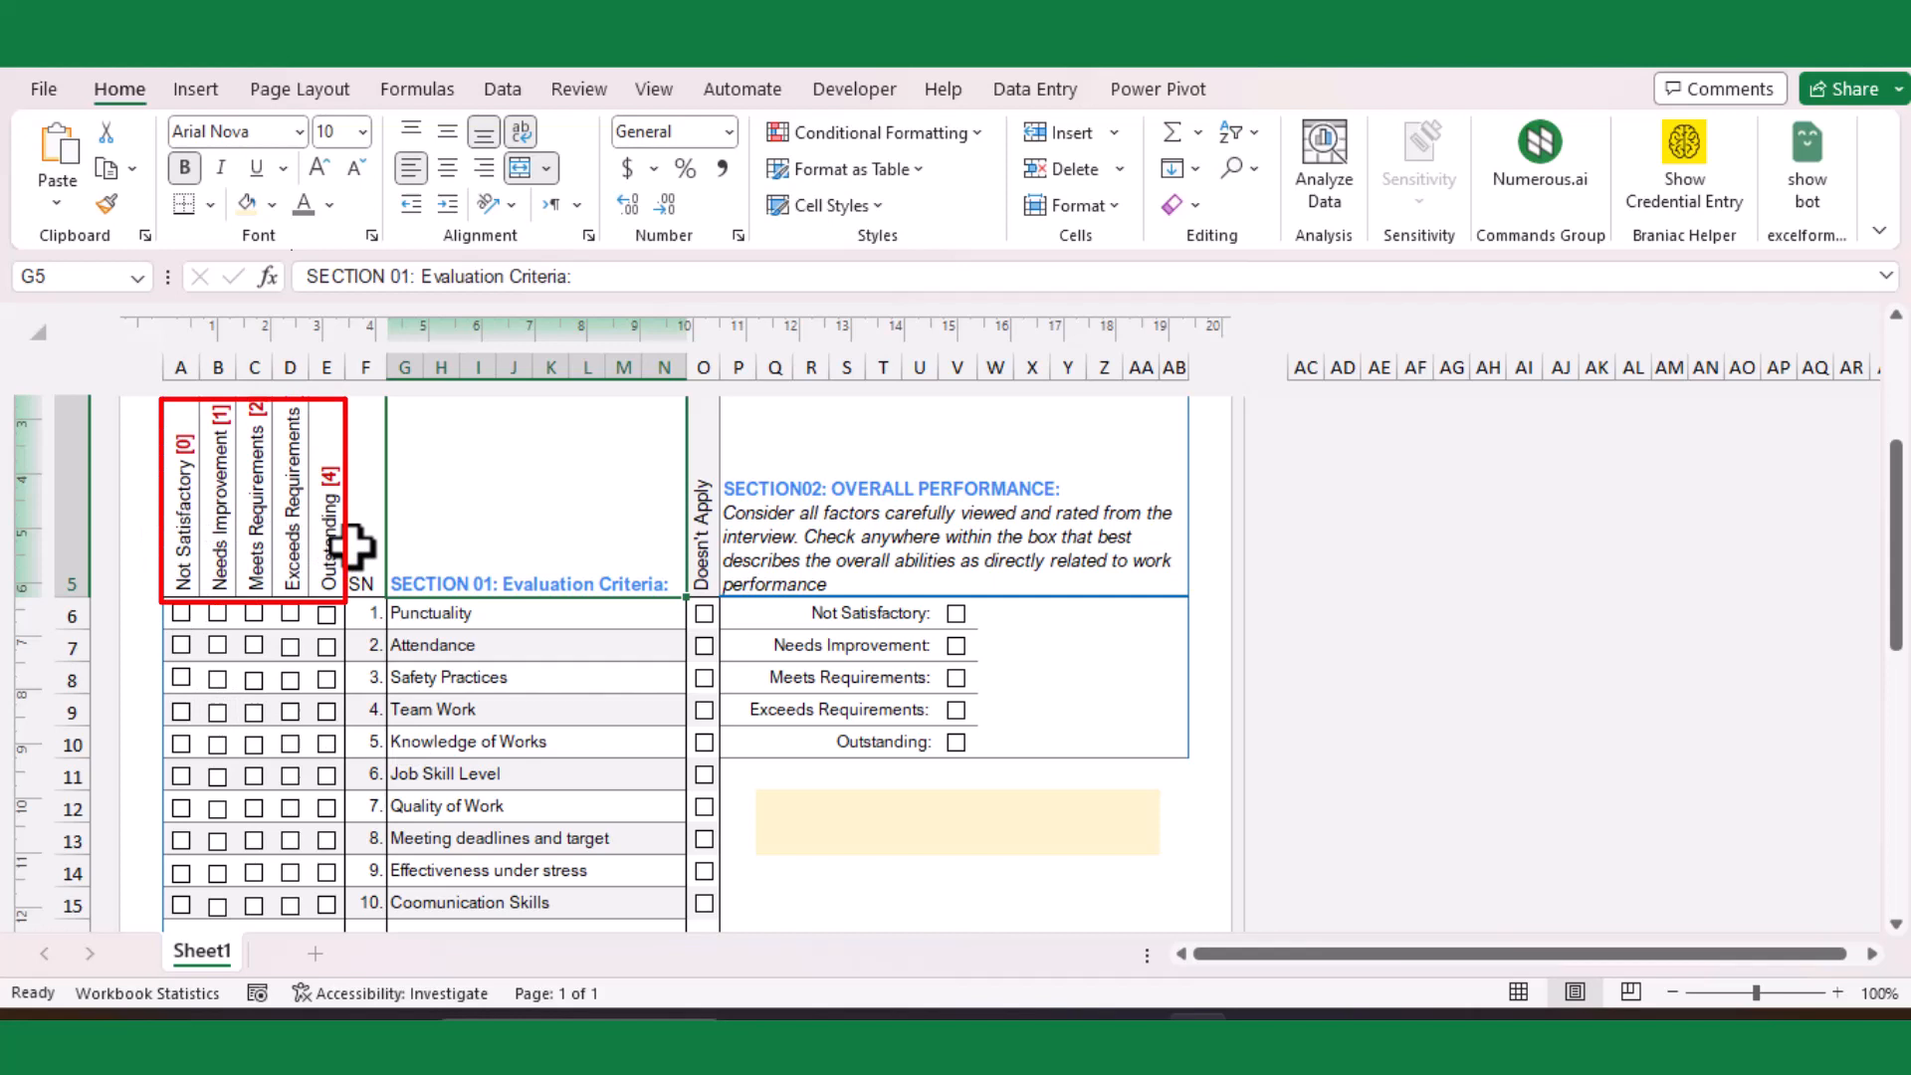
mouse_move(391, 561)
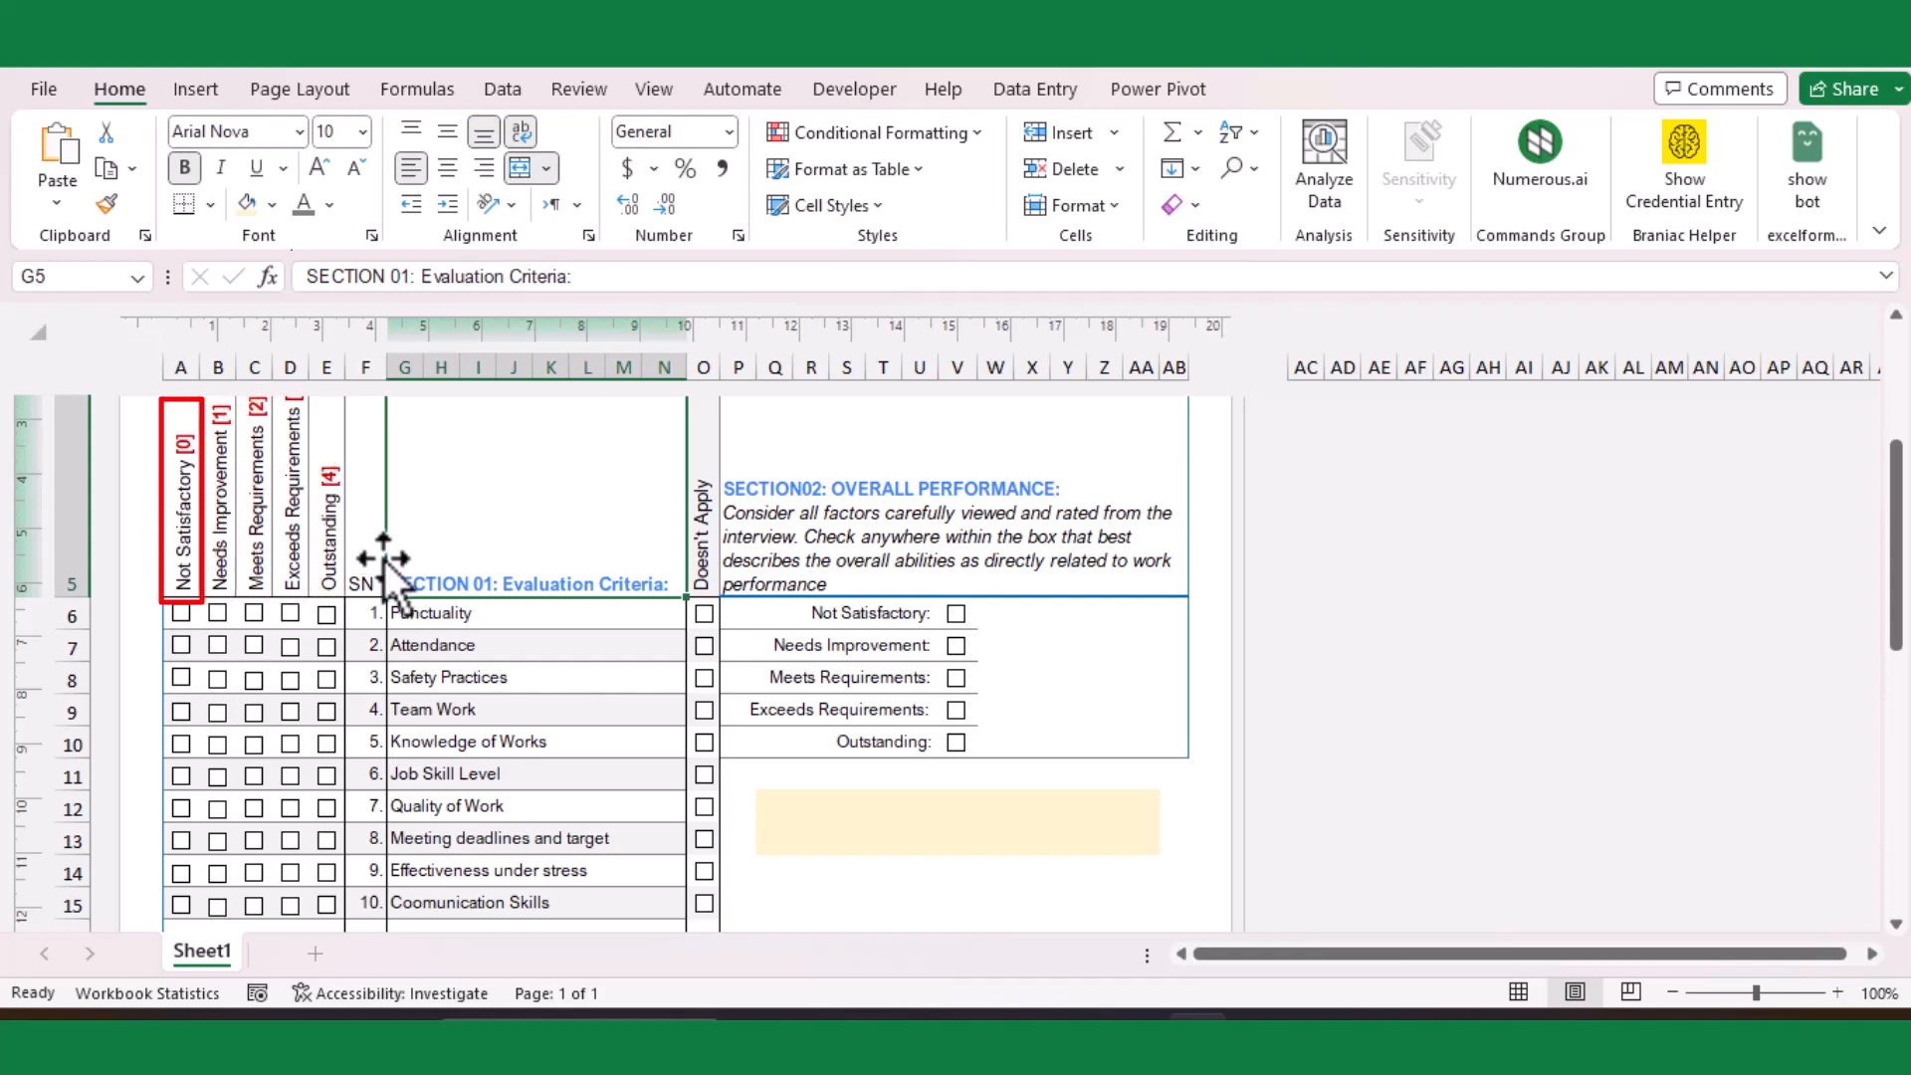
left_click(329, 500)
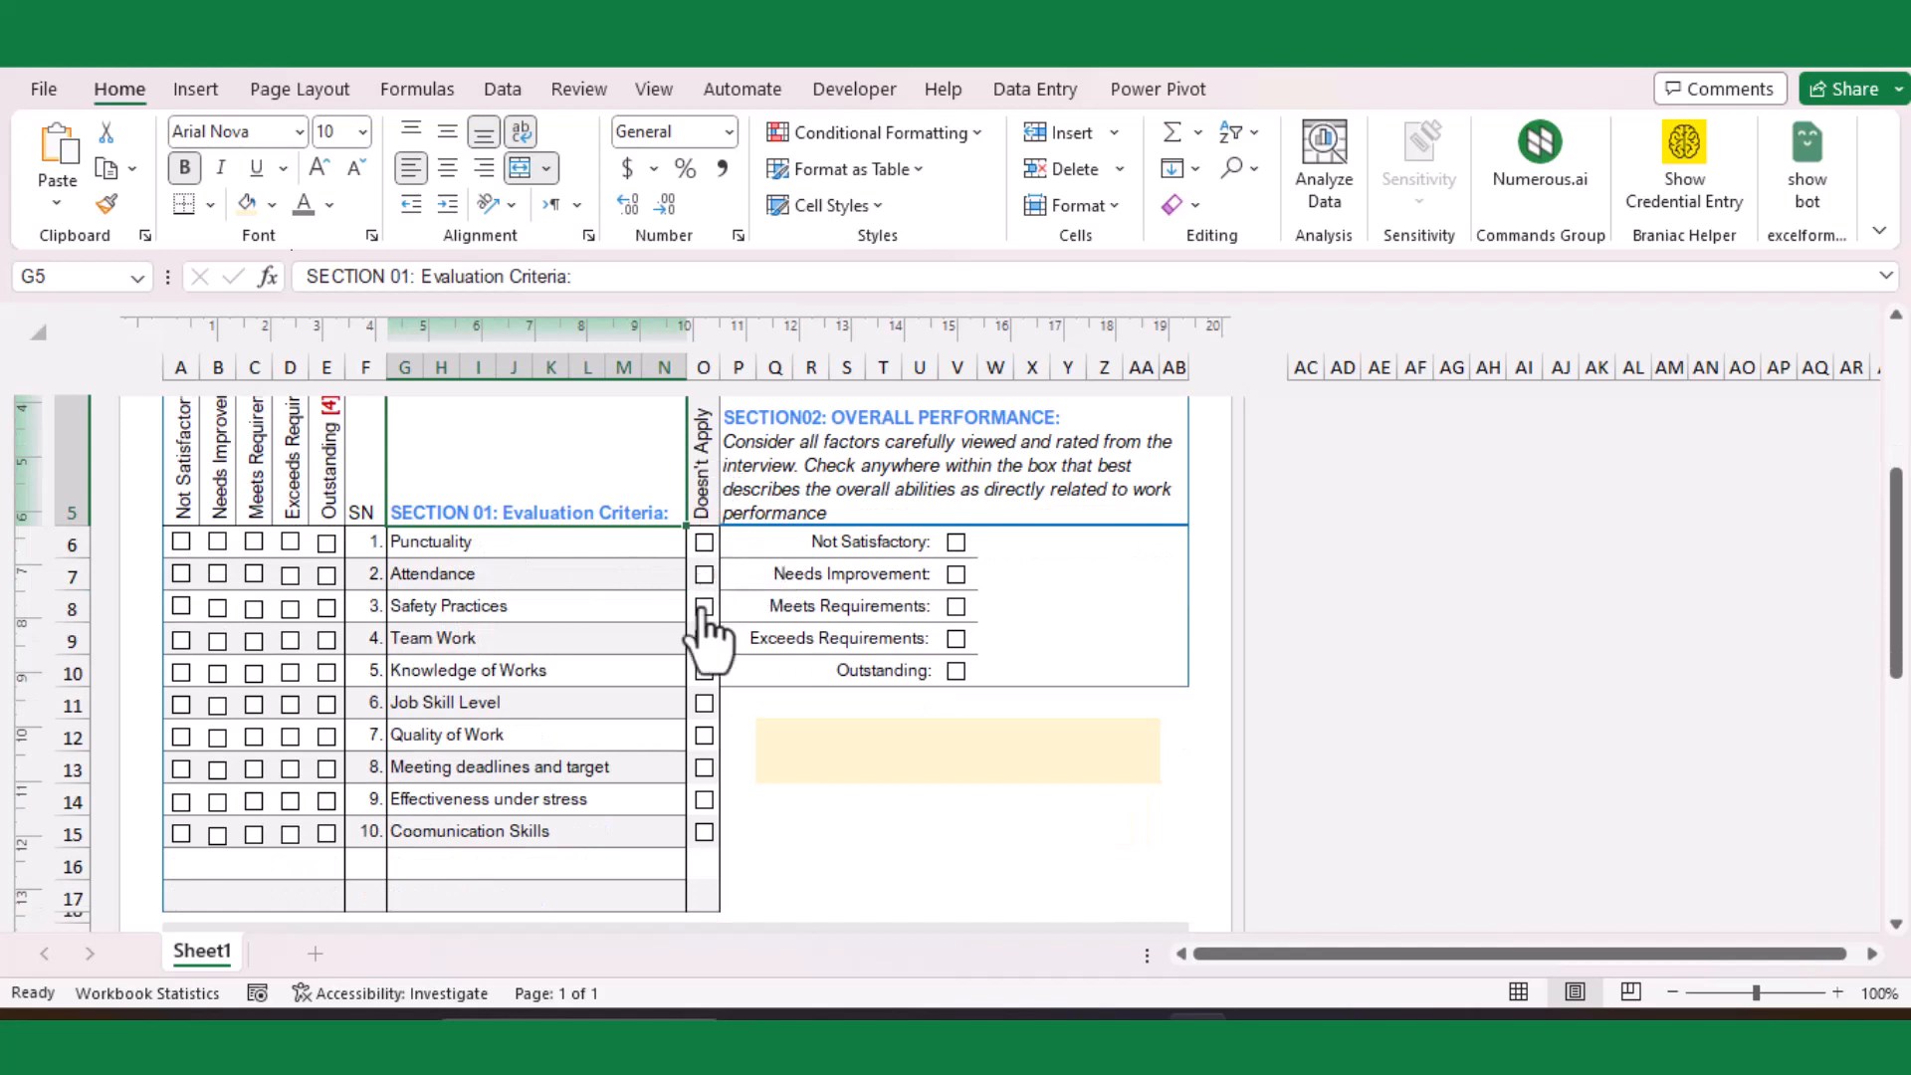
mouse_move(304, 677)
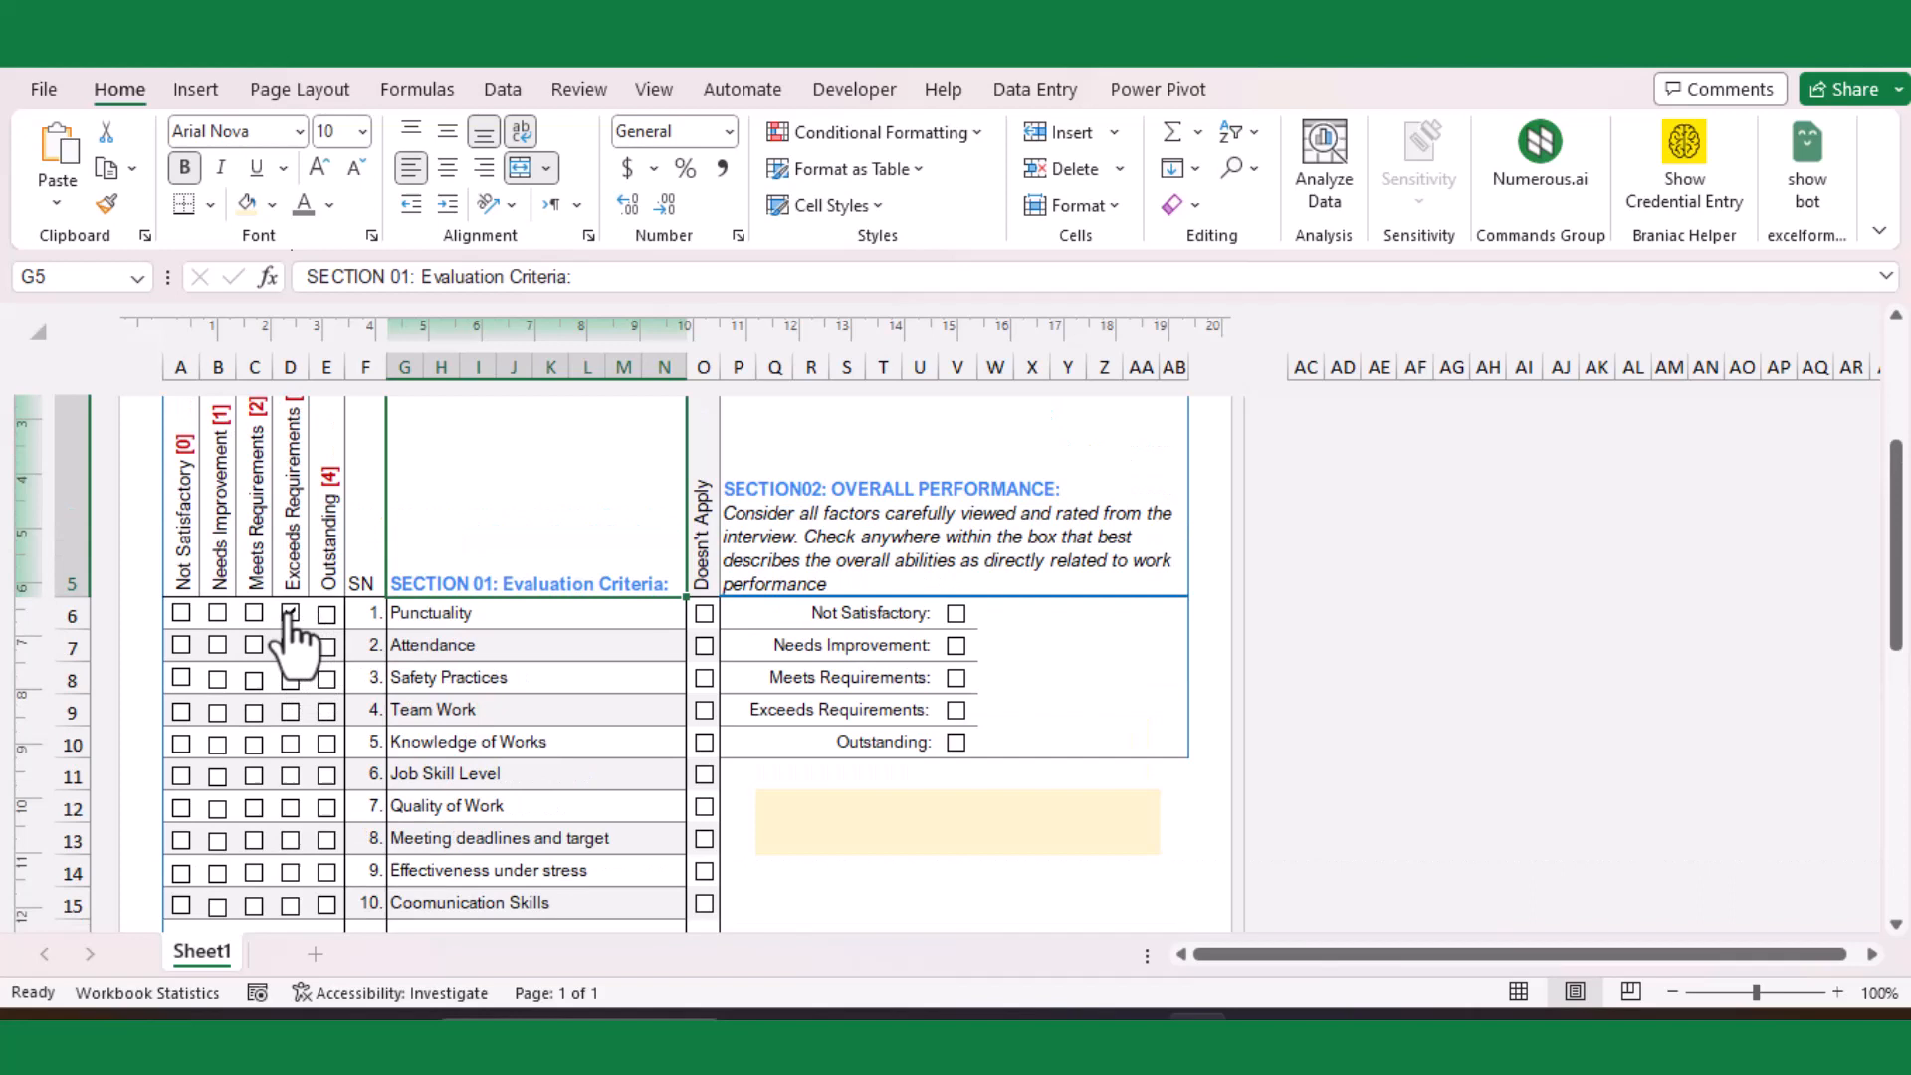
Rate Attendance Exceeds, Safety Practices Doesn't Apply and Job Skill Level Outstanding
left_click(291, 645)
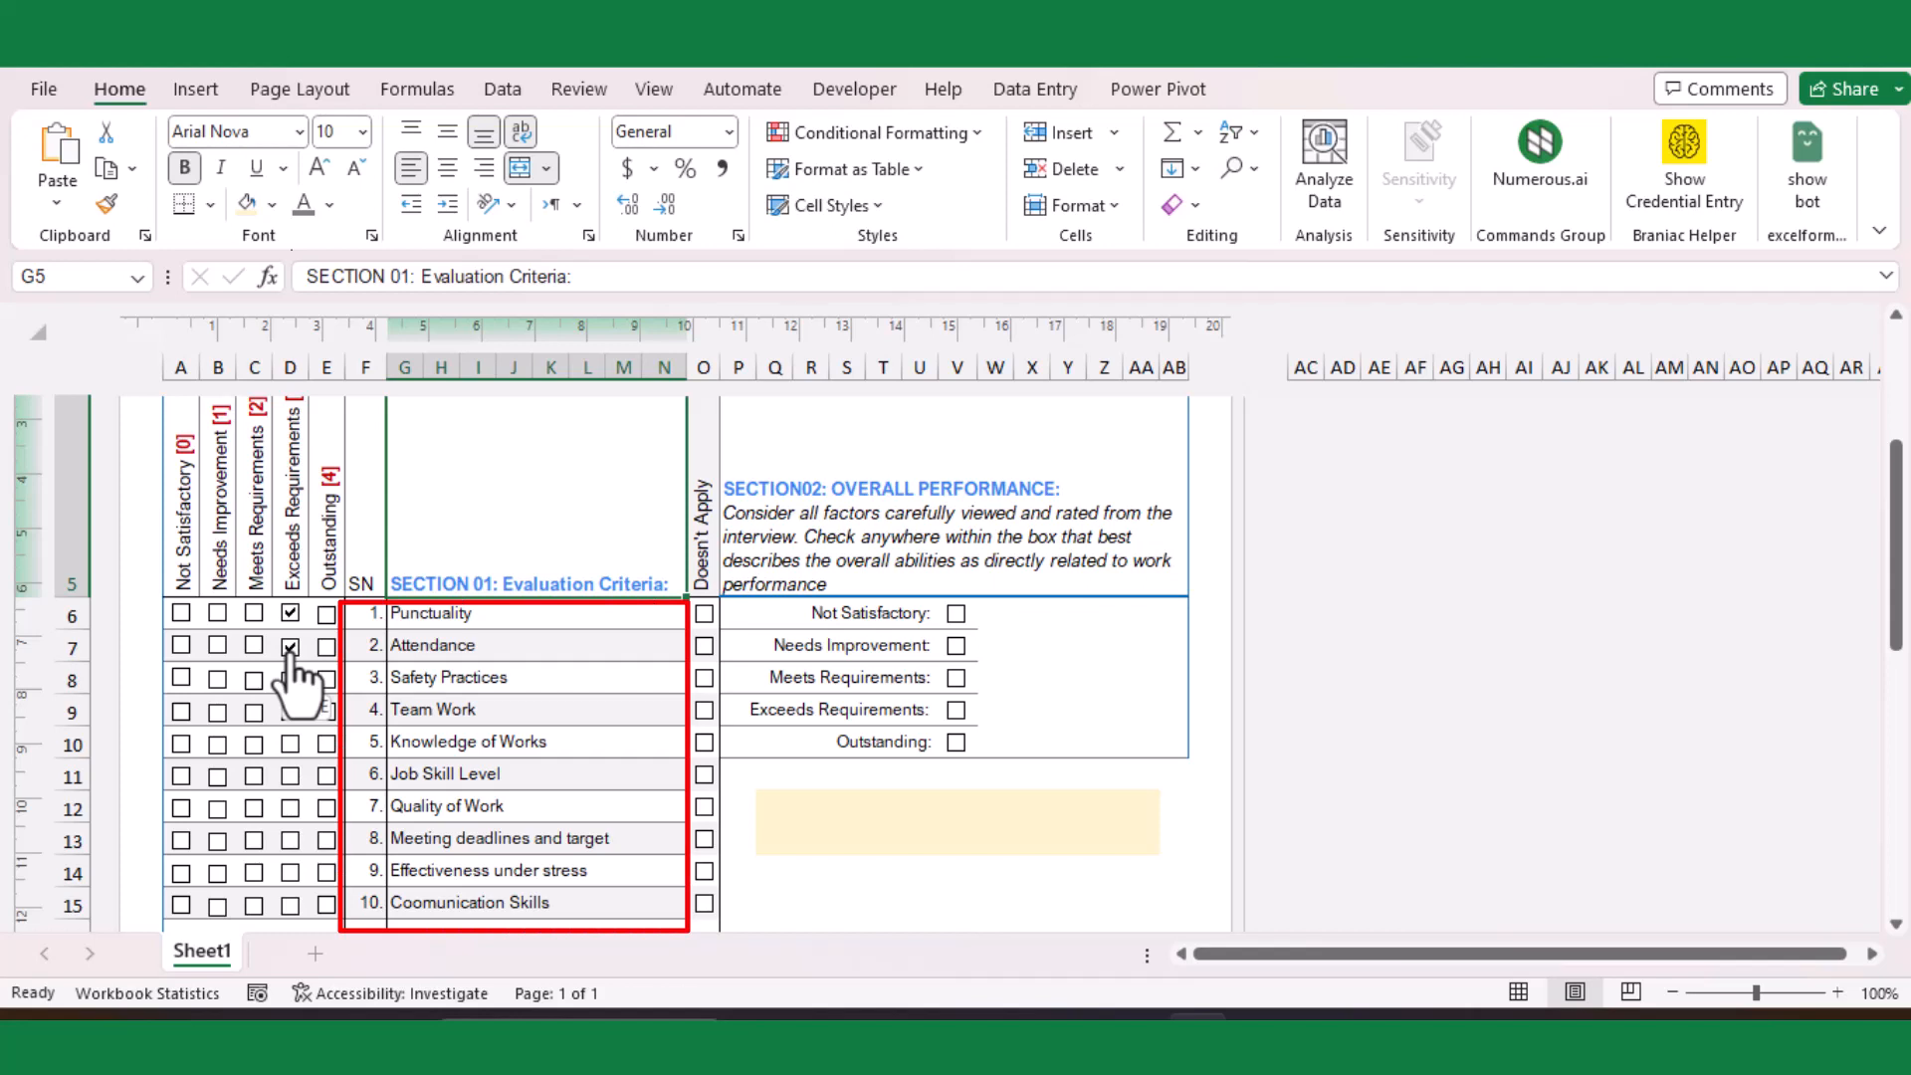
left_click(704, 677)
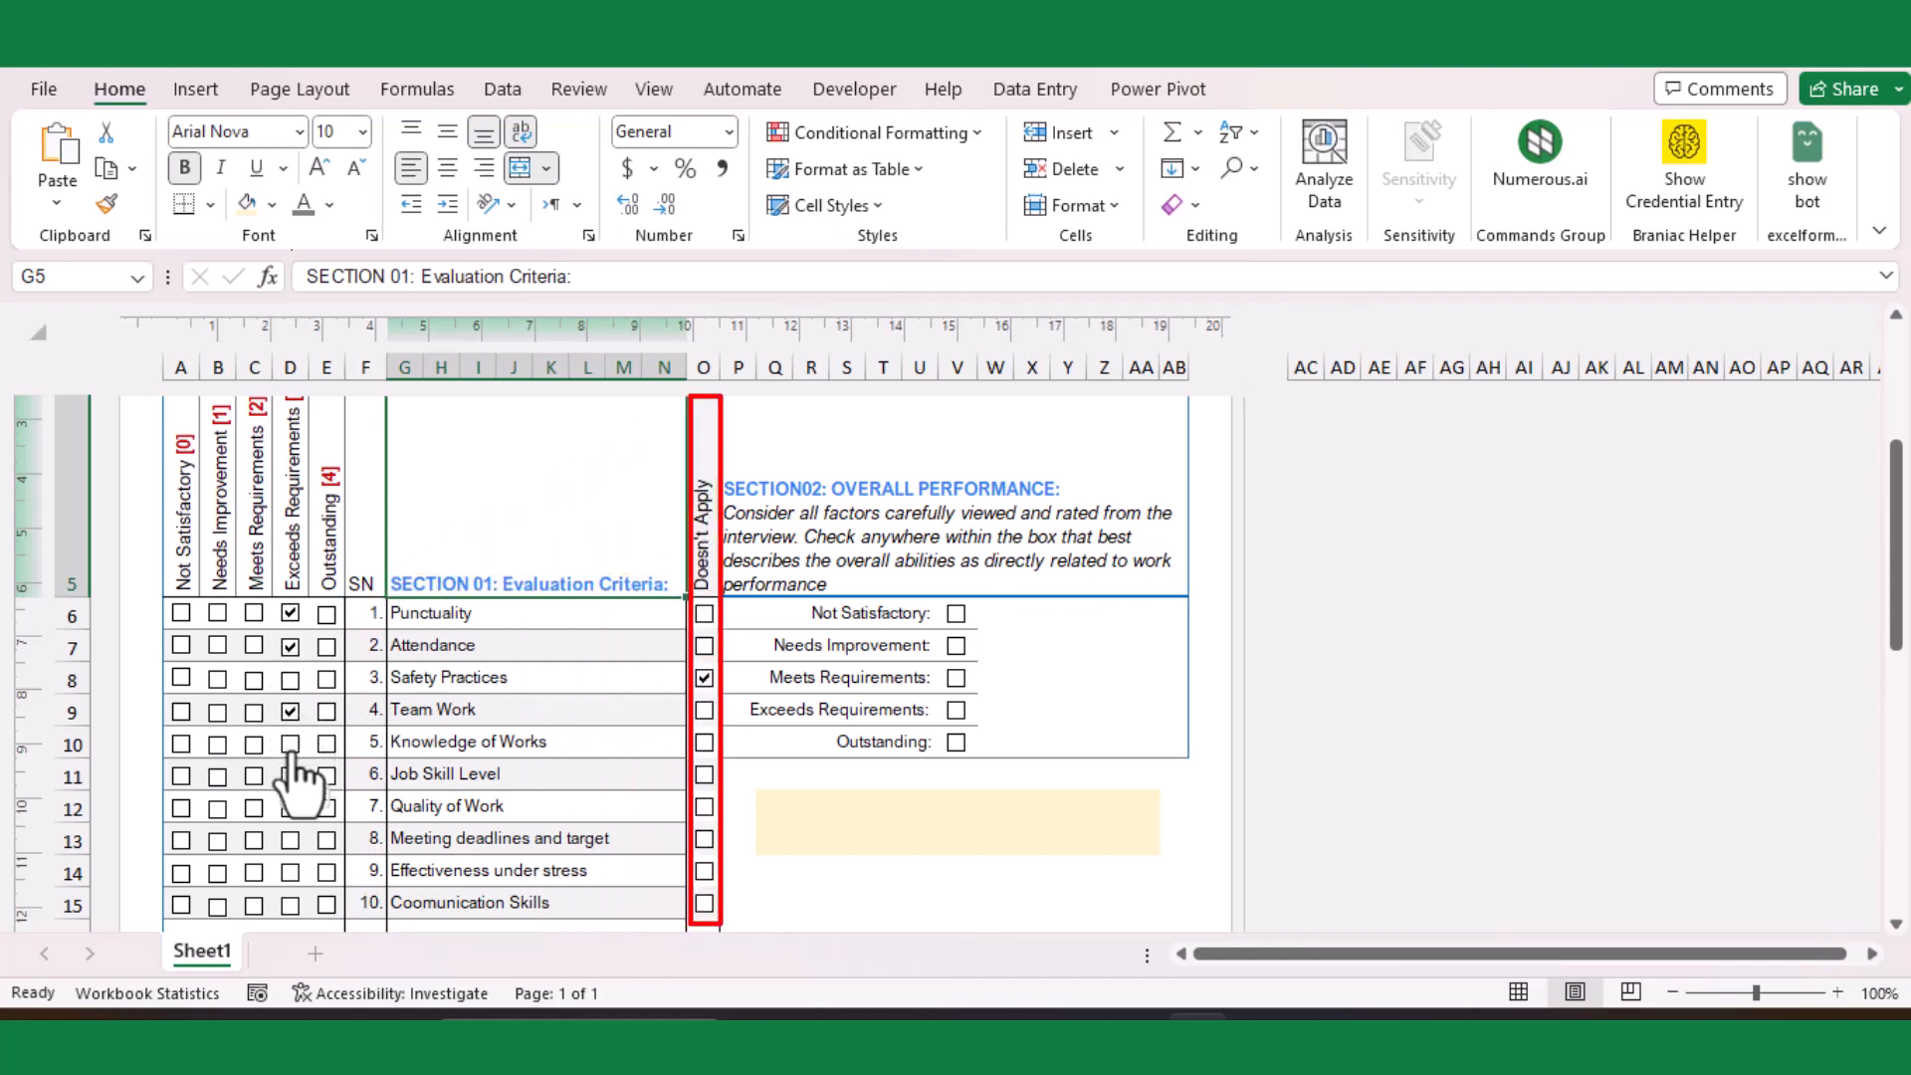
scroll("up", 3)
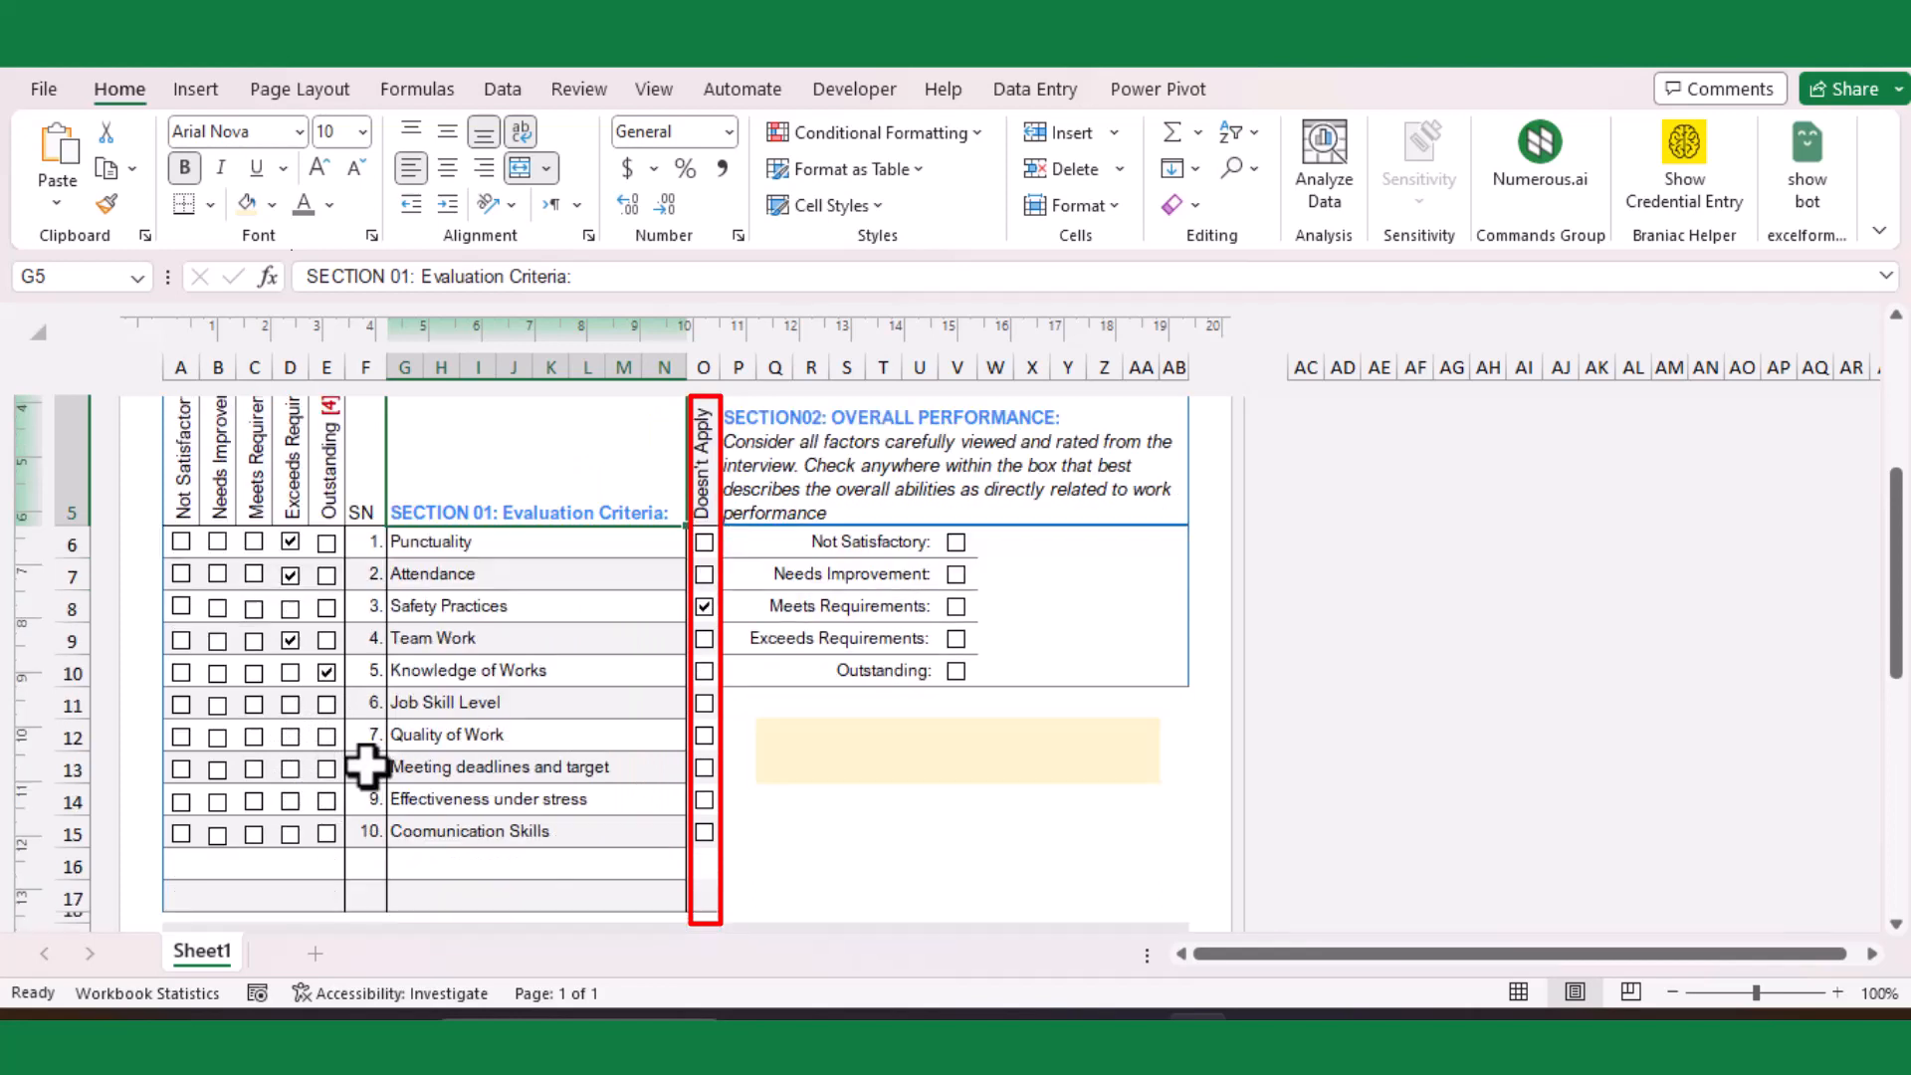
left_click(291, 703)
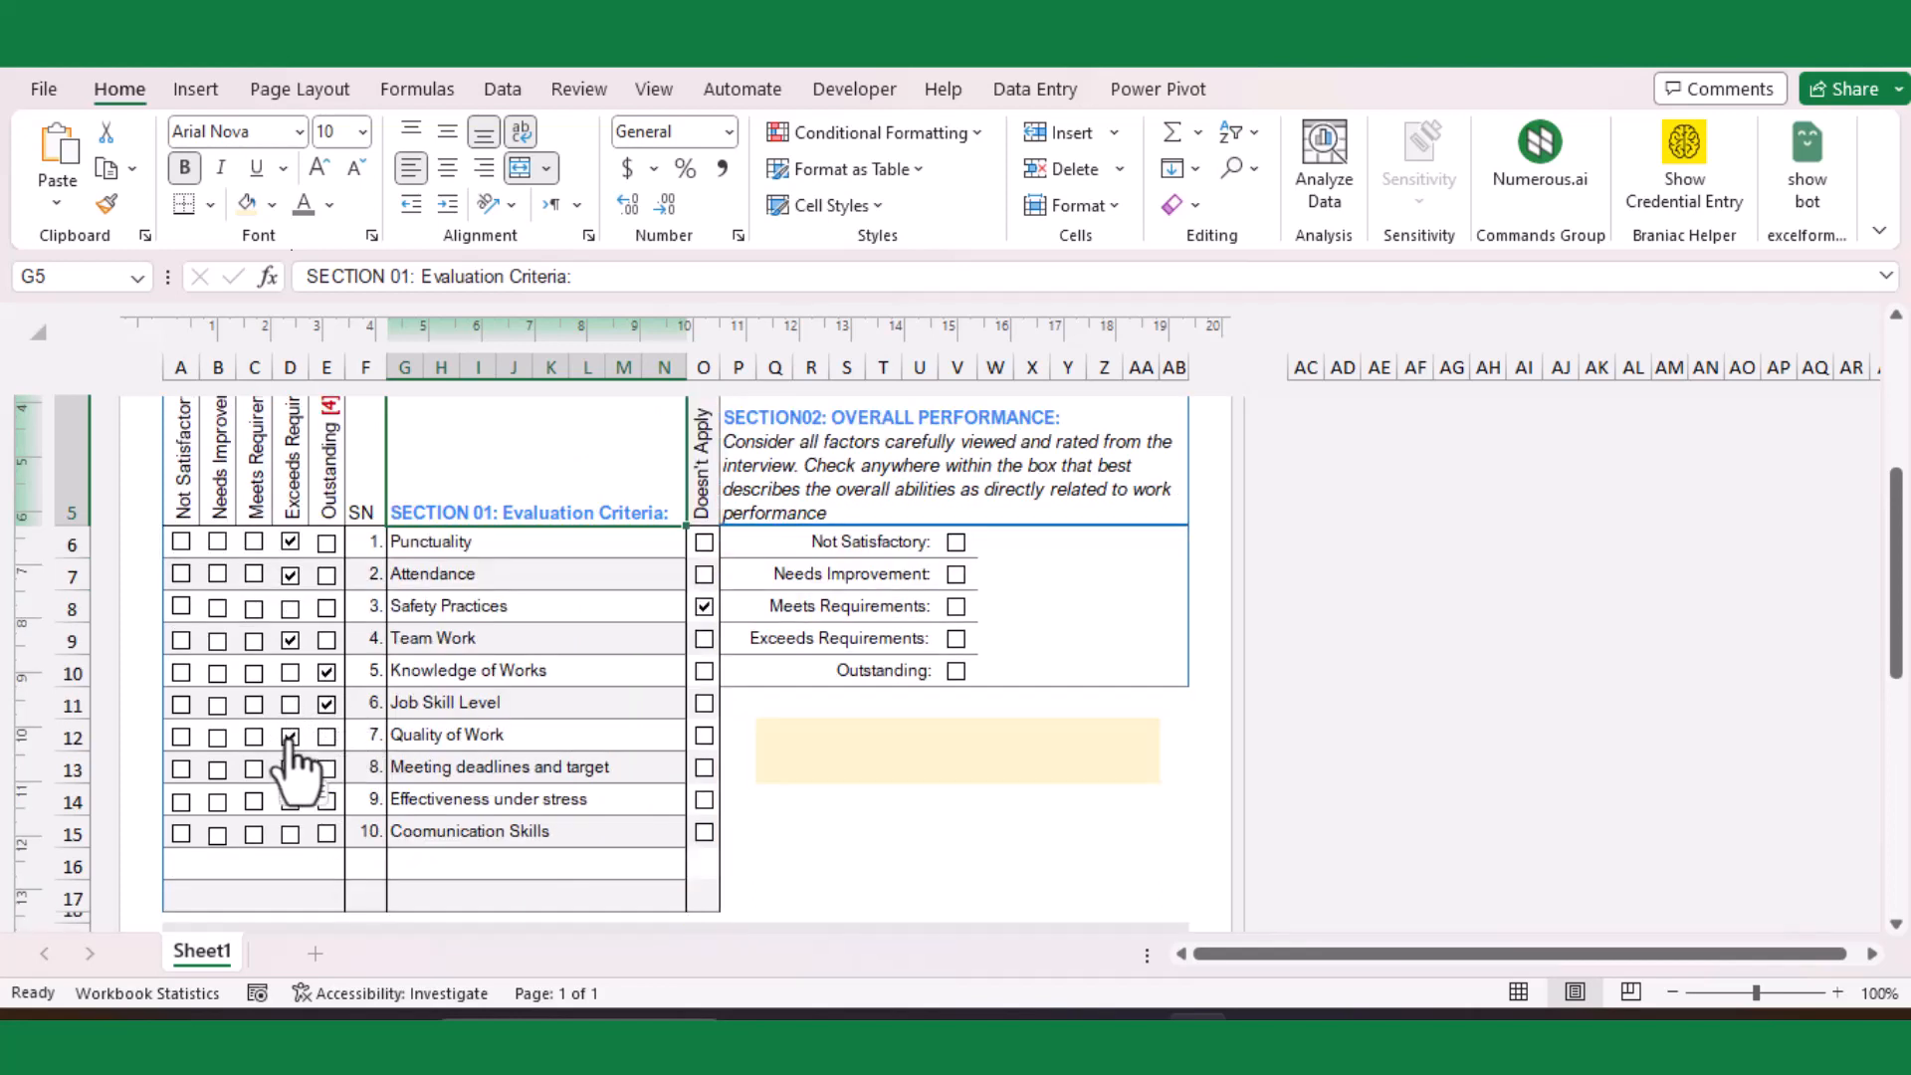
Rate Quality of Work as Exceeds and inspect the 78% Total Score formula in G35
left_click(290, 735)
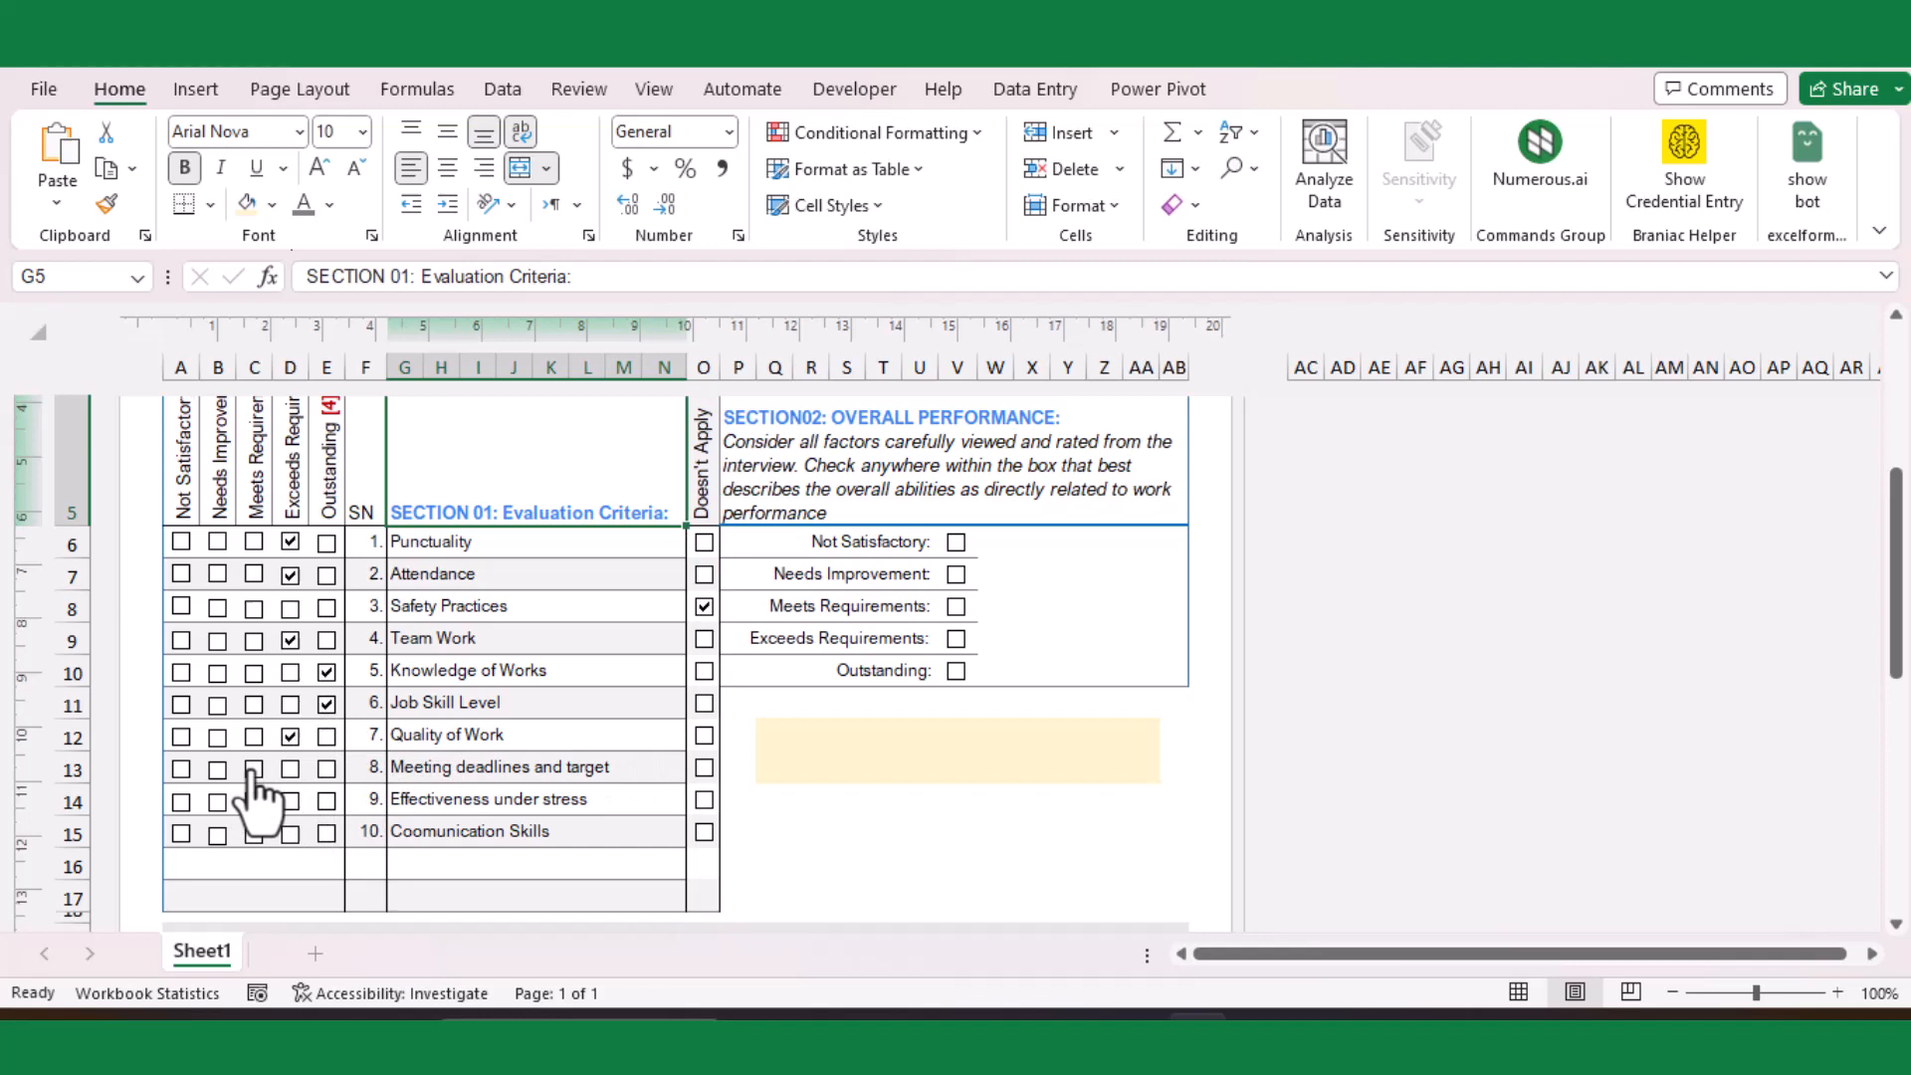
scroll("down", 3)
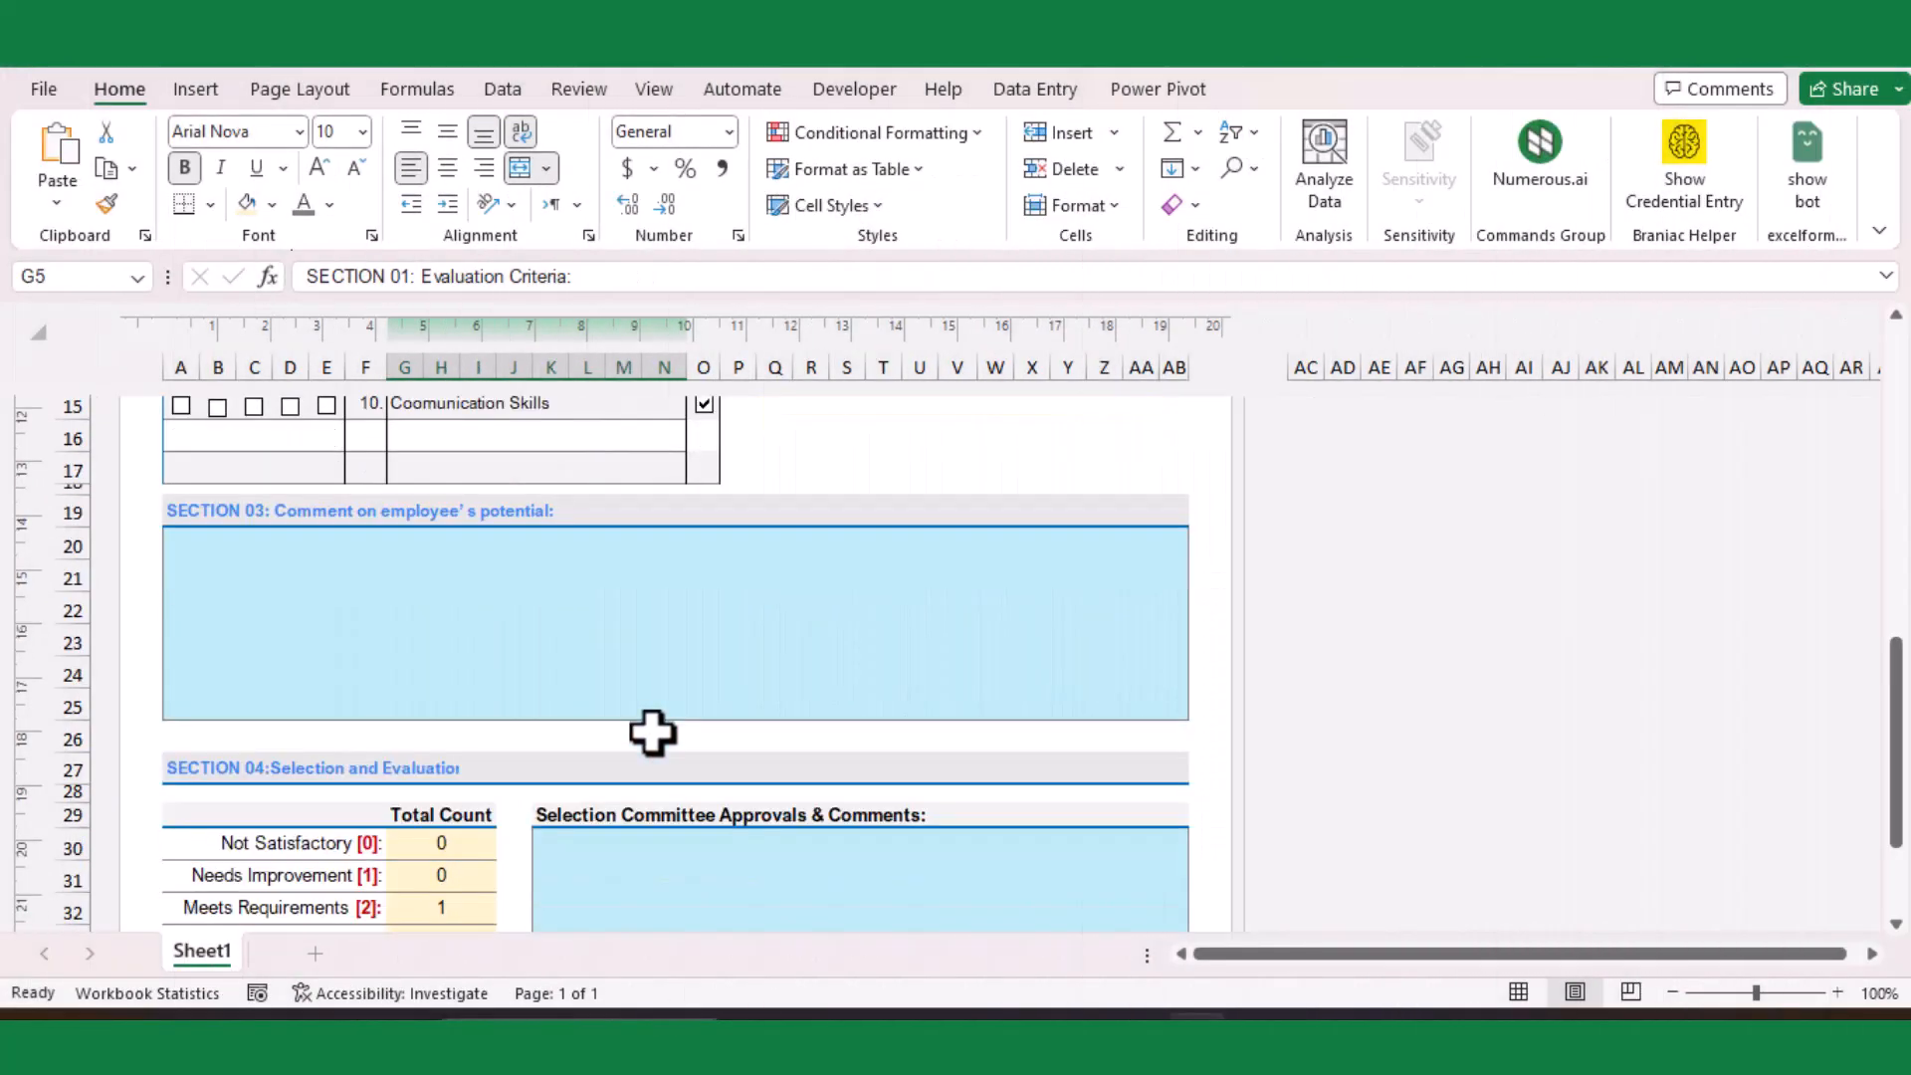
scroll("down", 3)
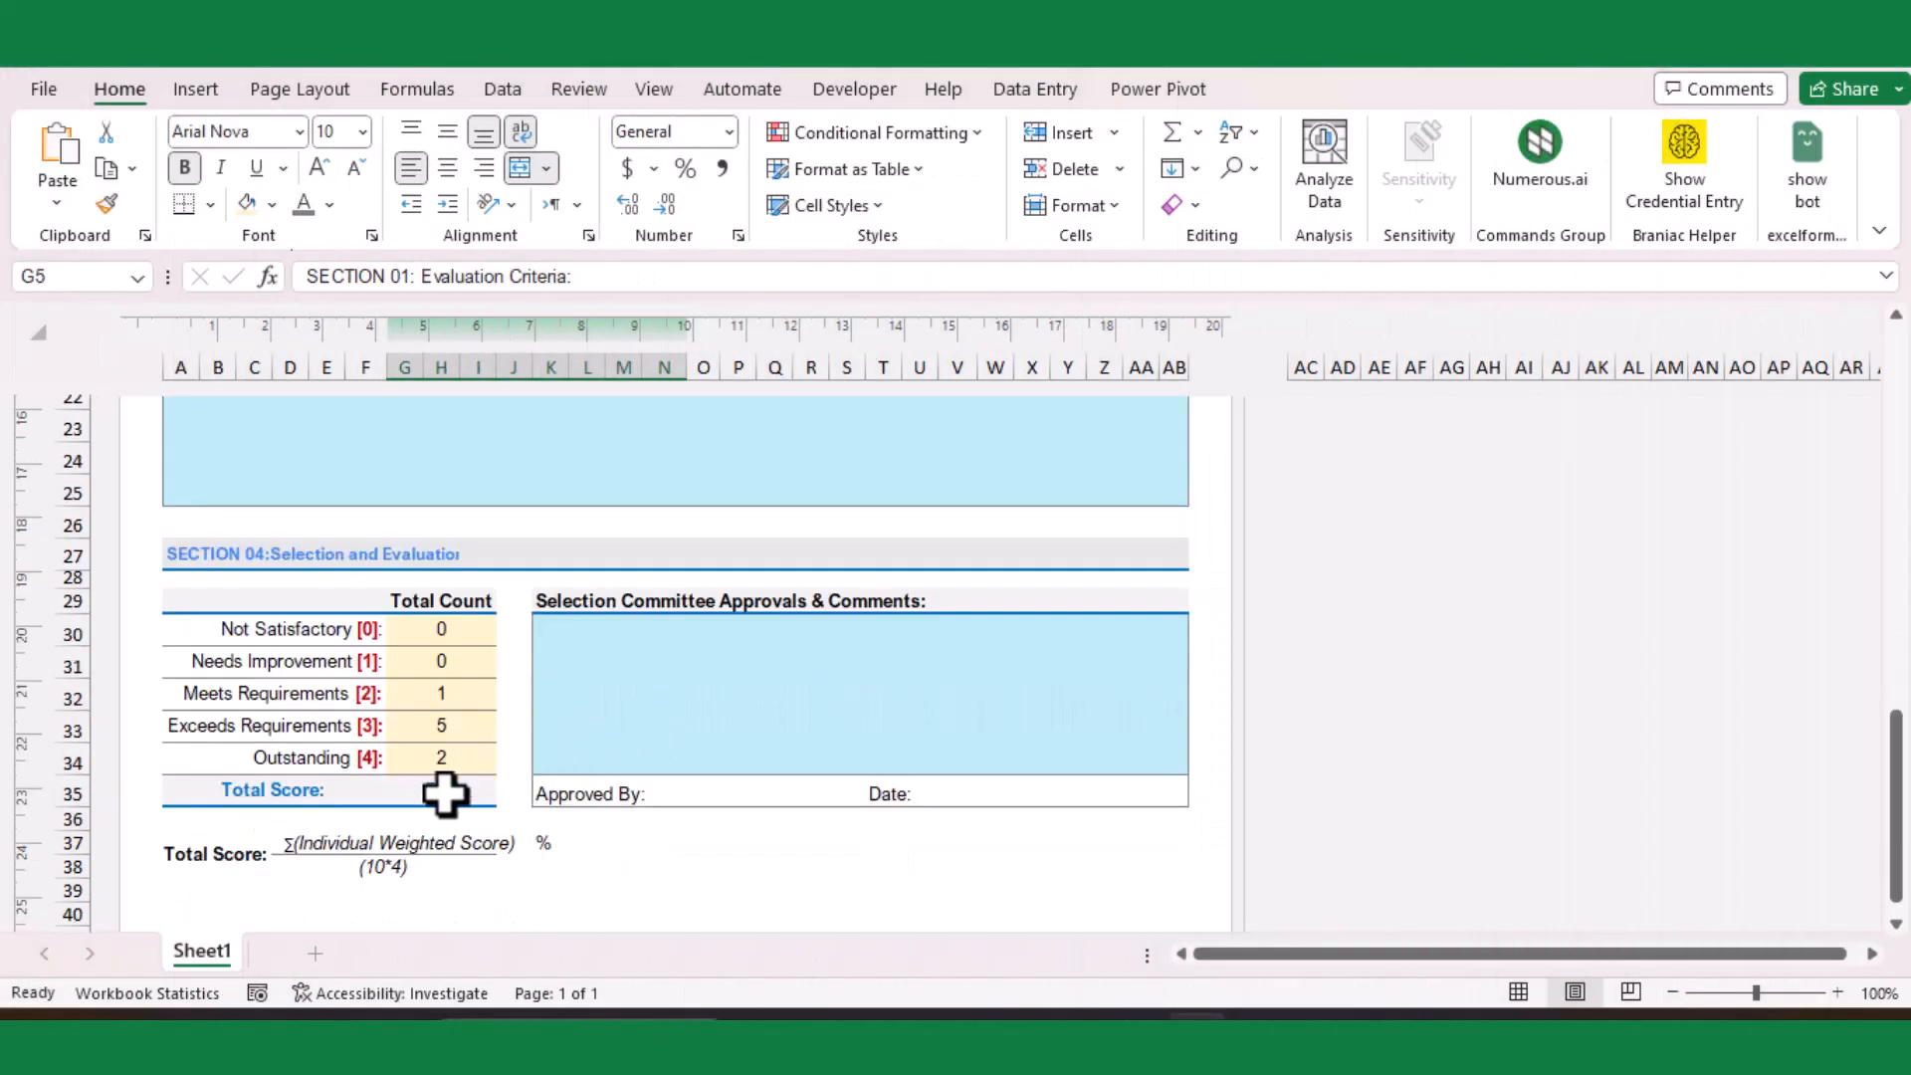
left_click(442, 791)
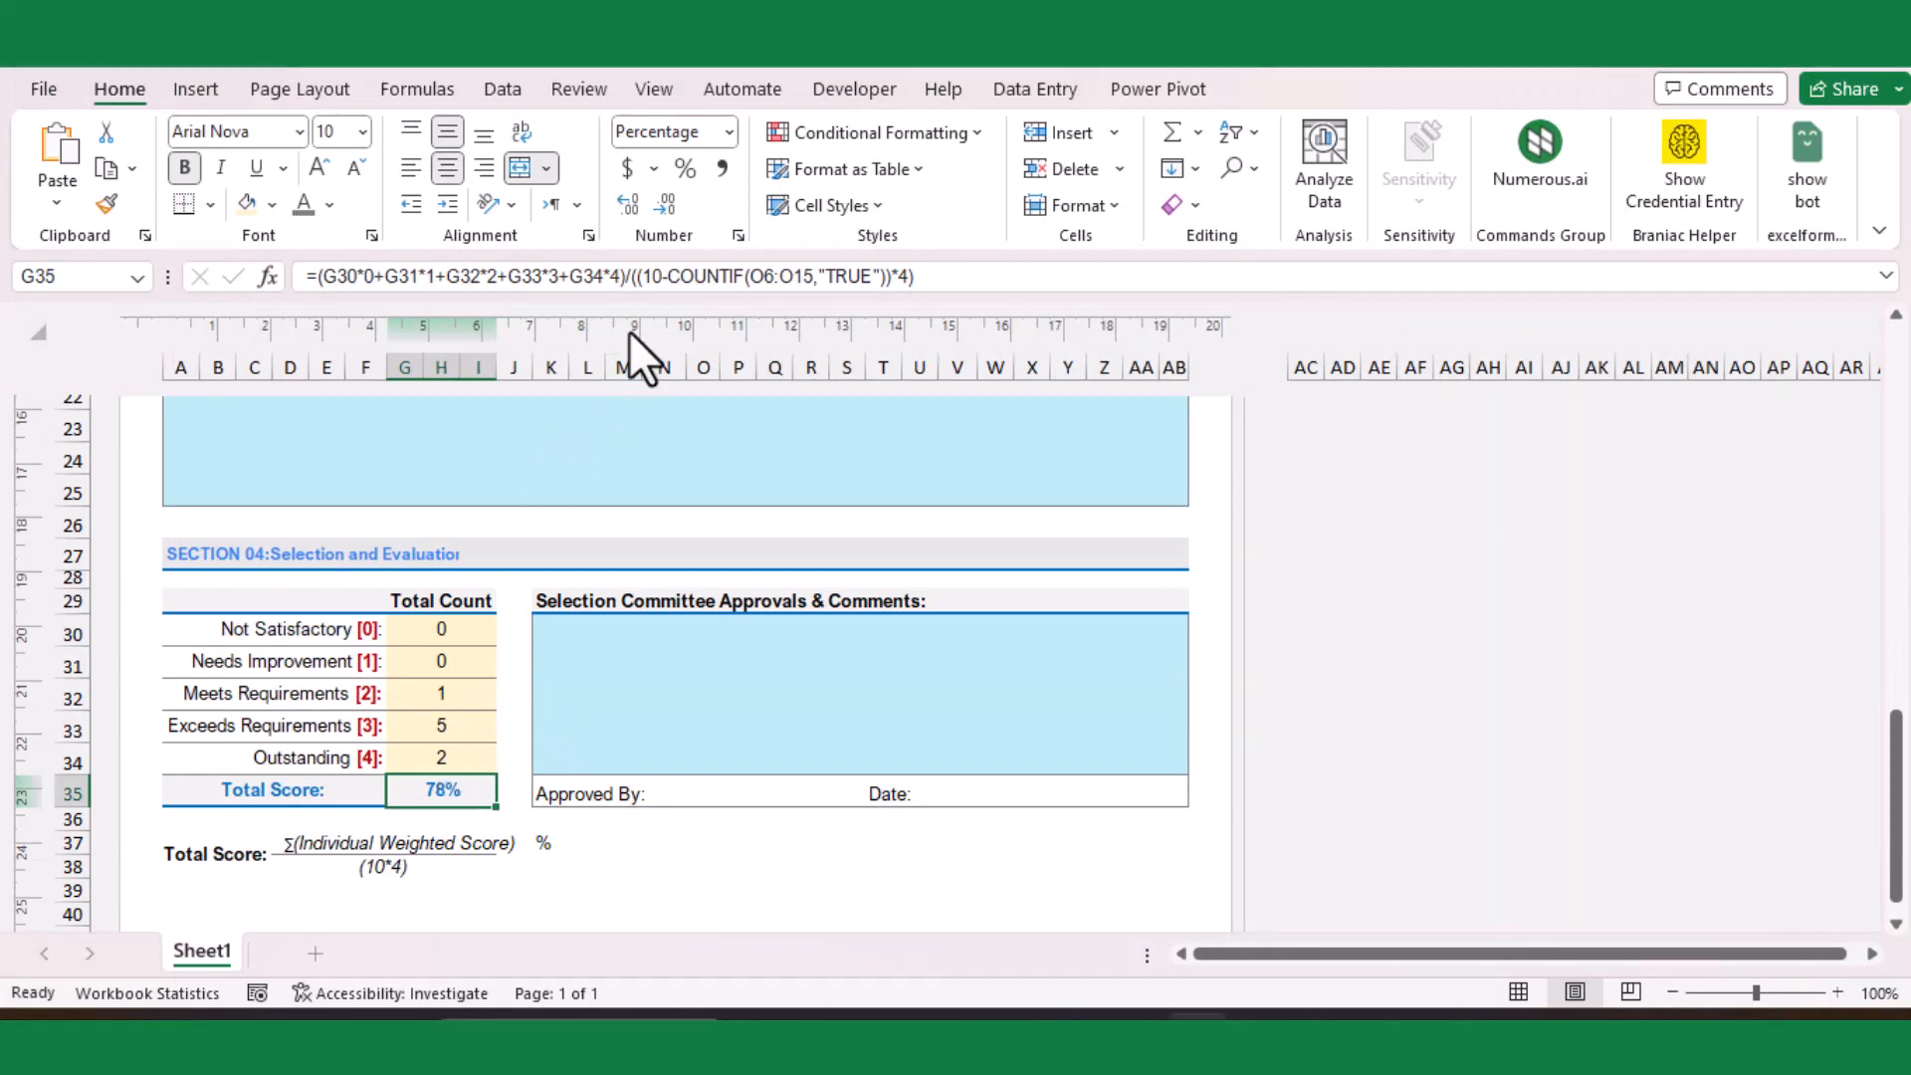
mouse_move(878, 282)
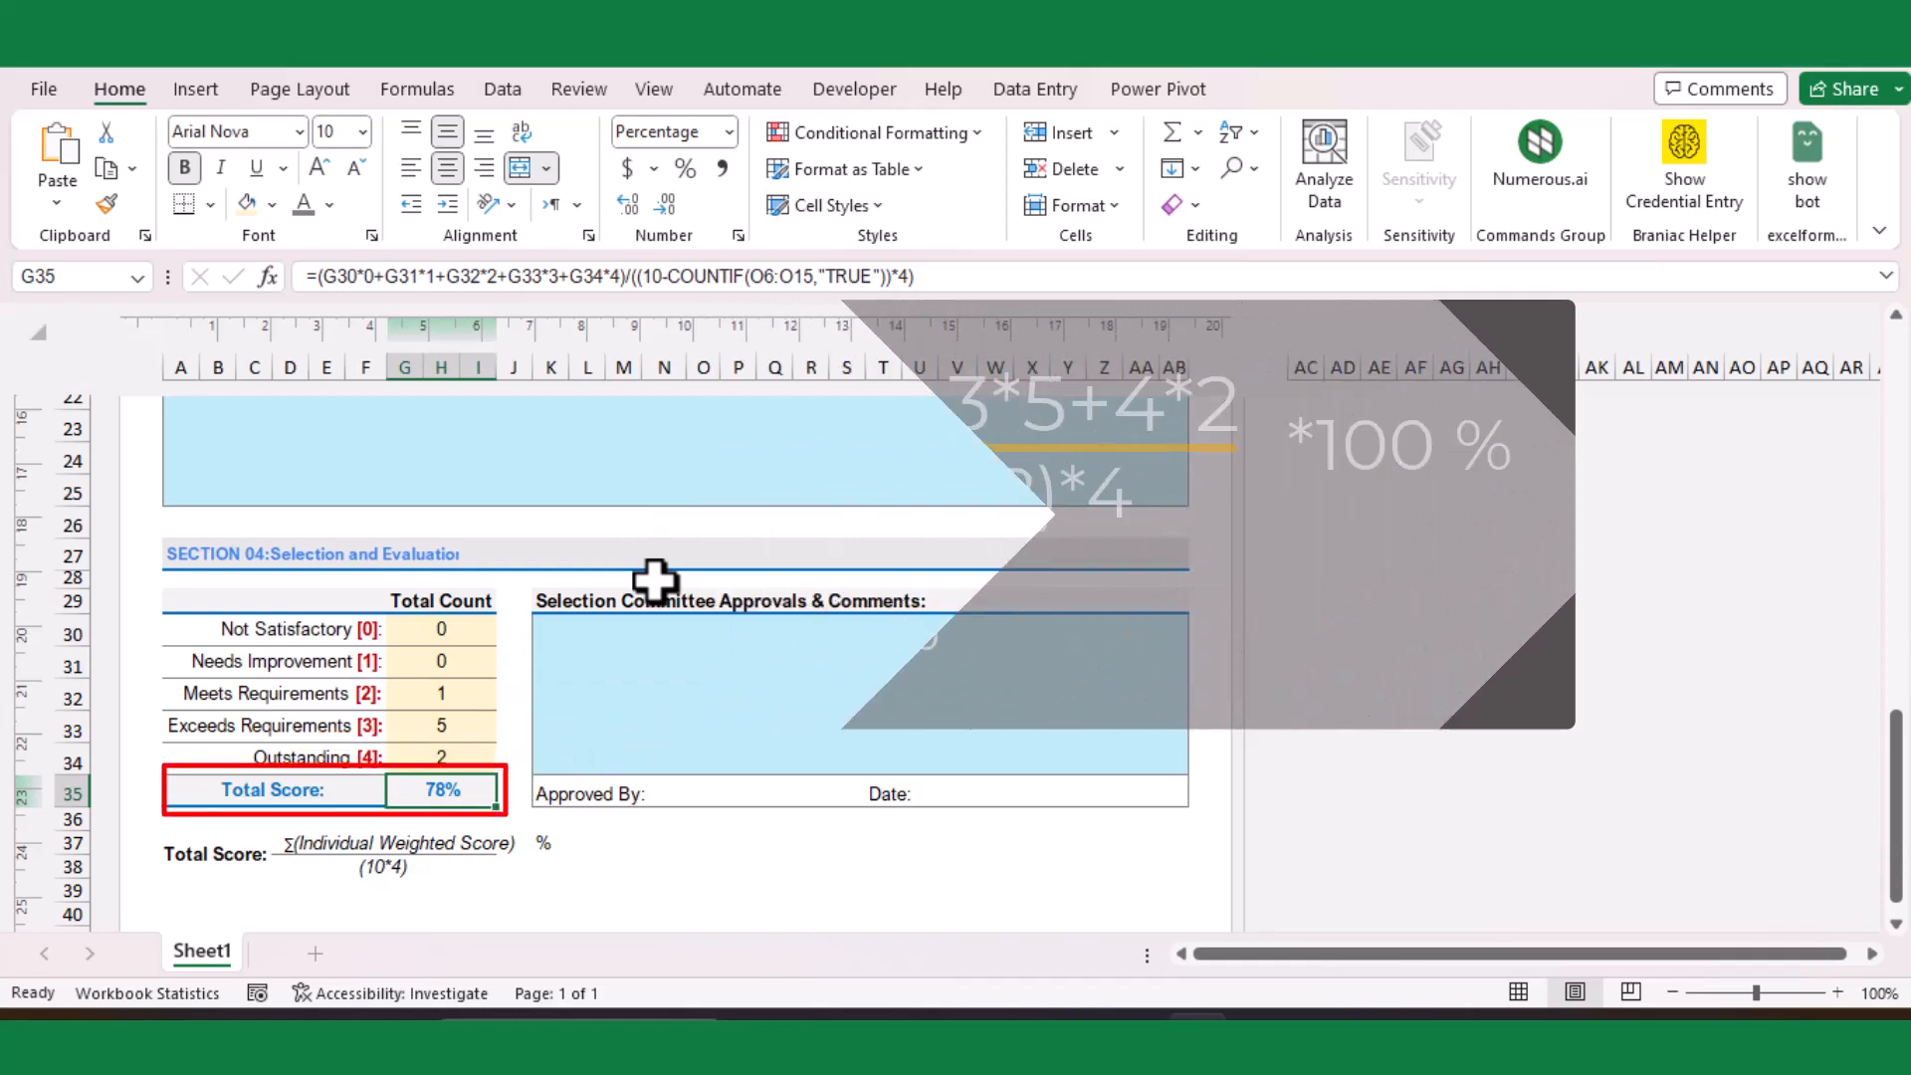
Mark Communication Skills as Doesn't Apply and review the Section 04 Total Score explanation
scroll("up", 3)
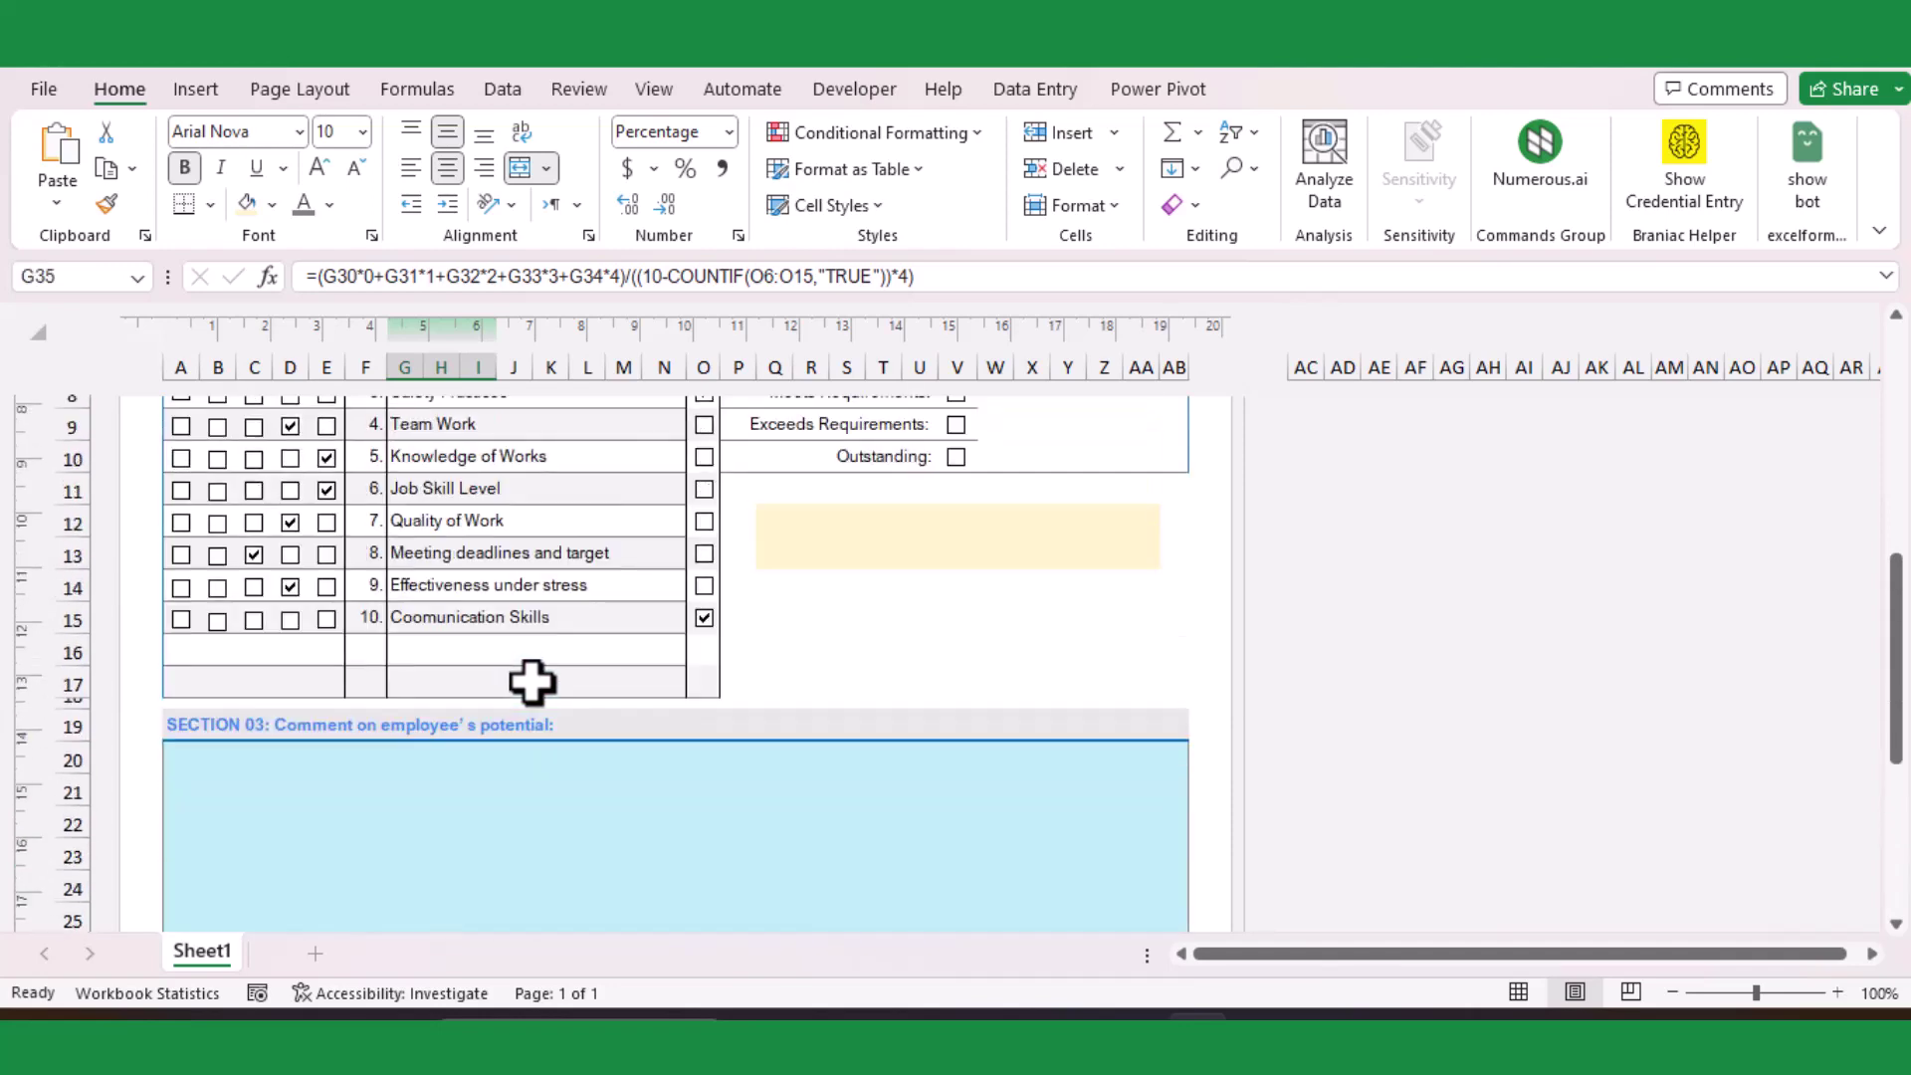
scroll("up", 3)
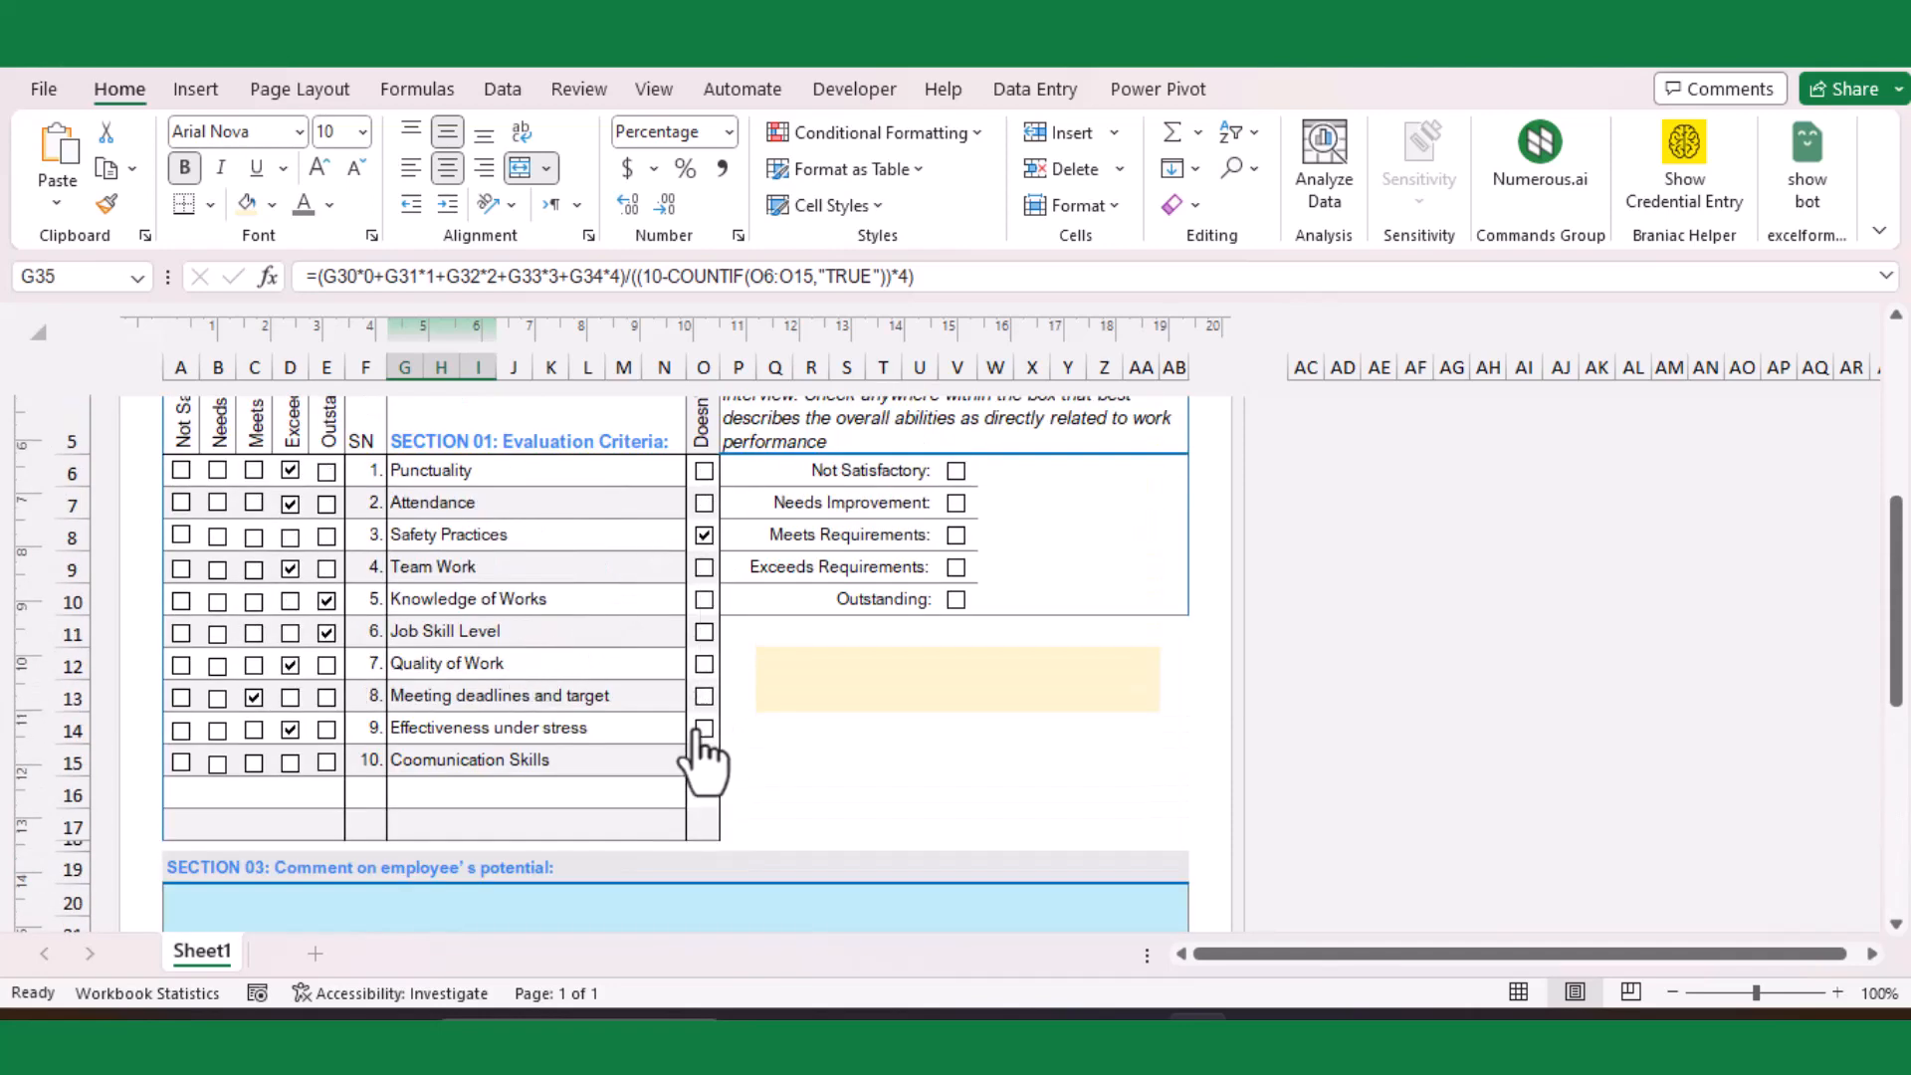
left_click(702, 759)
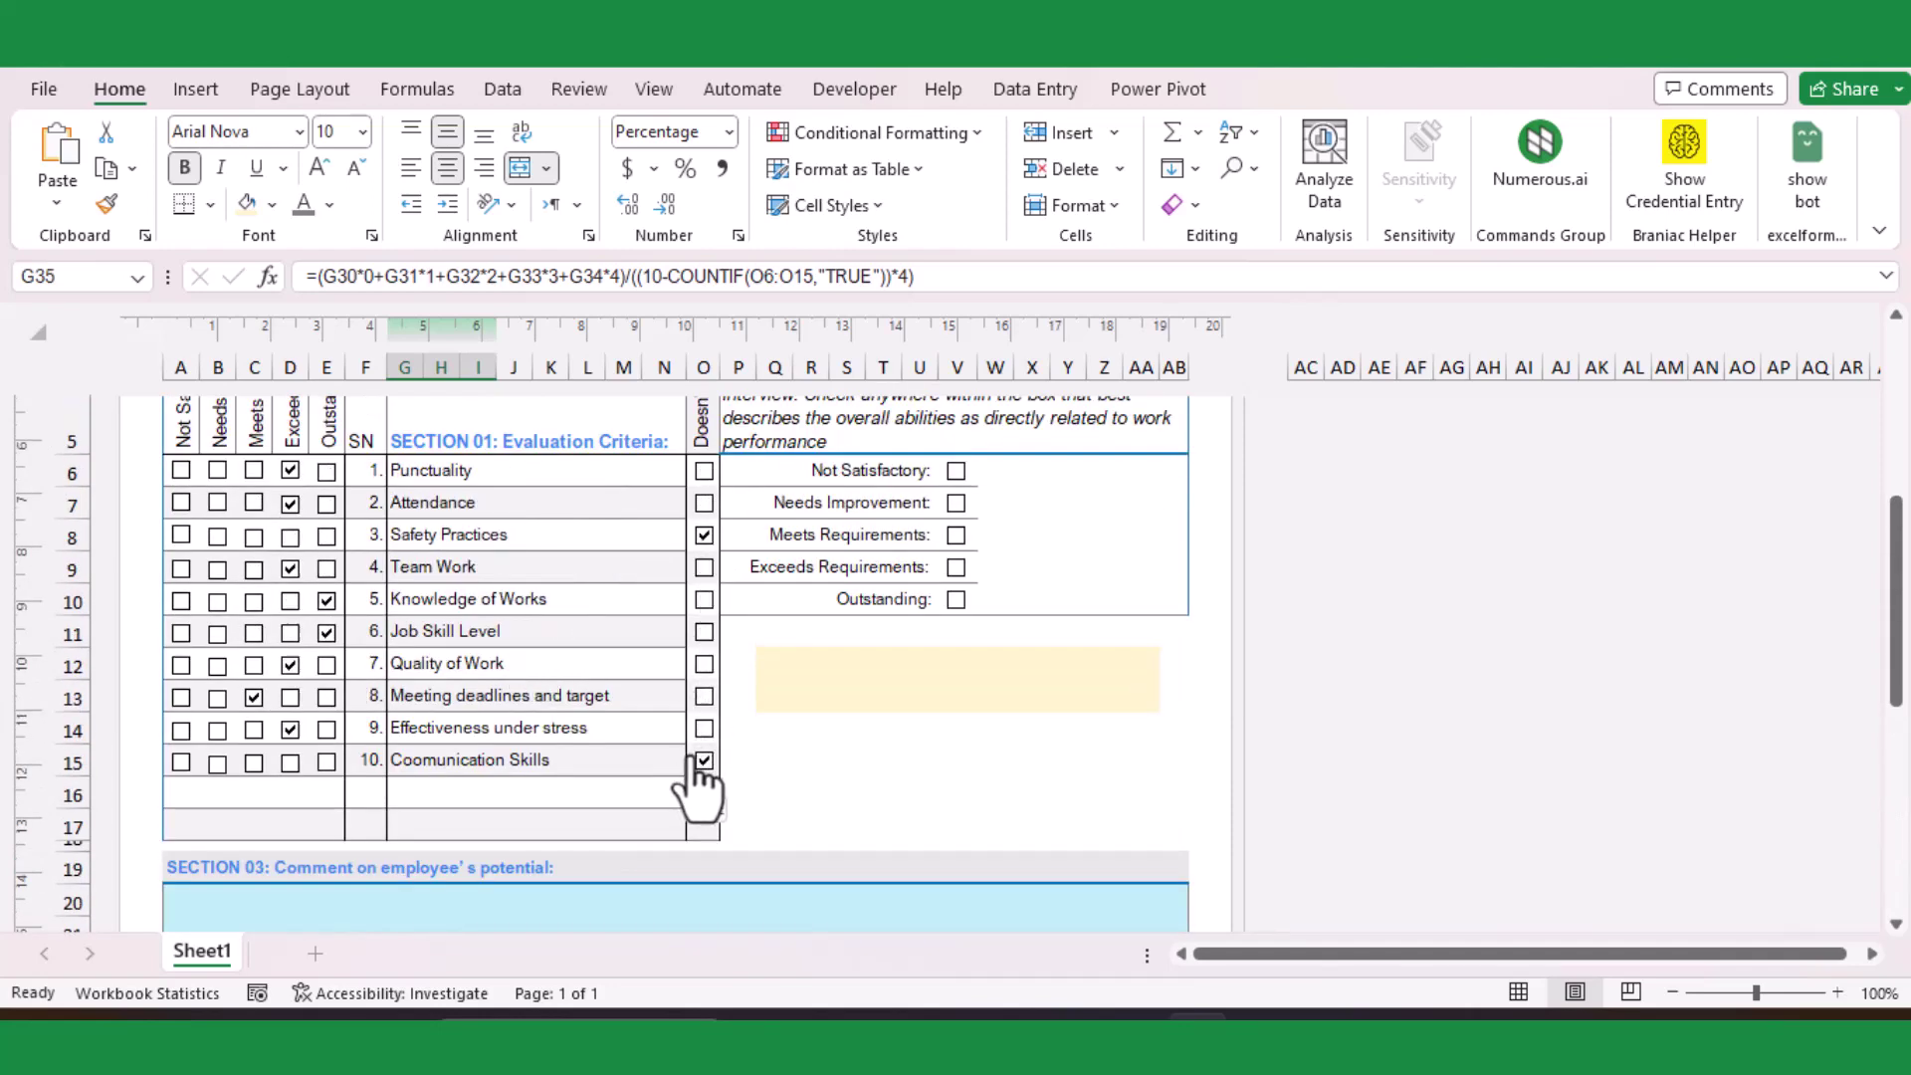
scroll("down", 3)
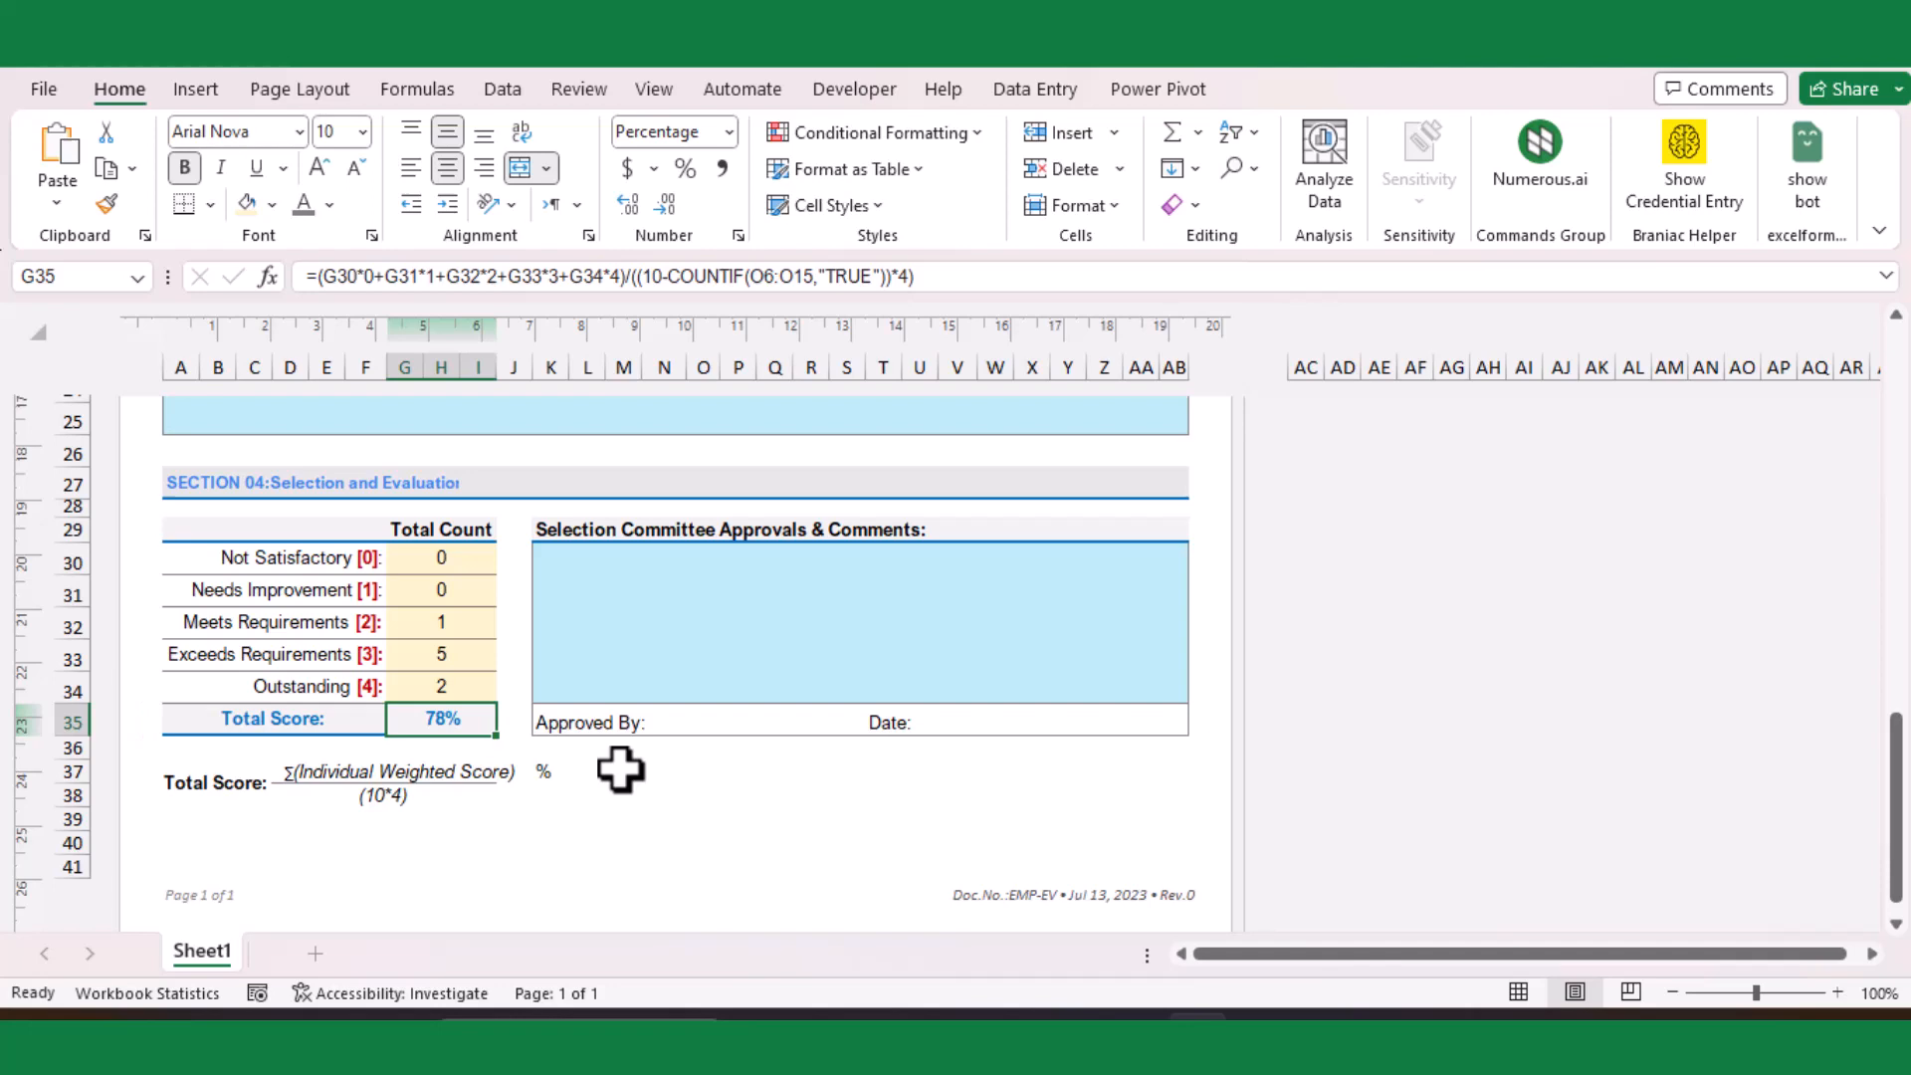
scroll("up", 3)
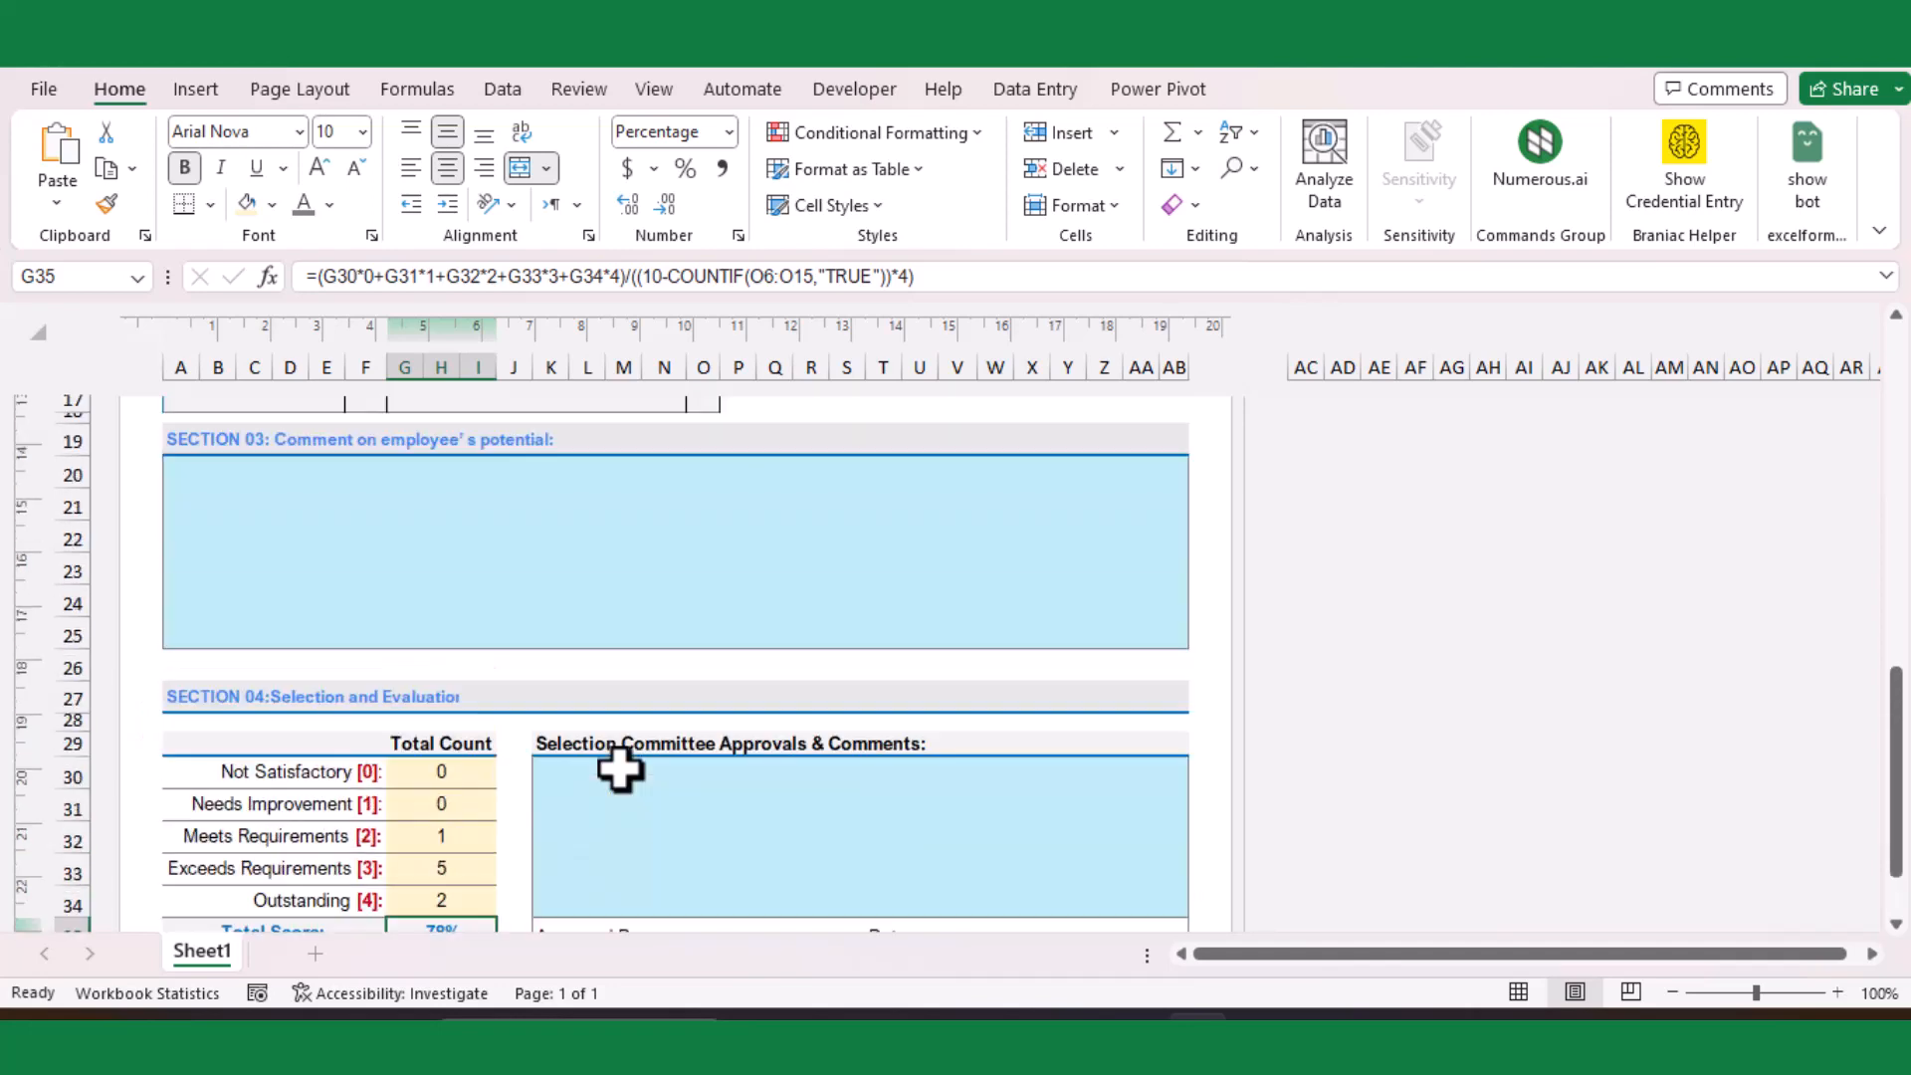
scroll("up", 3)
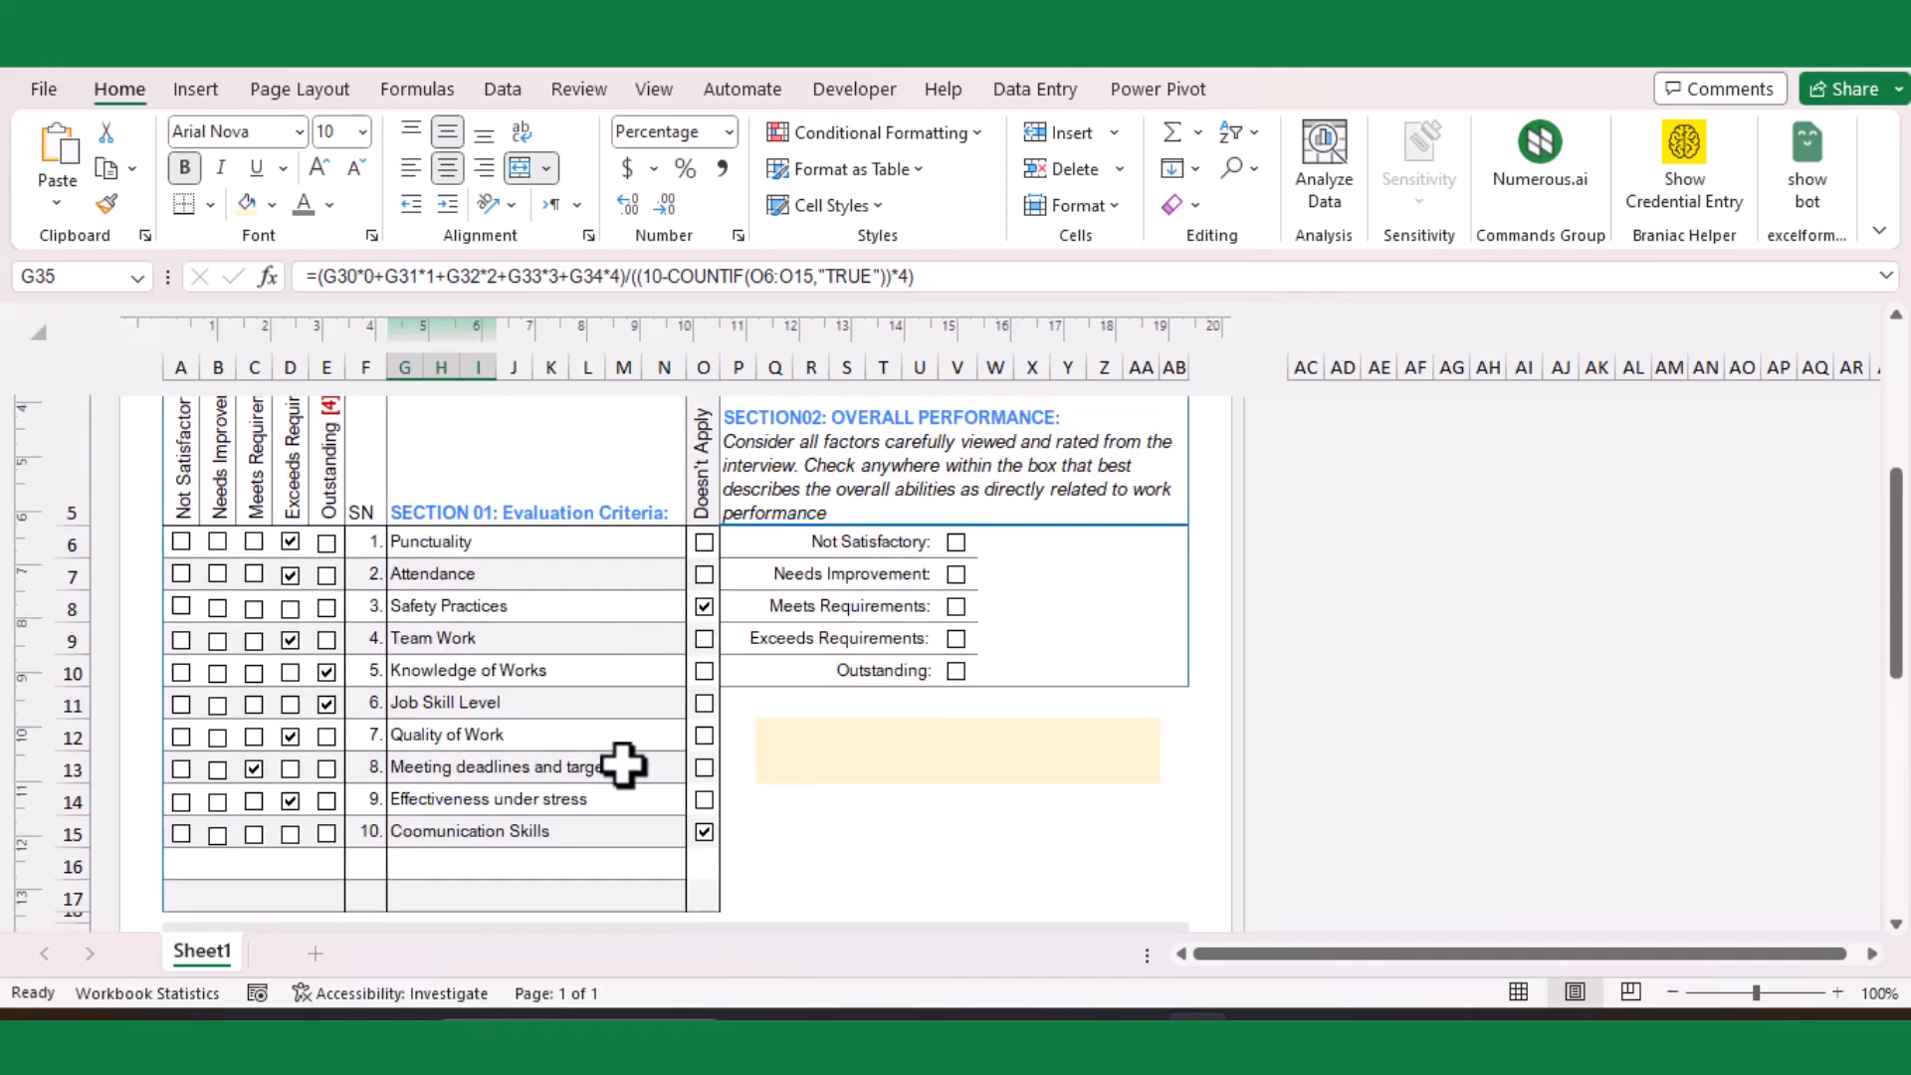
scroll("down", 3)
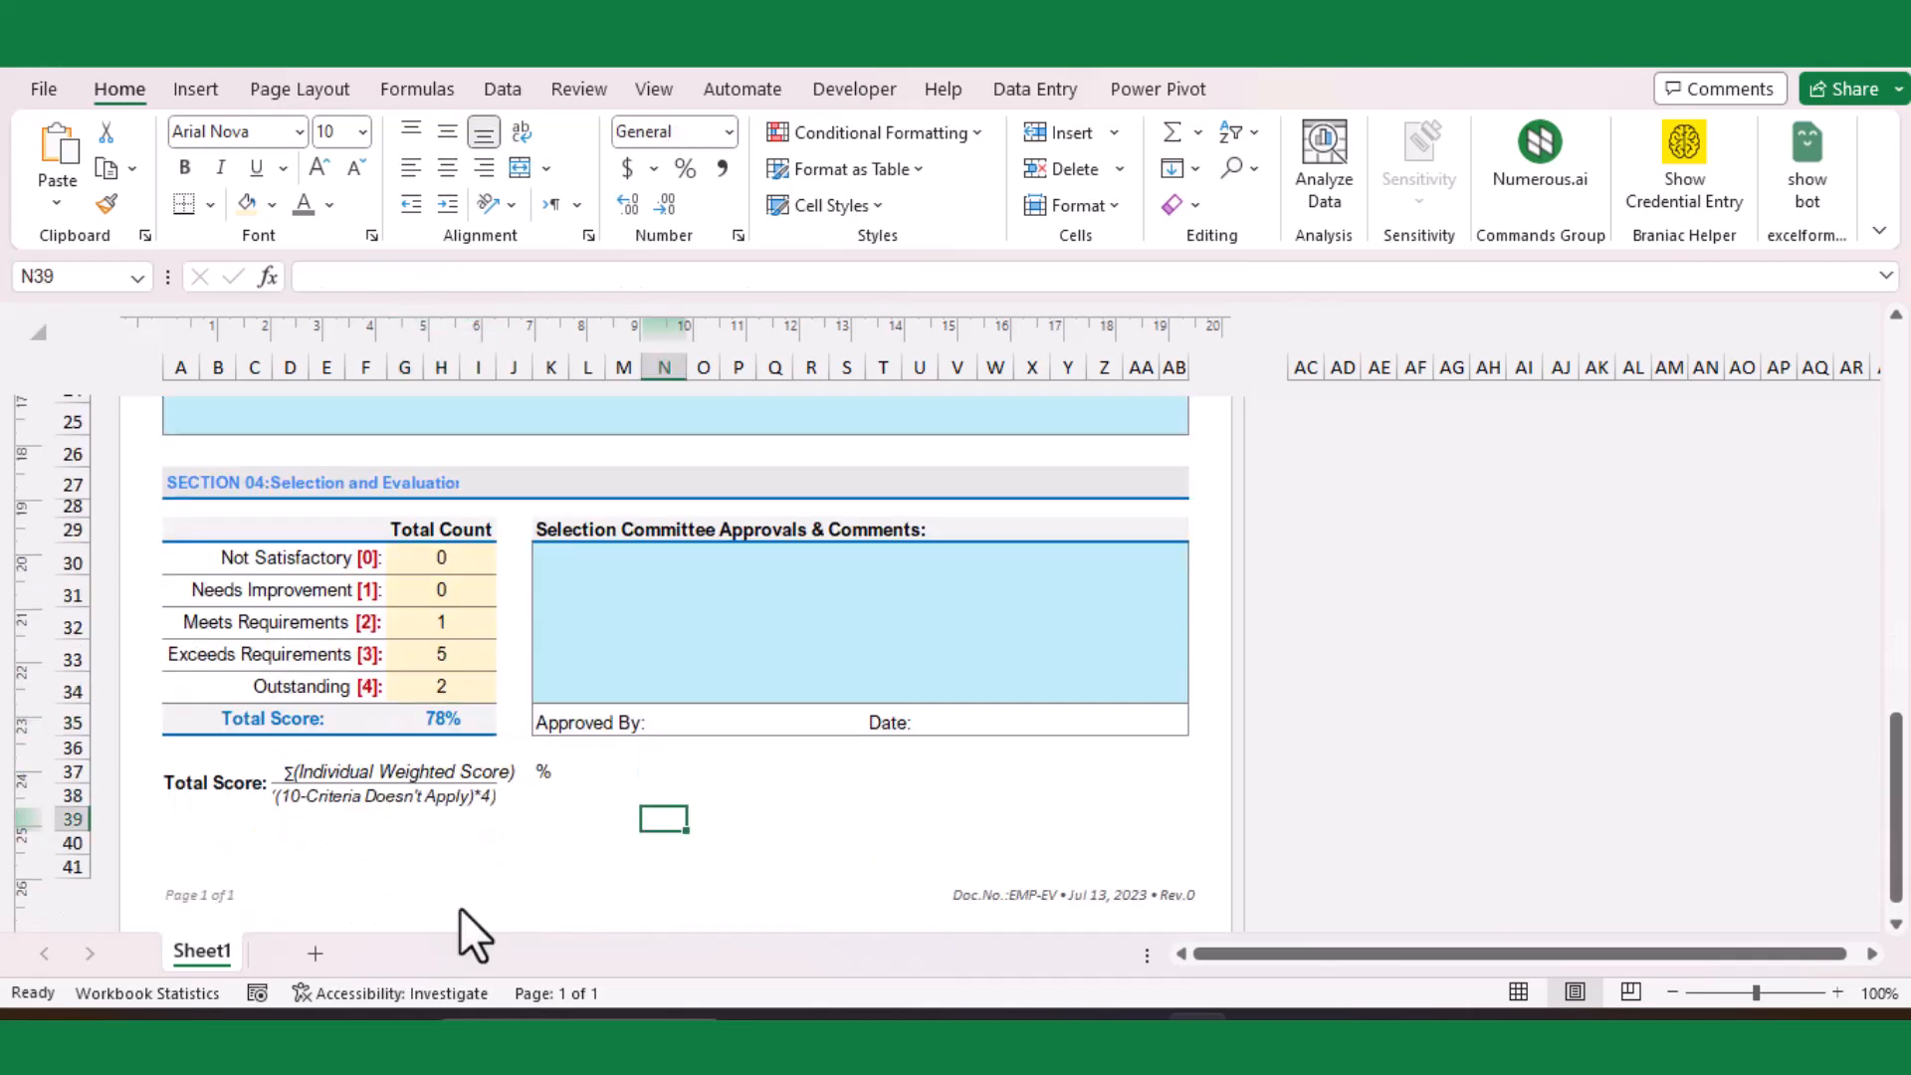
mouse_move(385, 818)
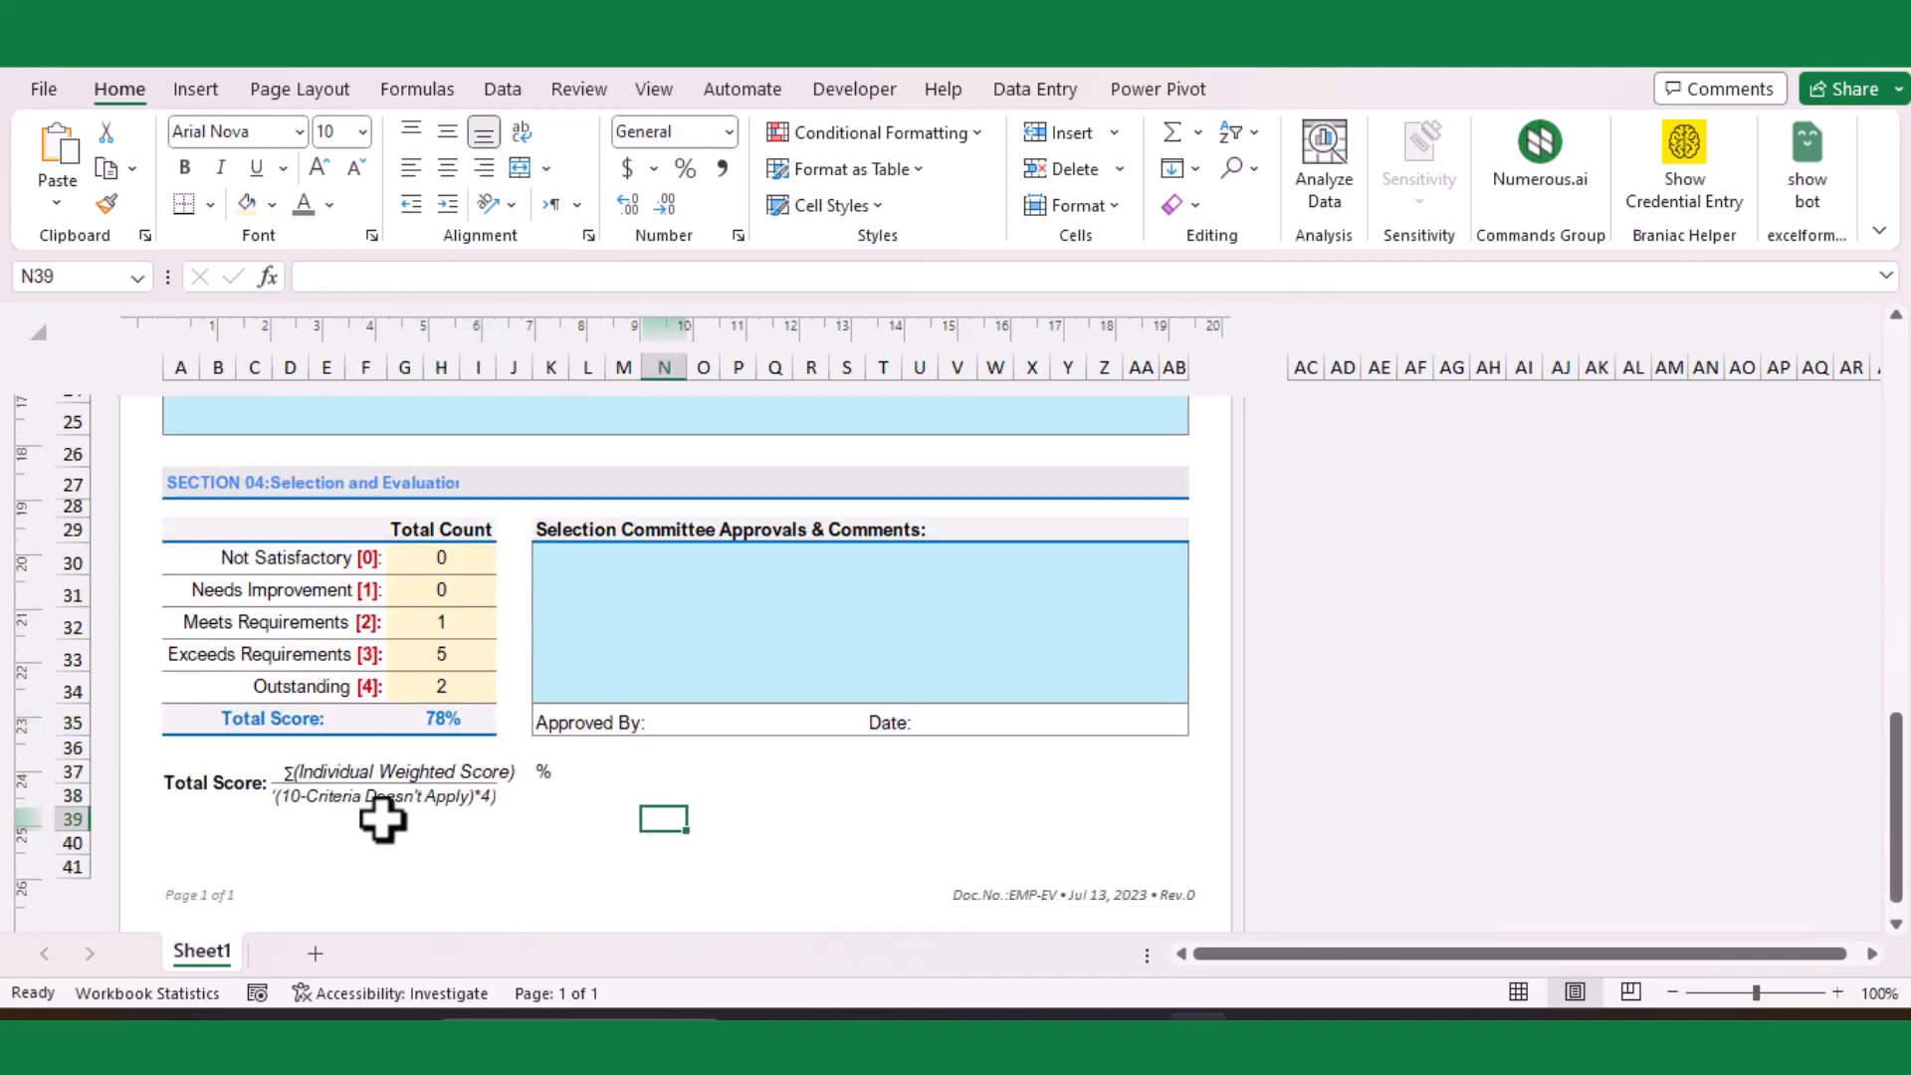
scroll("up", 3)
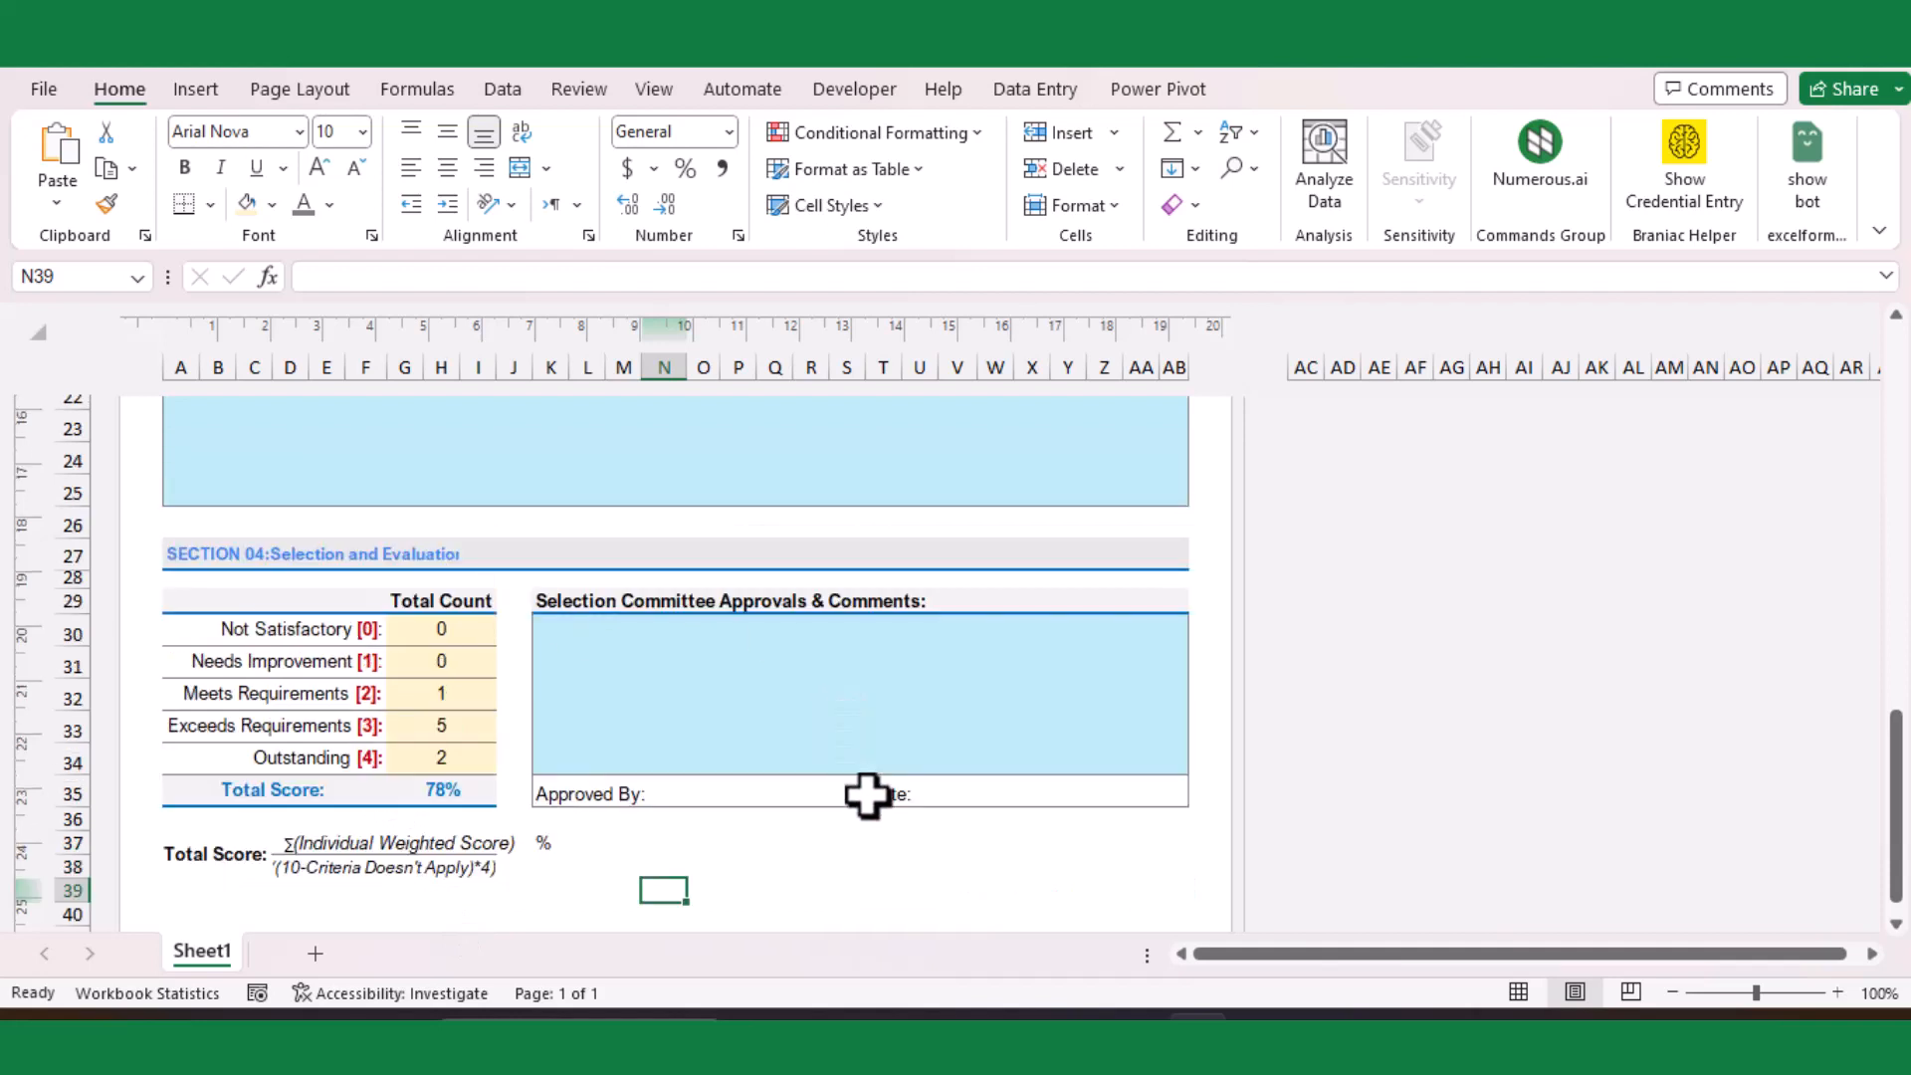
mouse_move(789, 784)
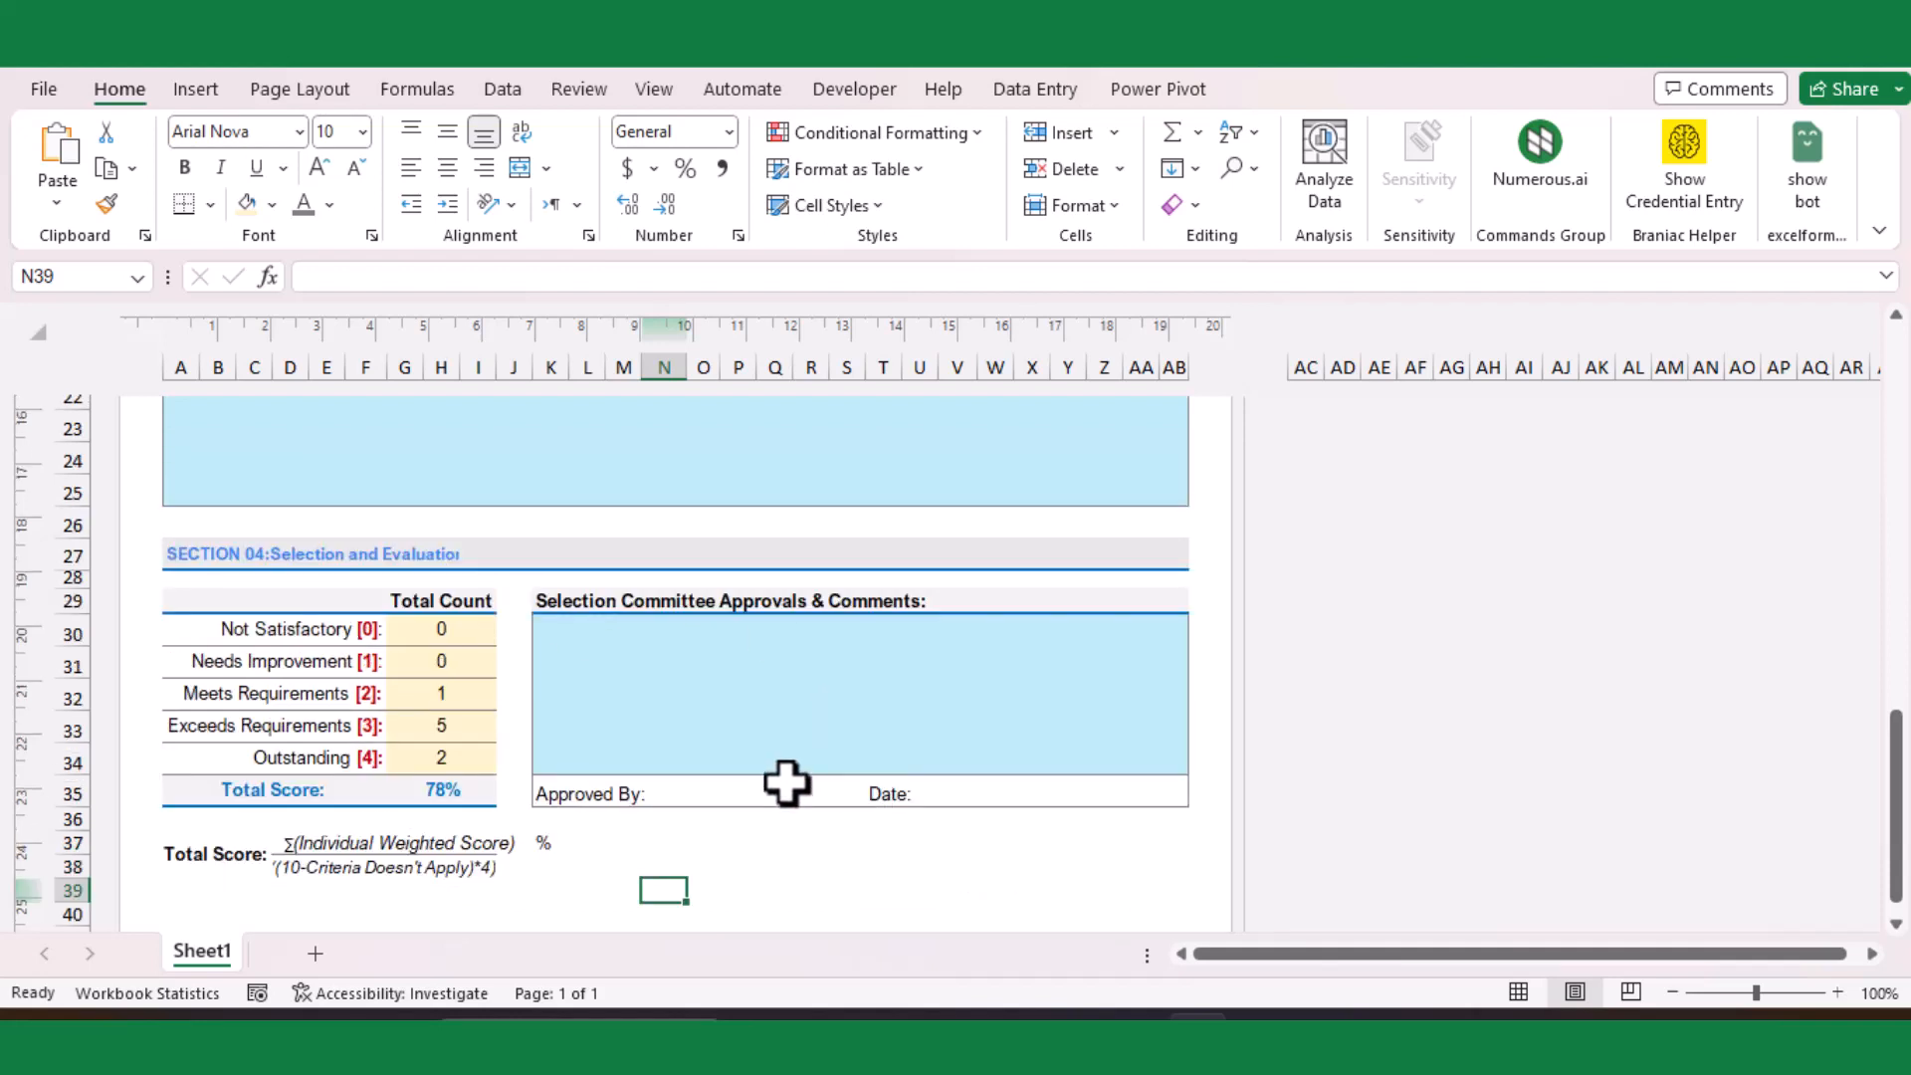
scroll("up", 3)
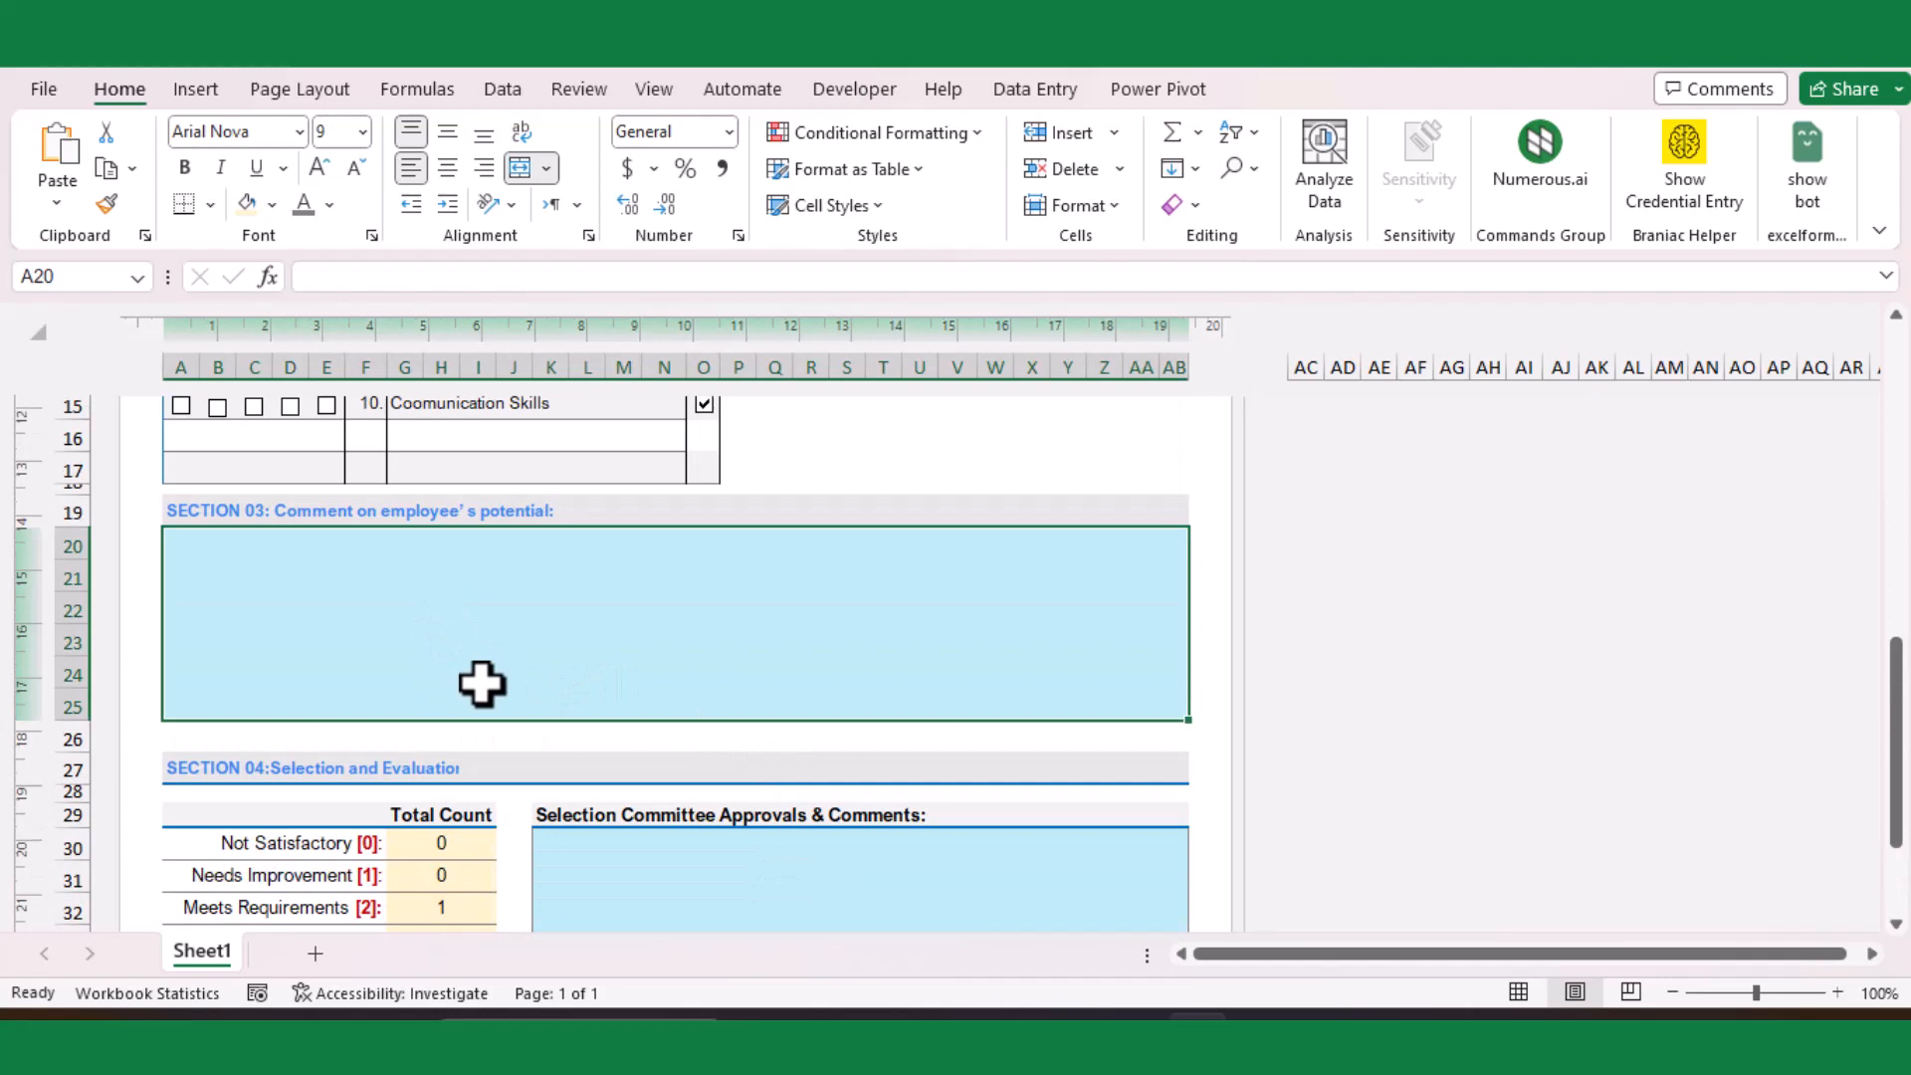
Write the potential comment: excellent performance, planning to meet target date, project management training to be provided
type("Excellent Performance,")
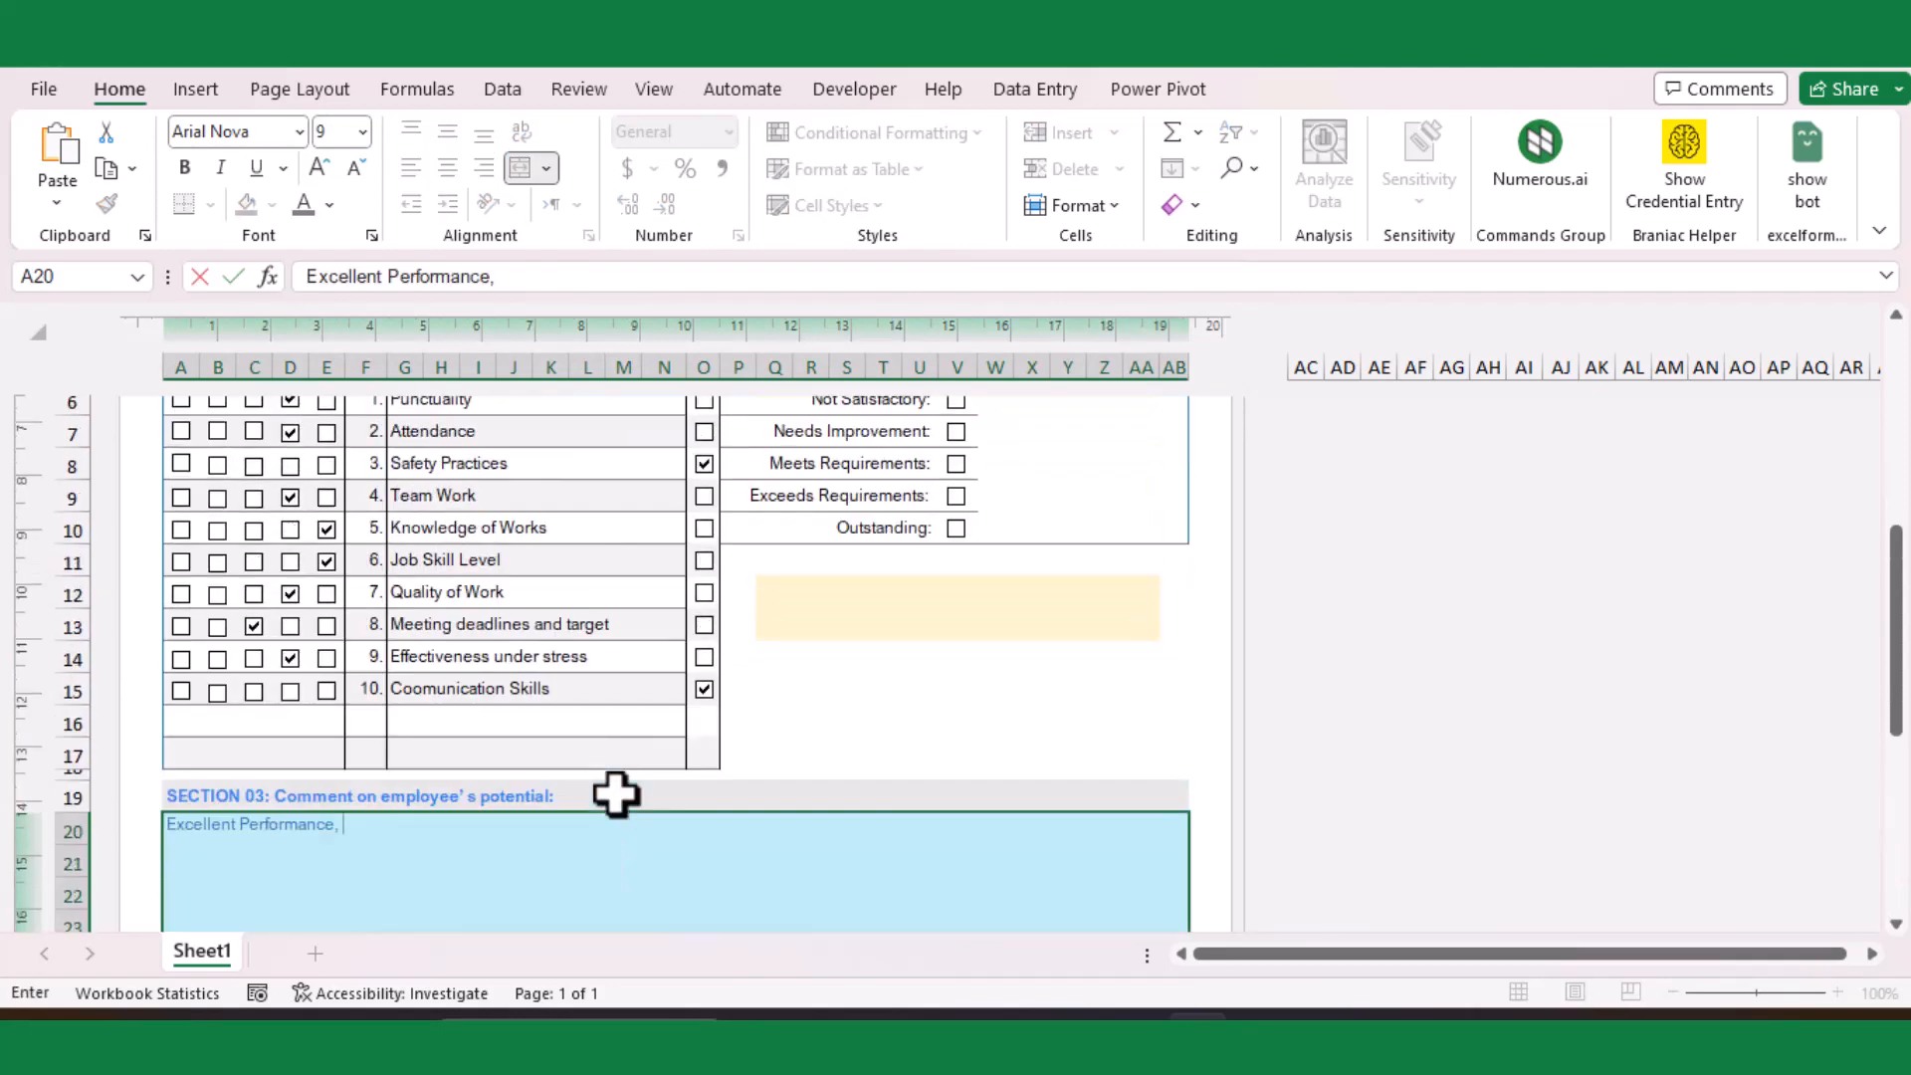
type("required pro")
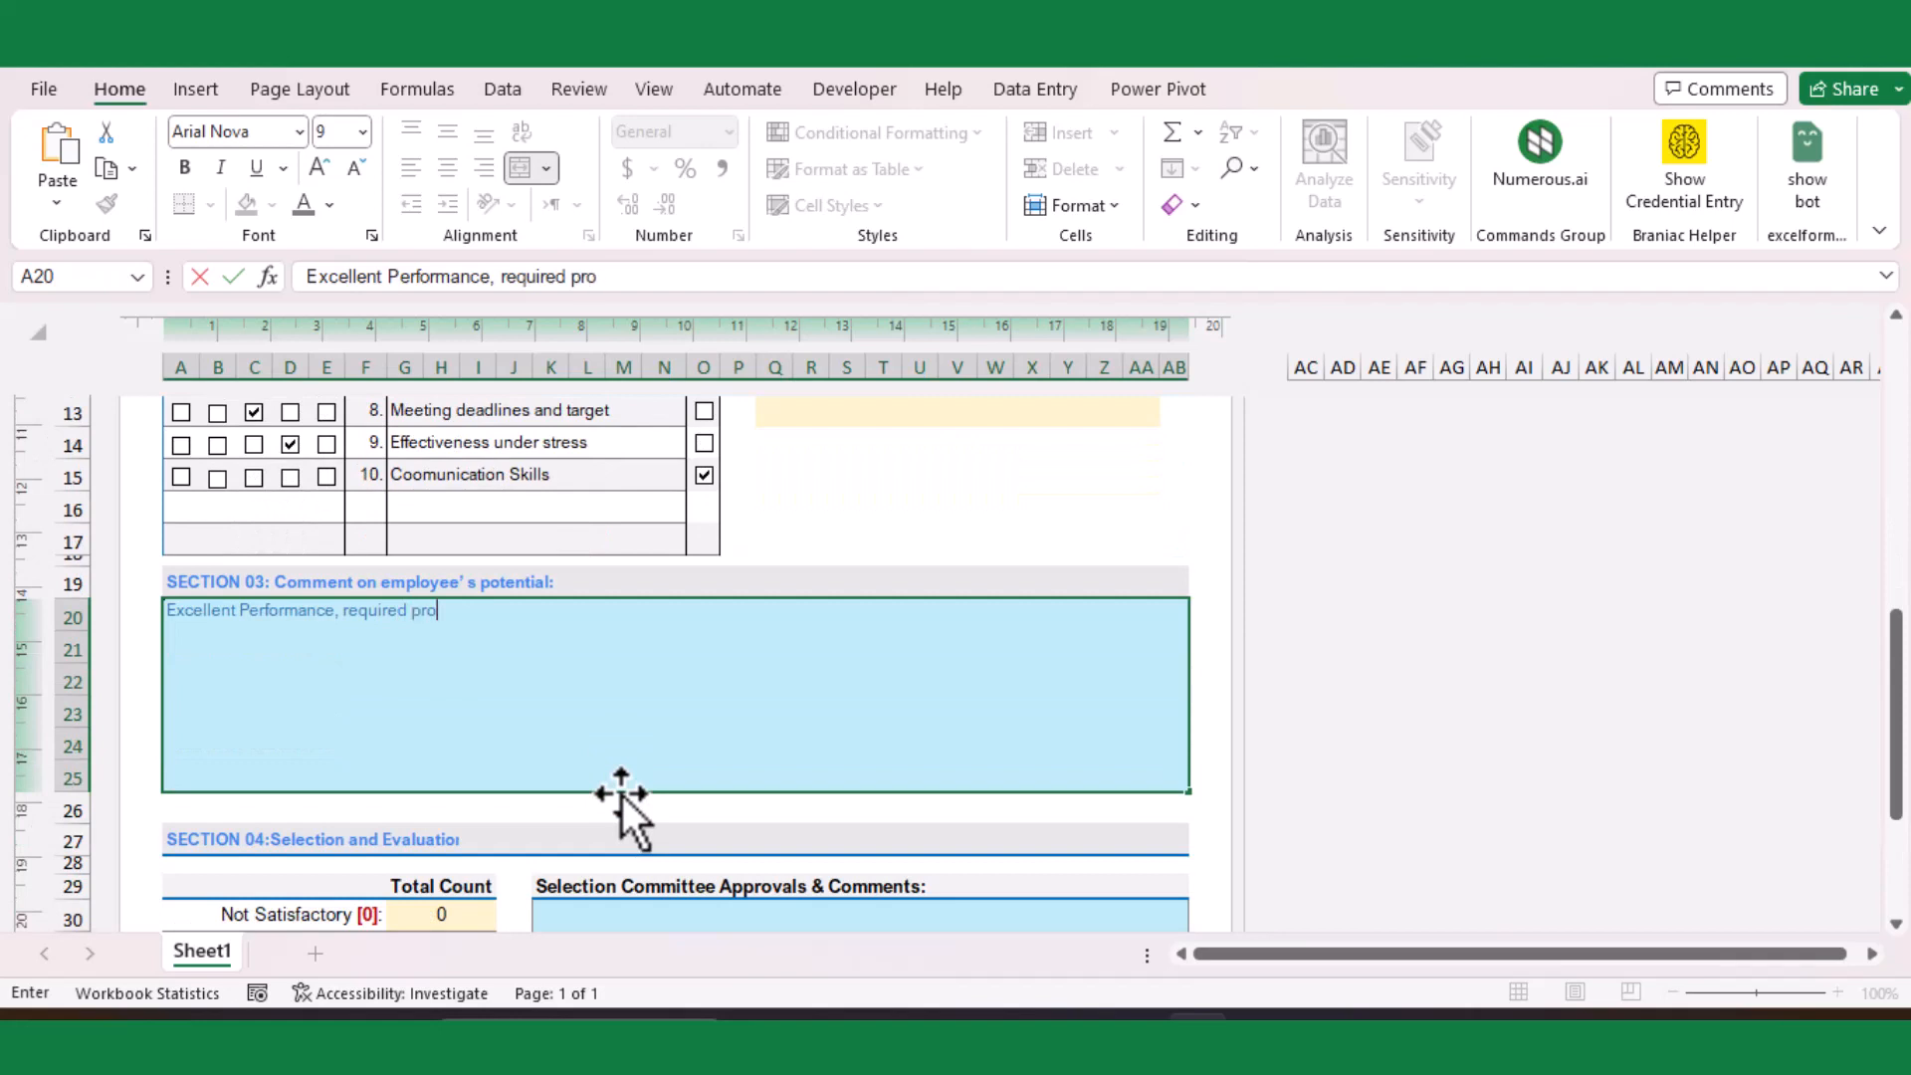
type("per planning to meet the tar")
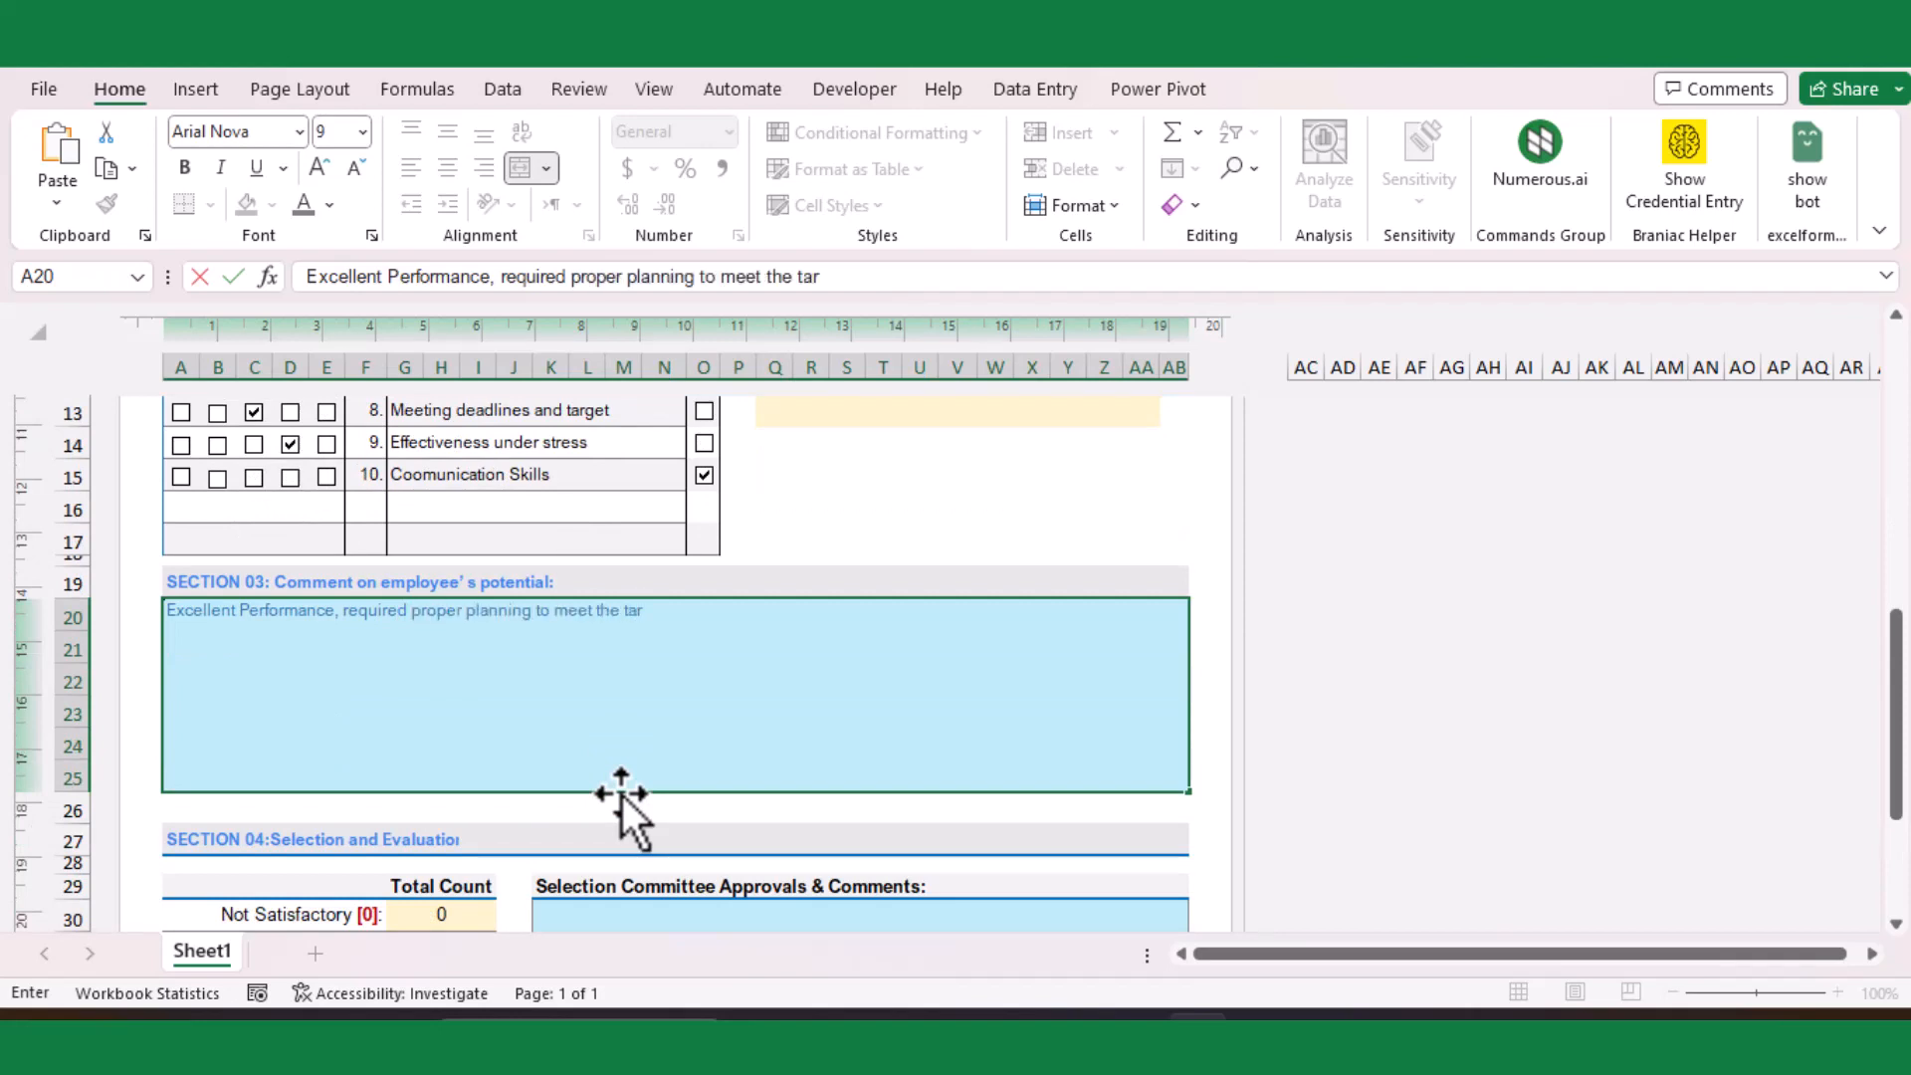
type("target date. Project management")
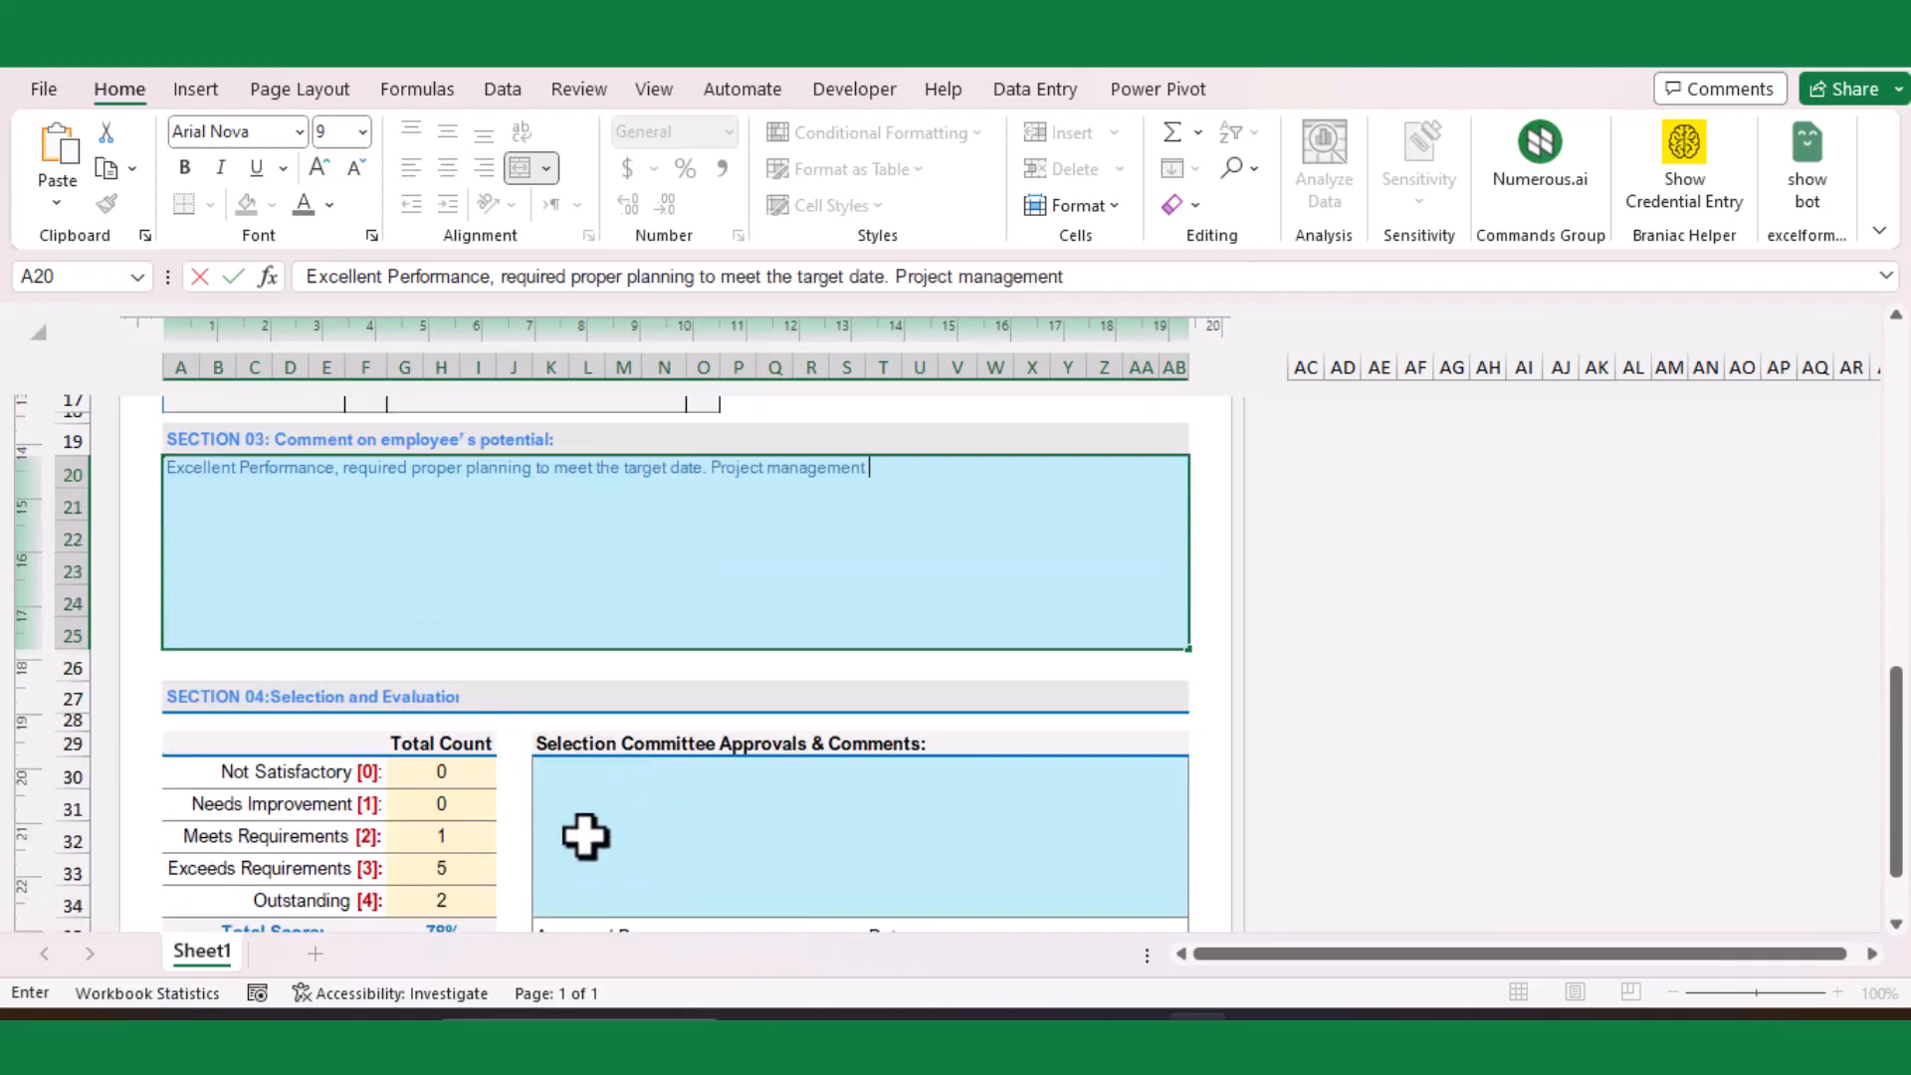
type("training to be pro")
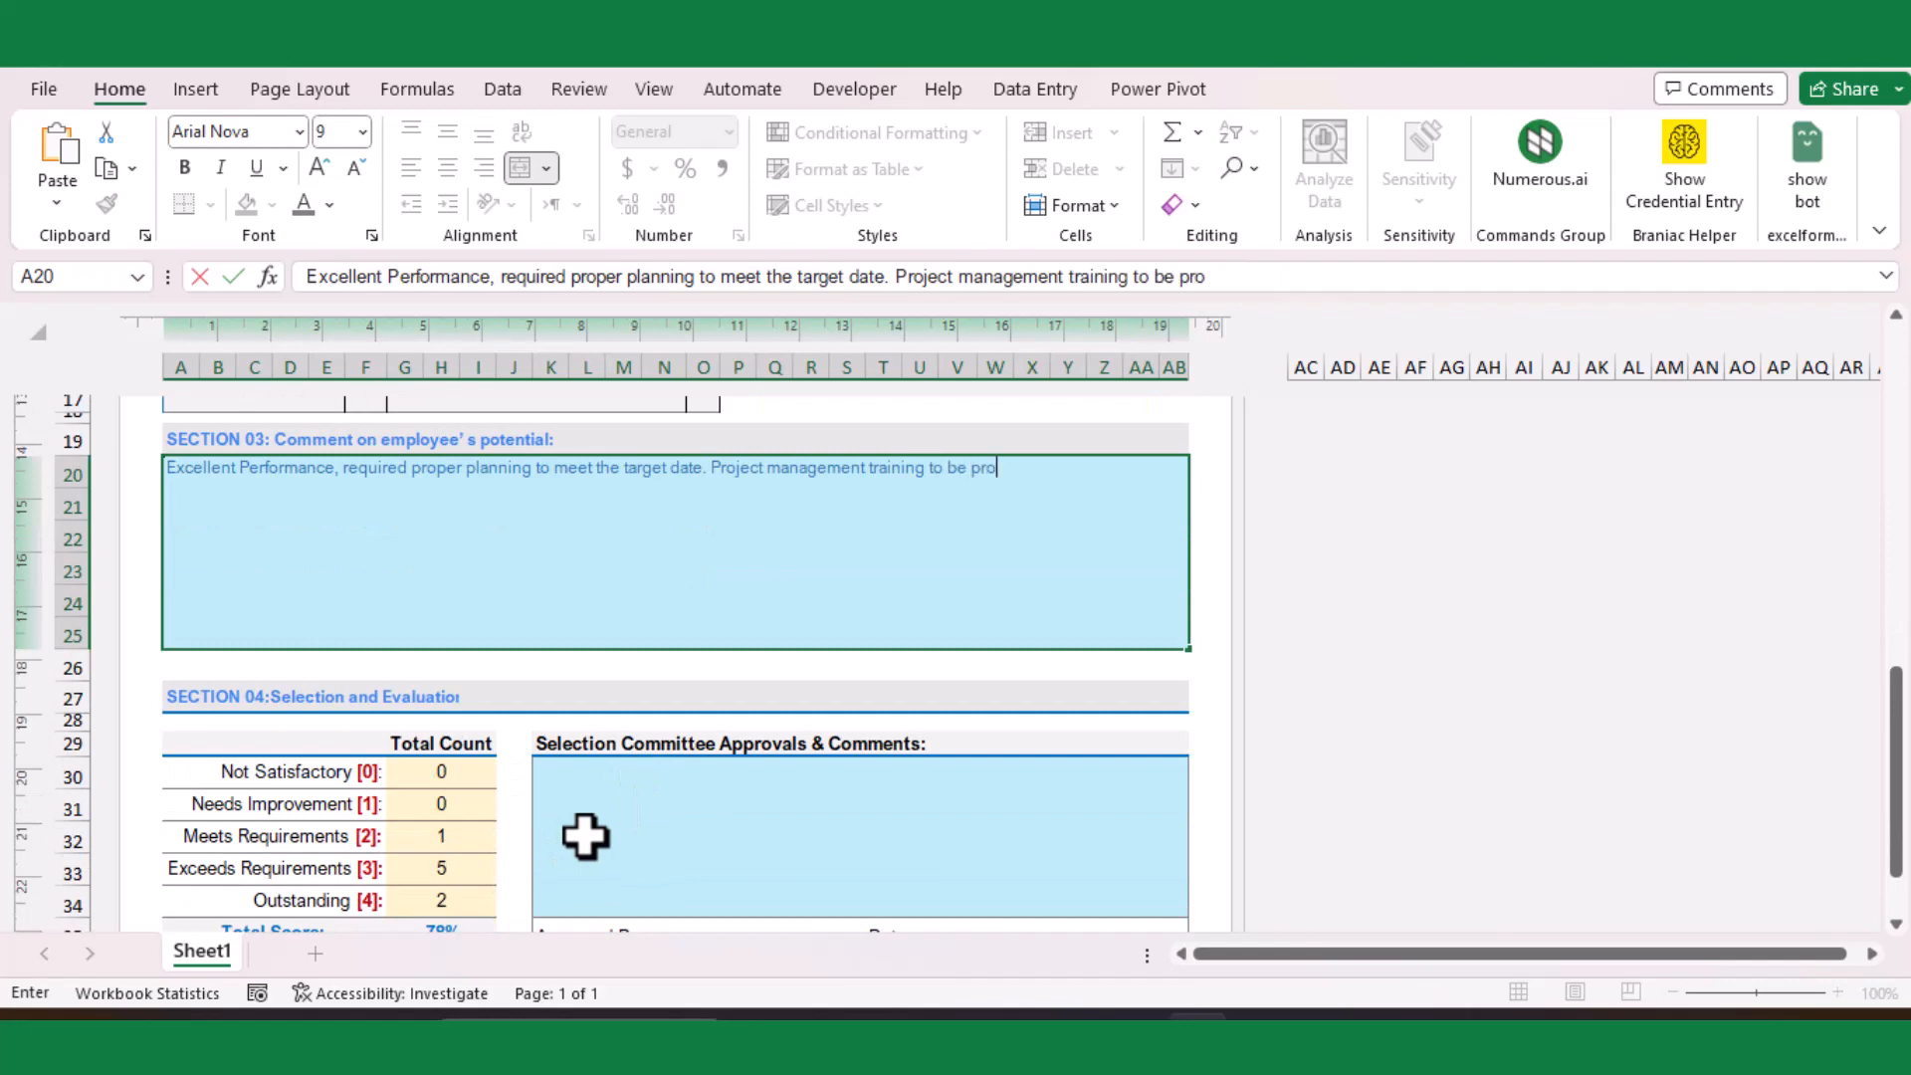
type("vided")
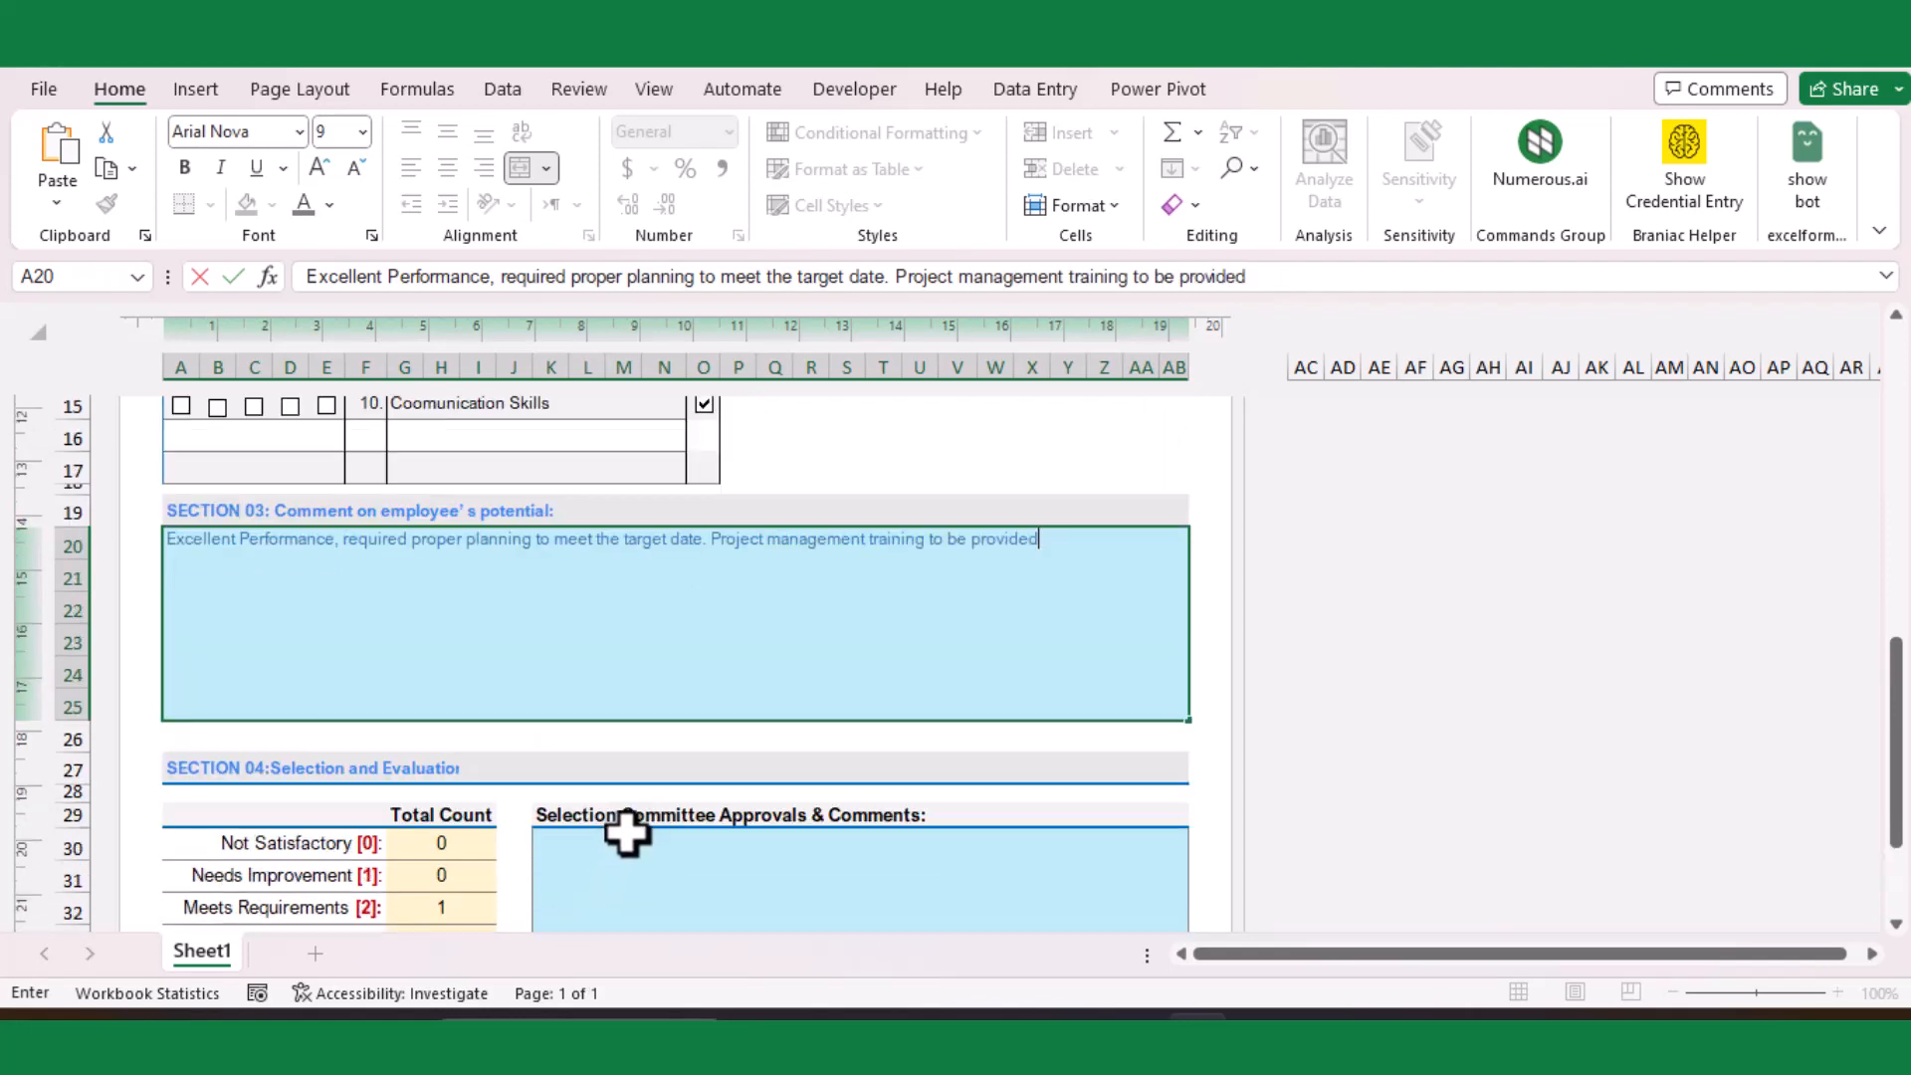
Tick overall performance as Meets Requirements in Section 02
scroll("up", 3)
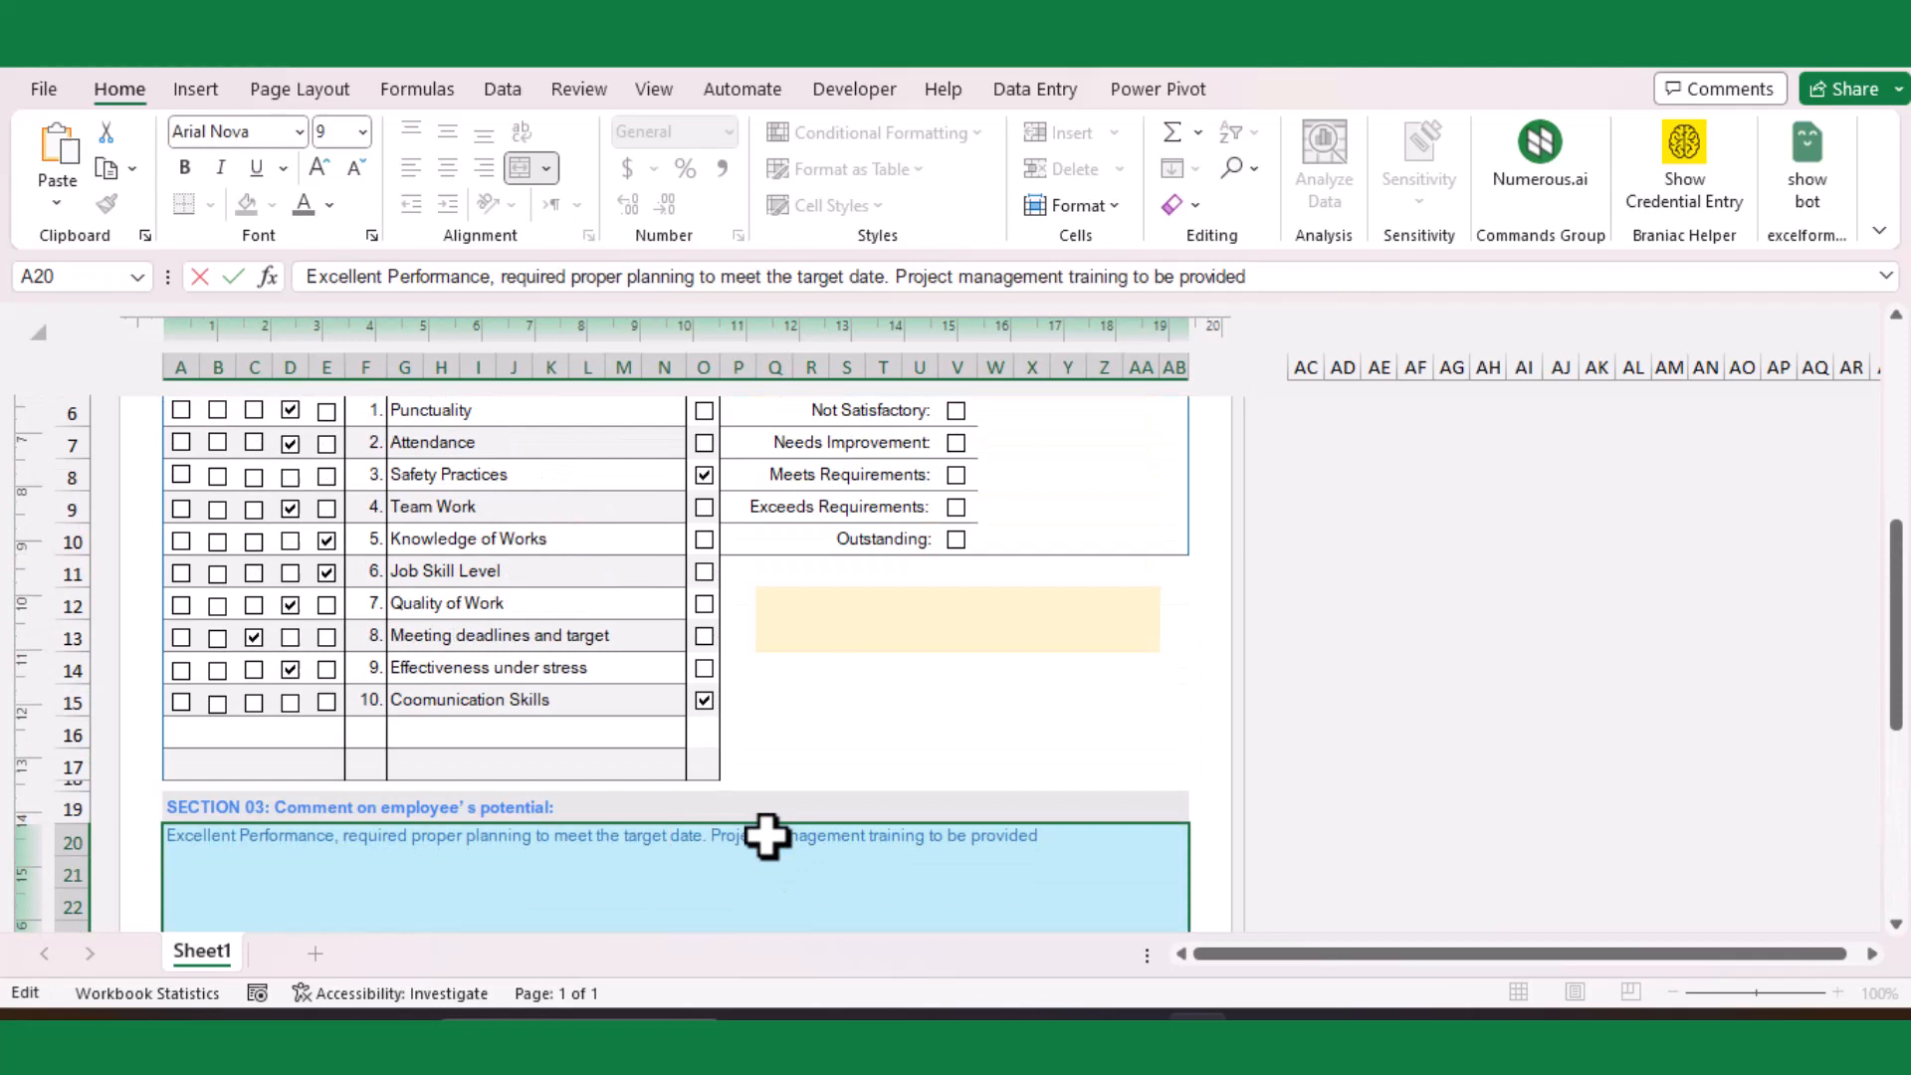
scroll("up", 3)
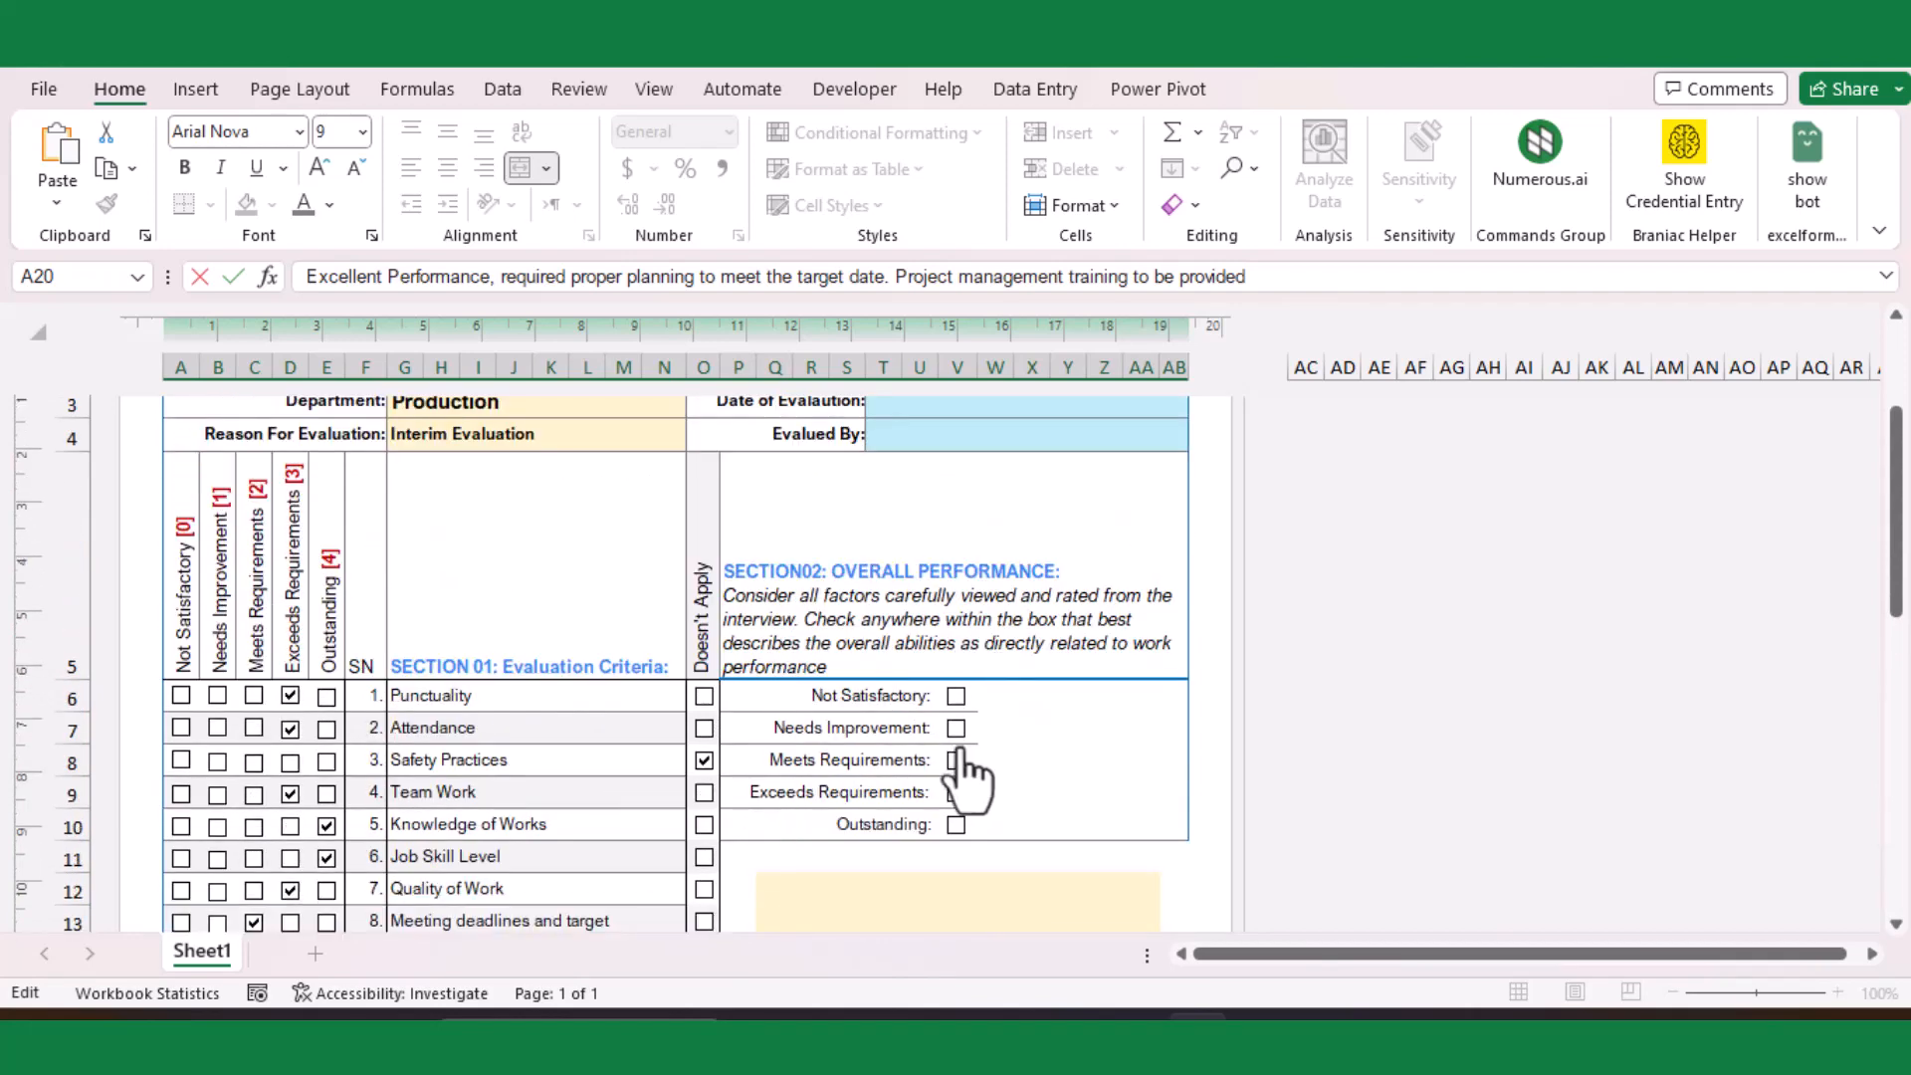
left_click(958, 759)
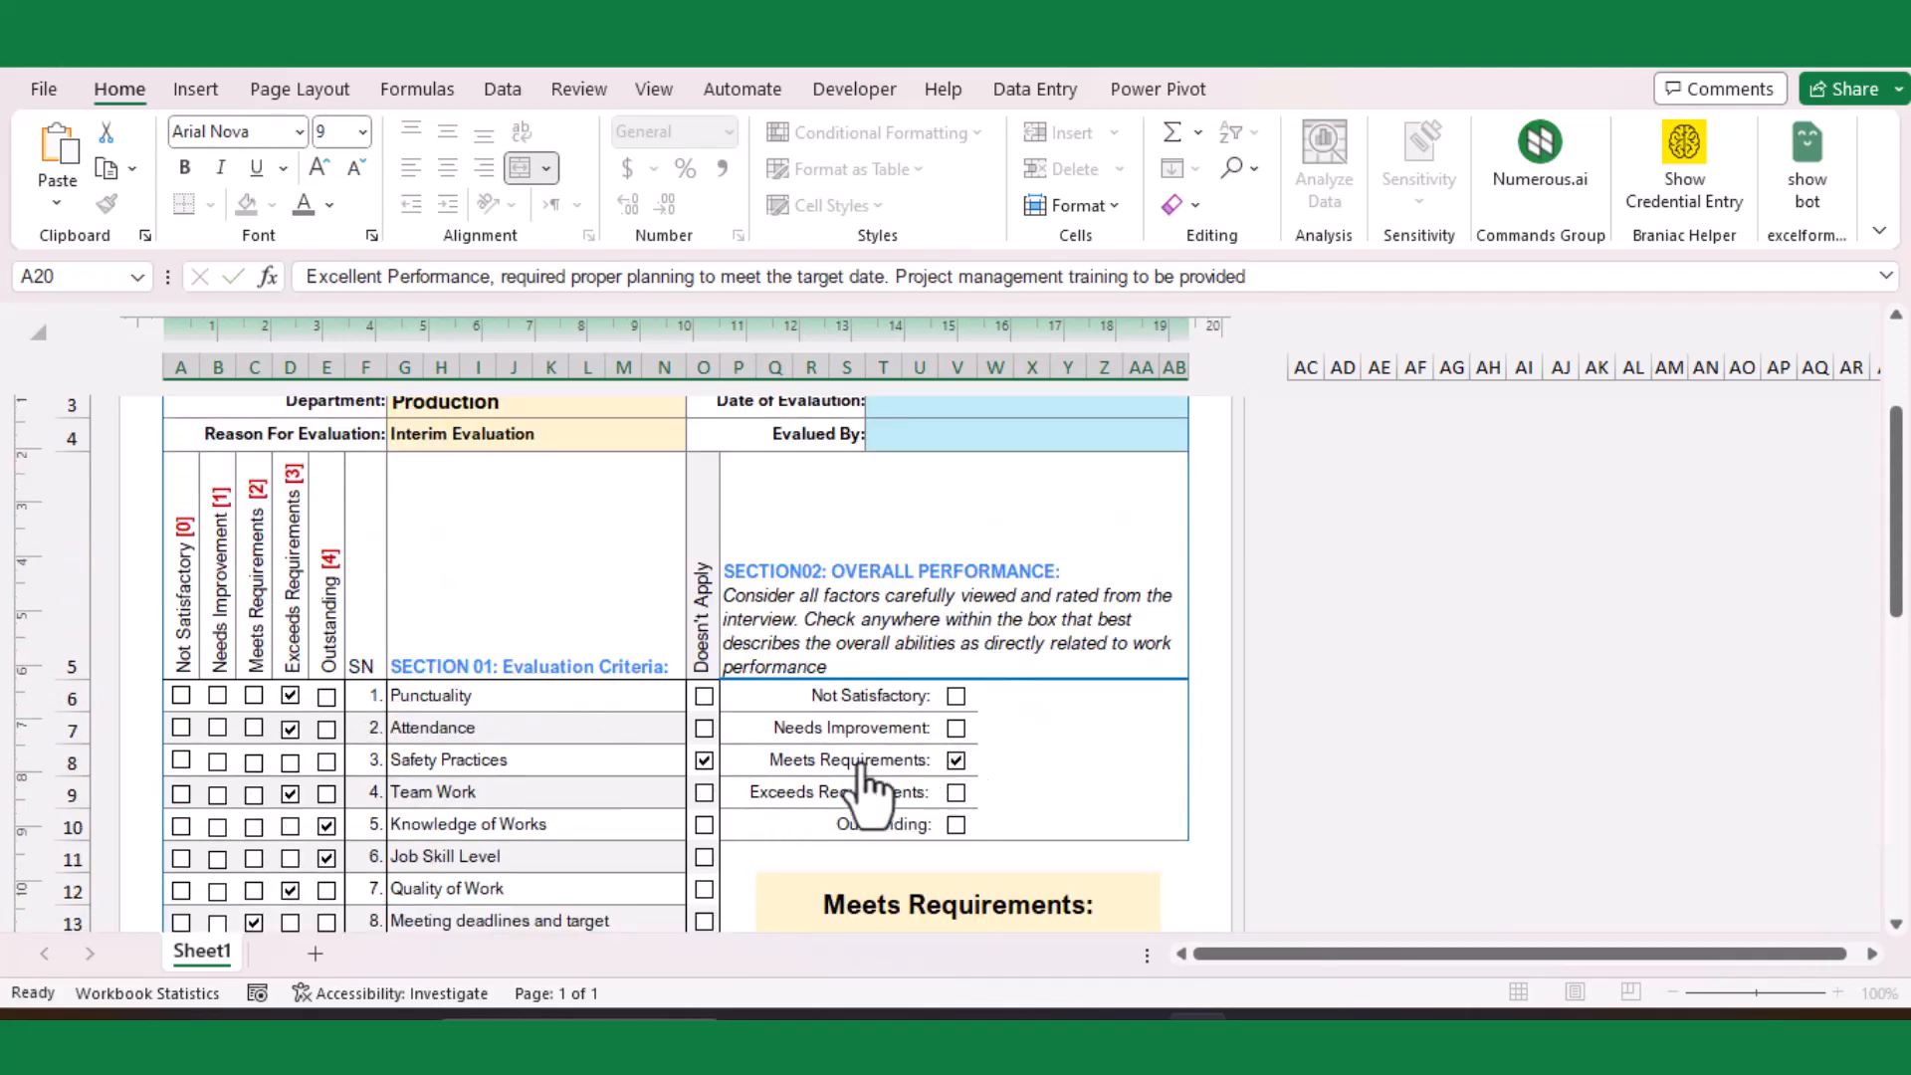
scroll("down", 3)
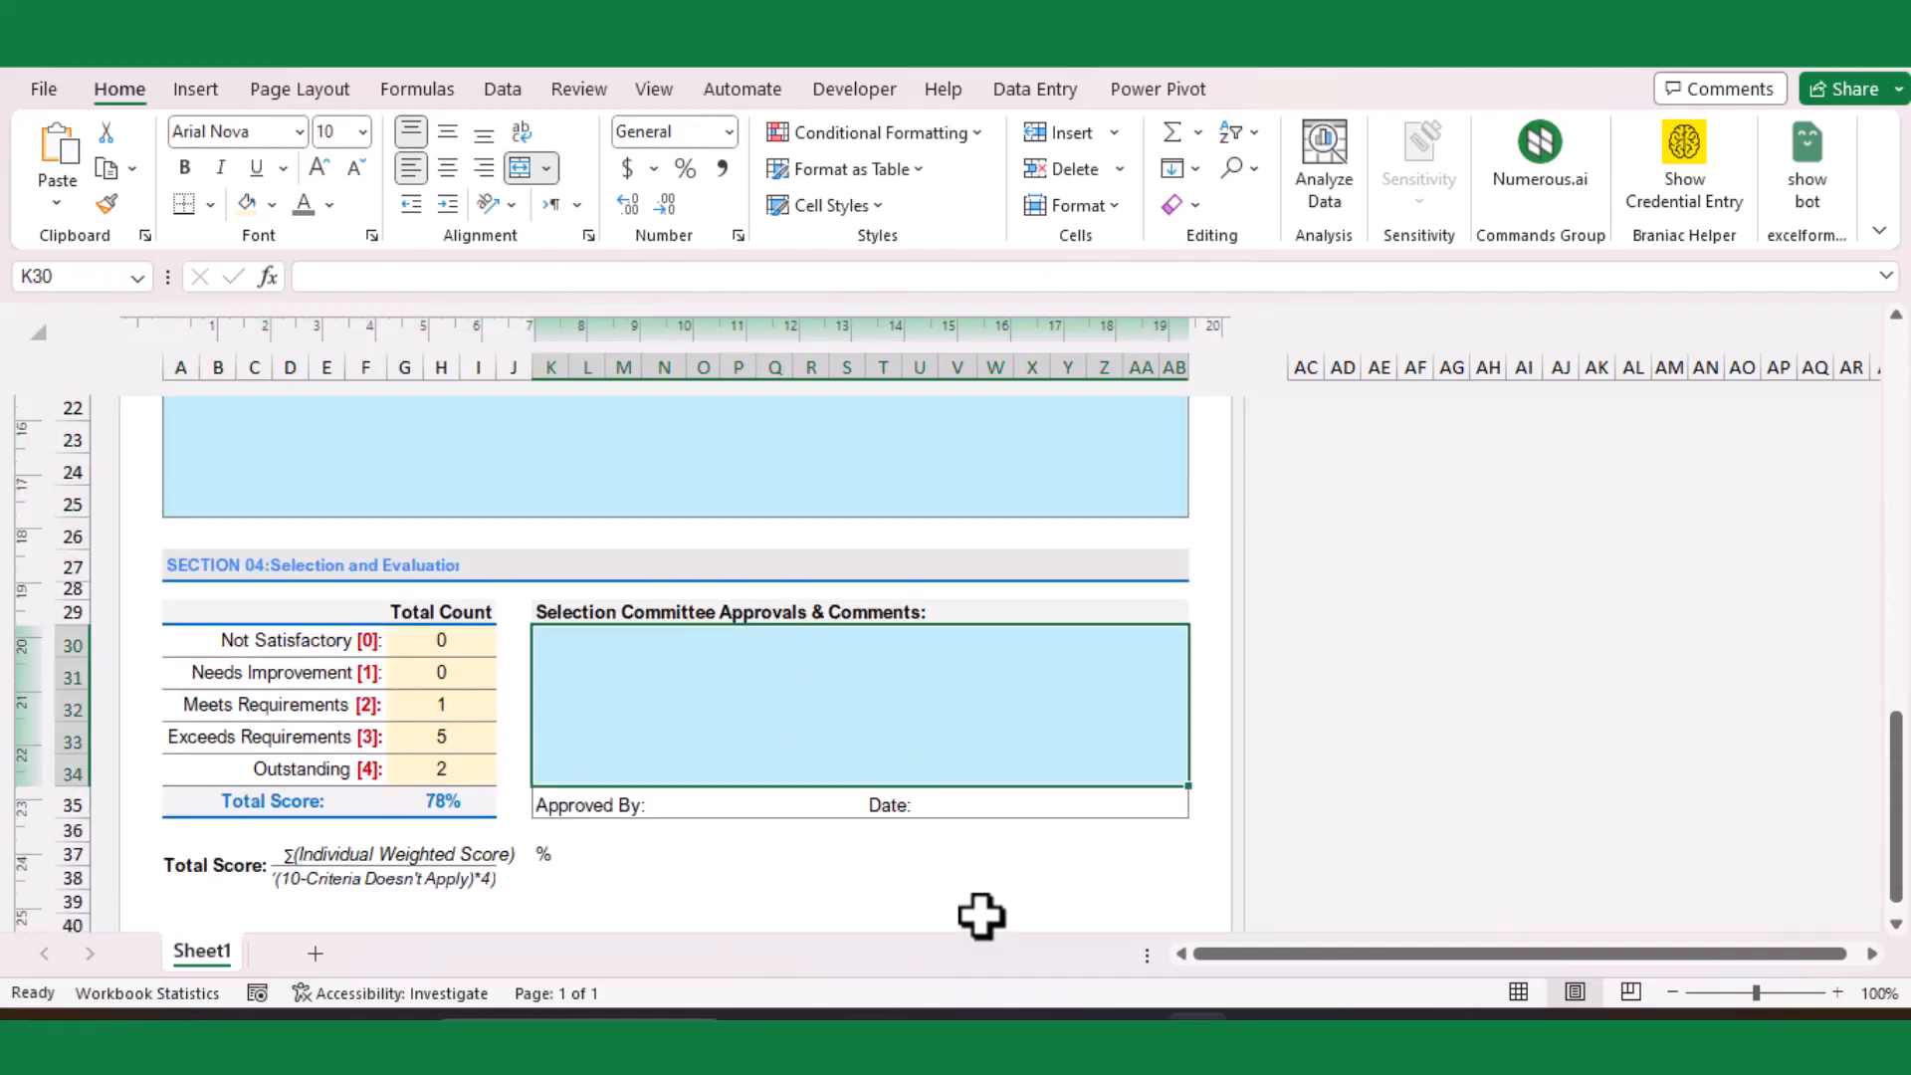
Write the committee comment: approved for required training, contact HR Dept about the coming training calendar
type("Approved for")
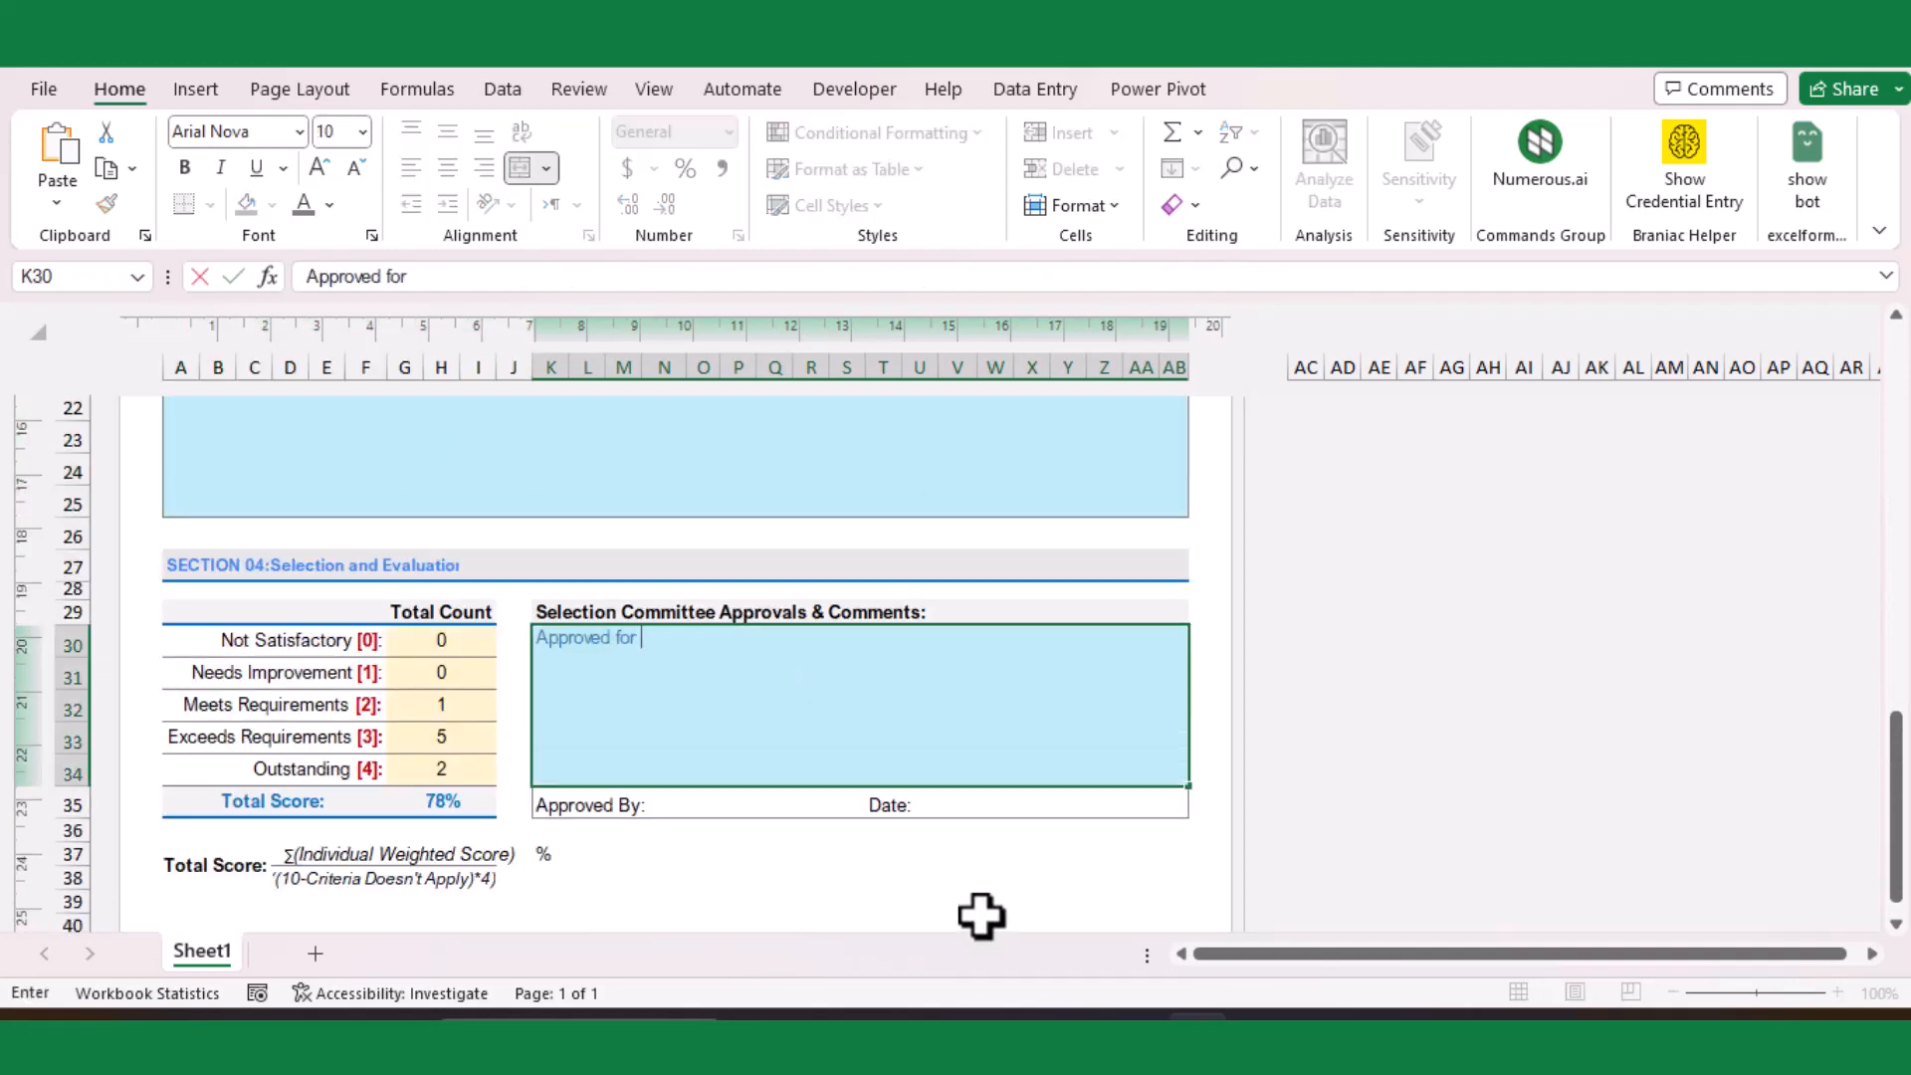
type("required training")
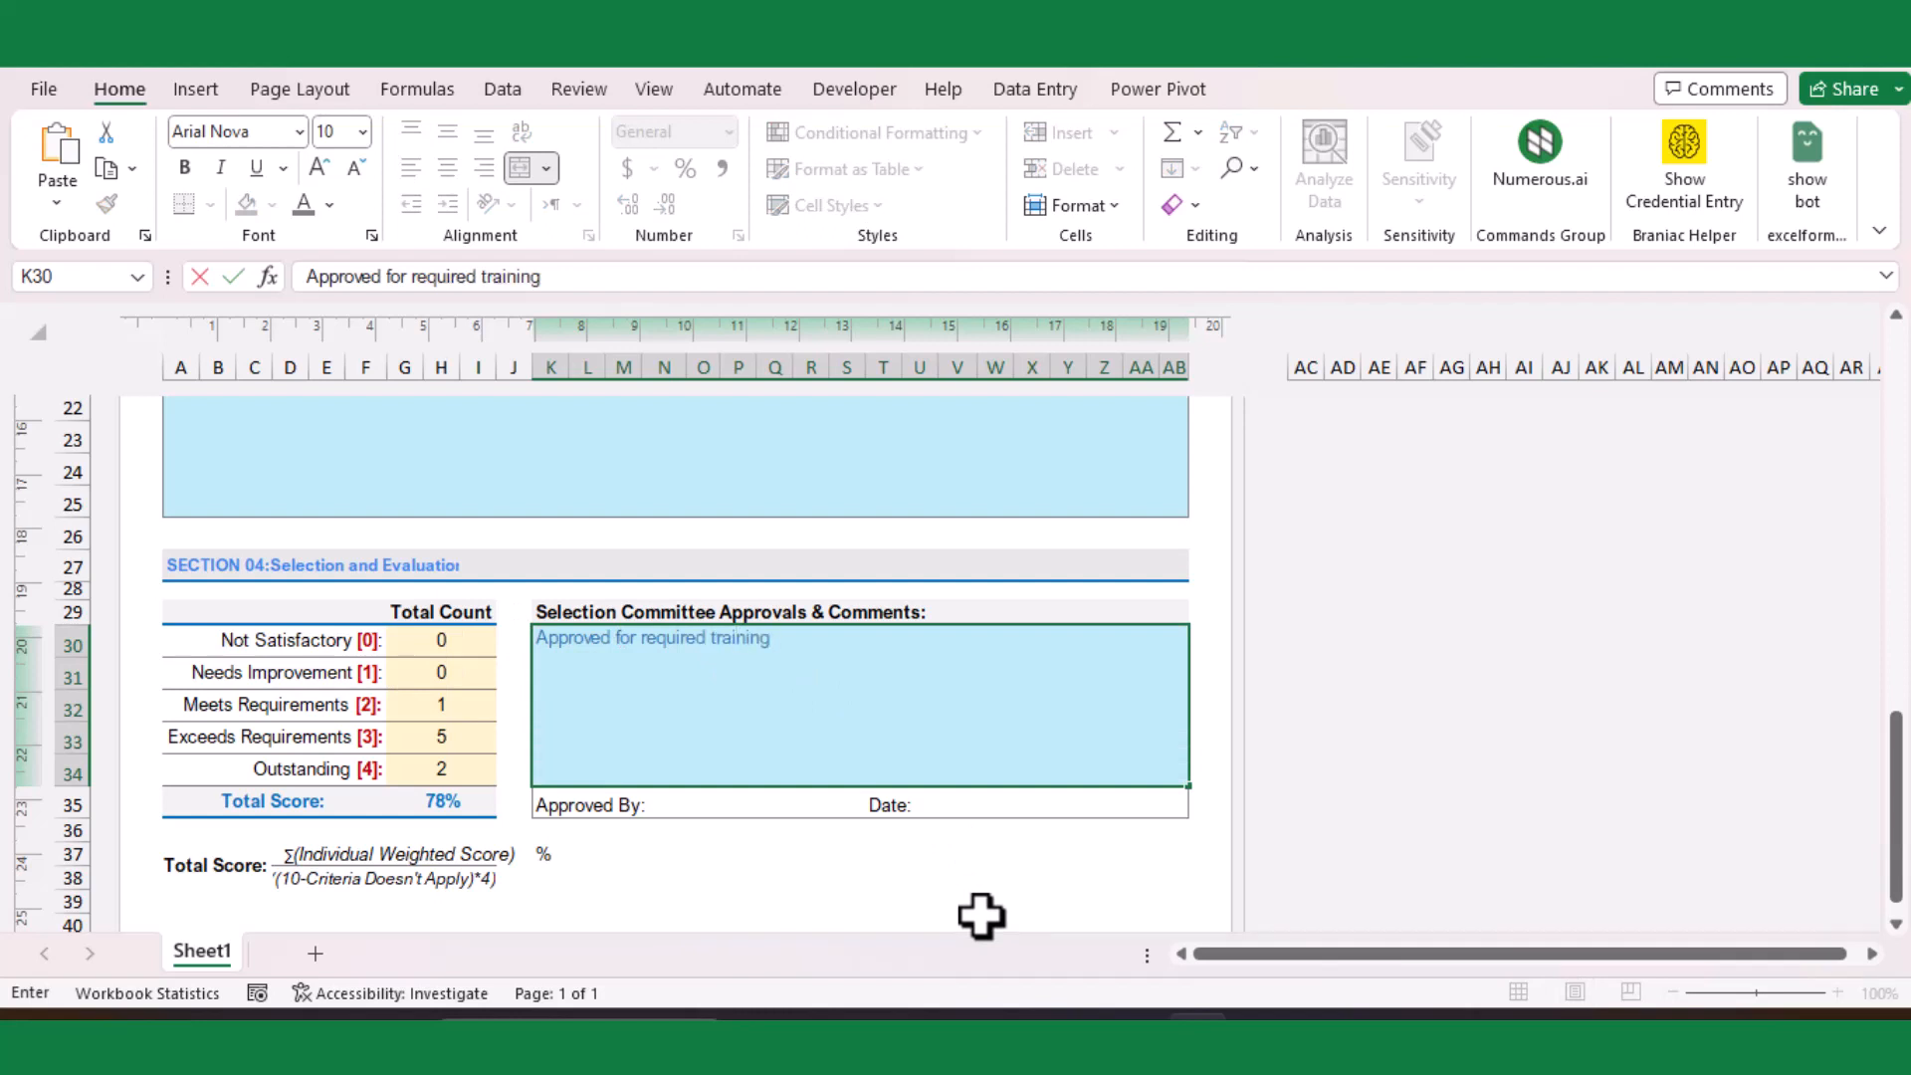
type(", contact HR Dept and include him for up")
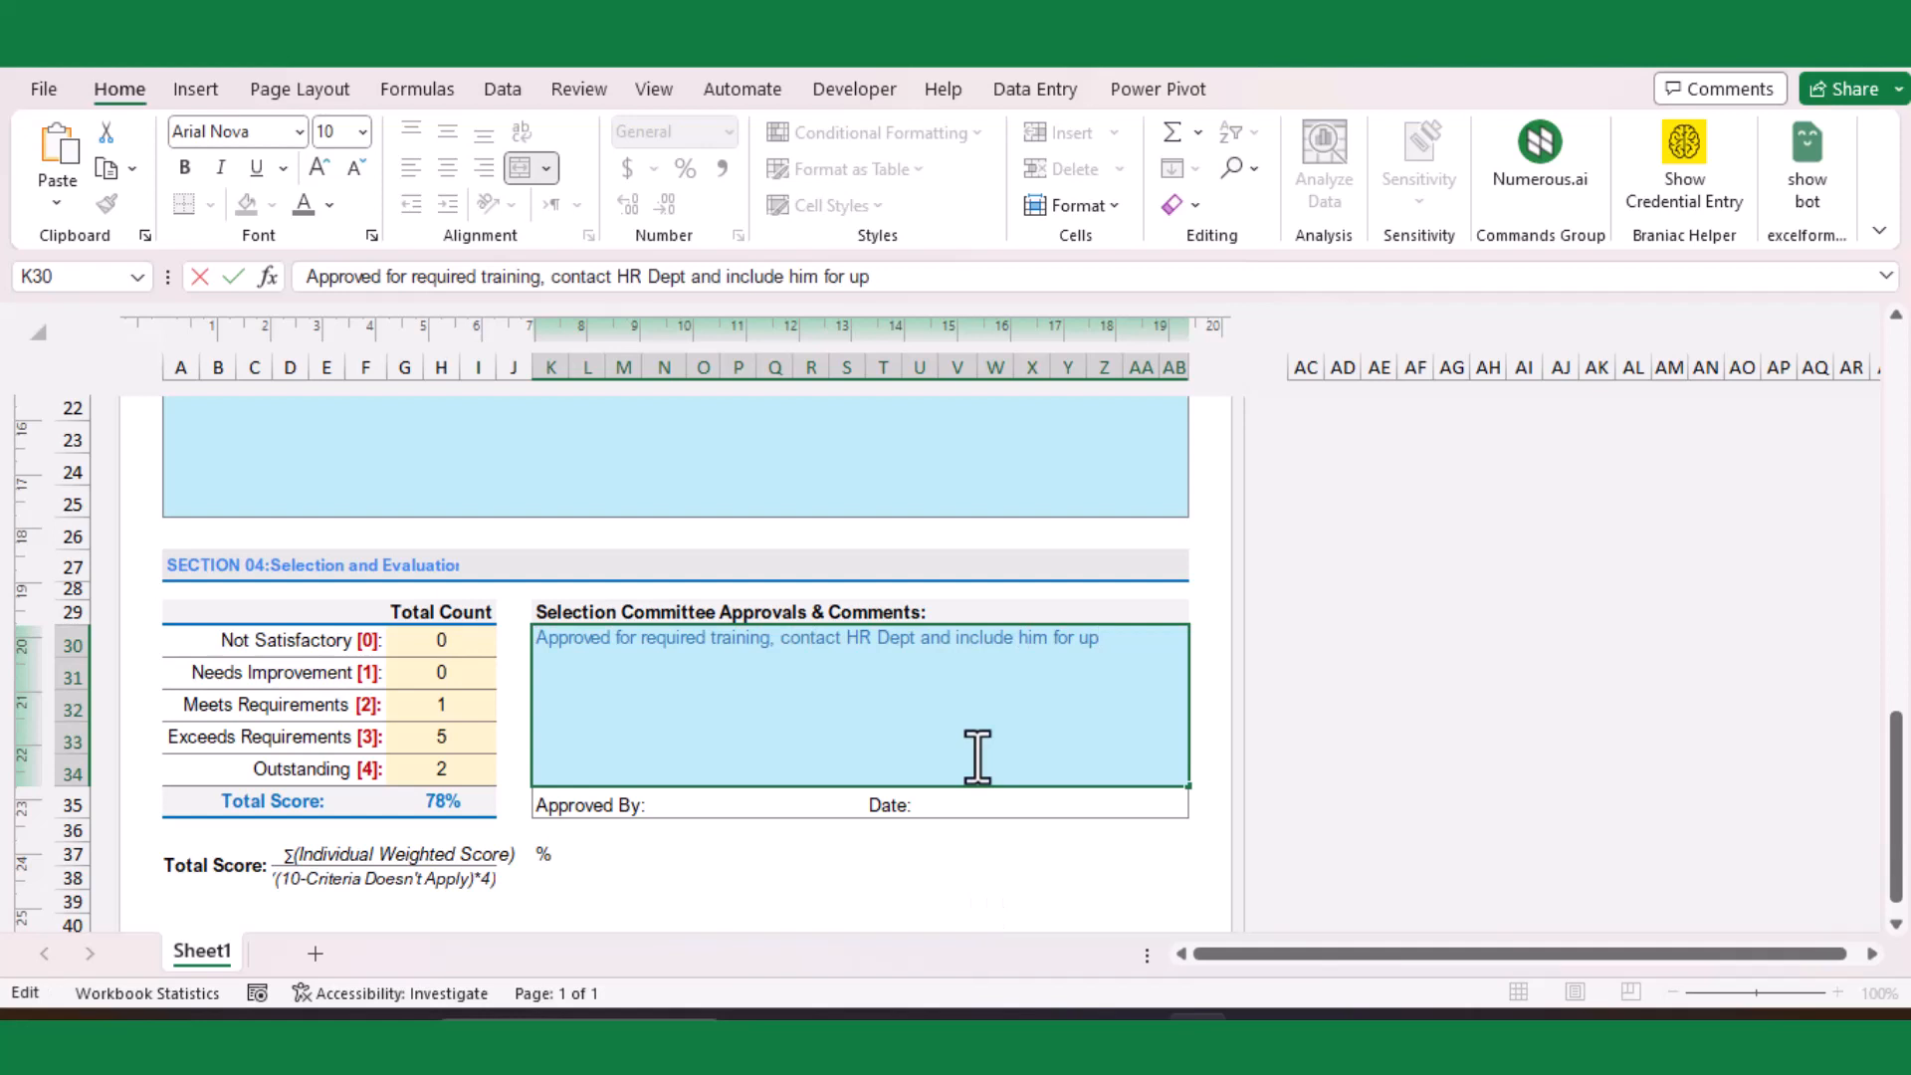
type("coming training calender")
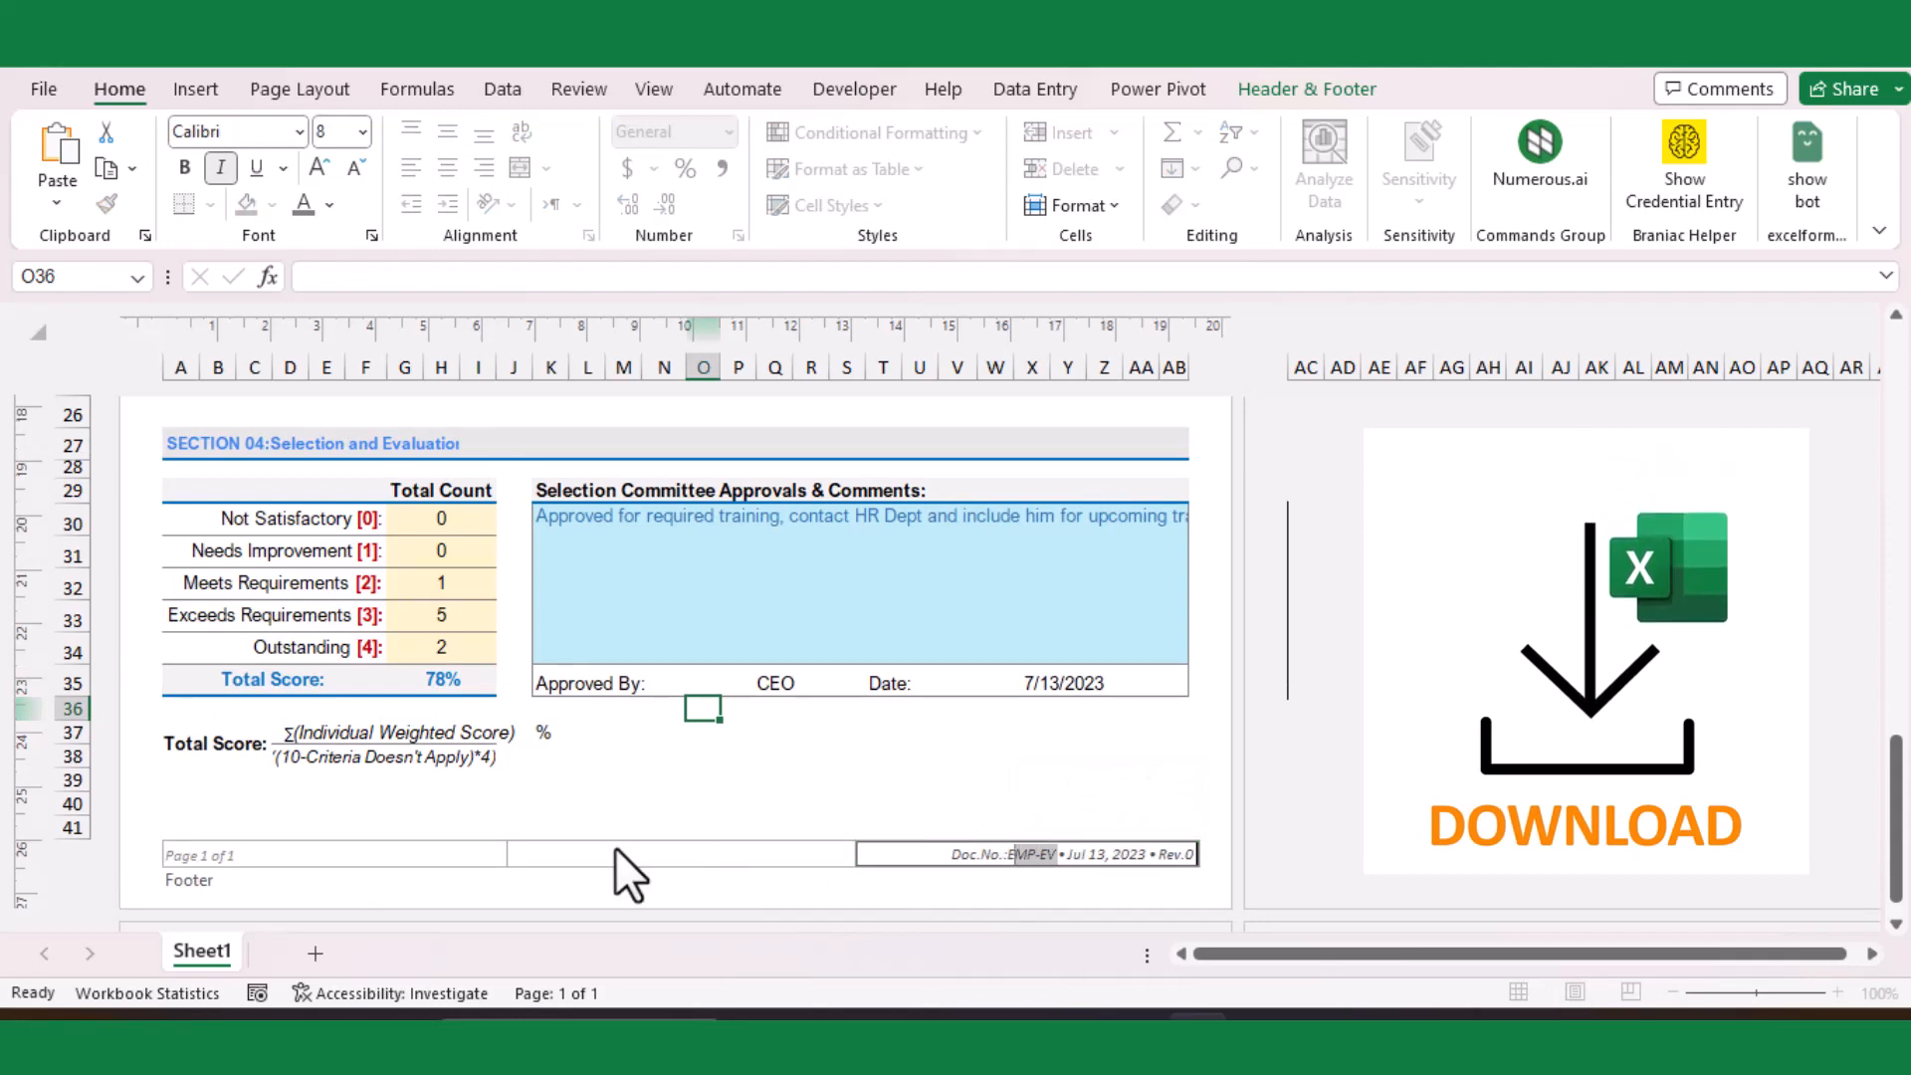
scroll("up", 3)
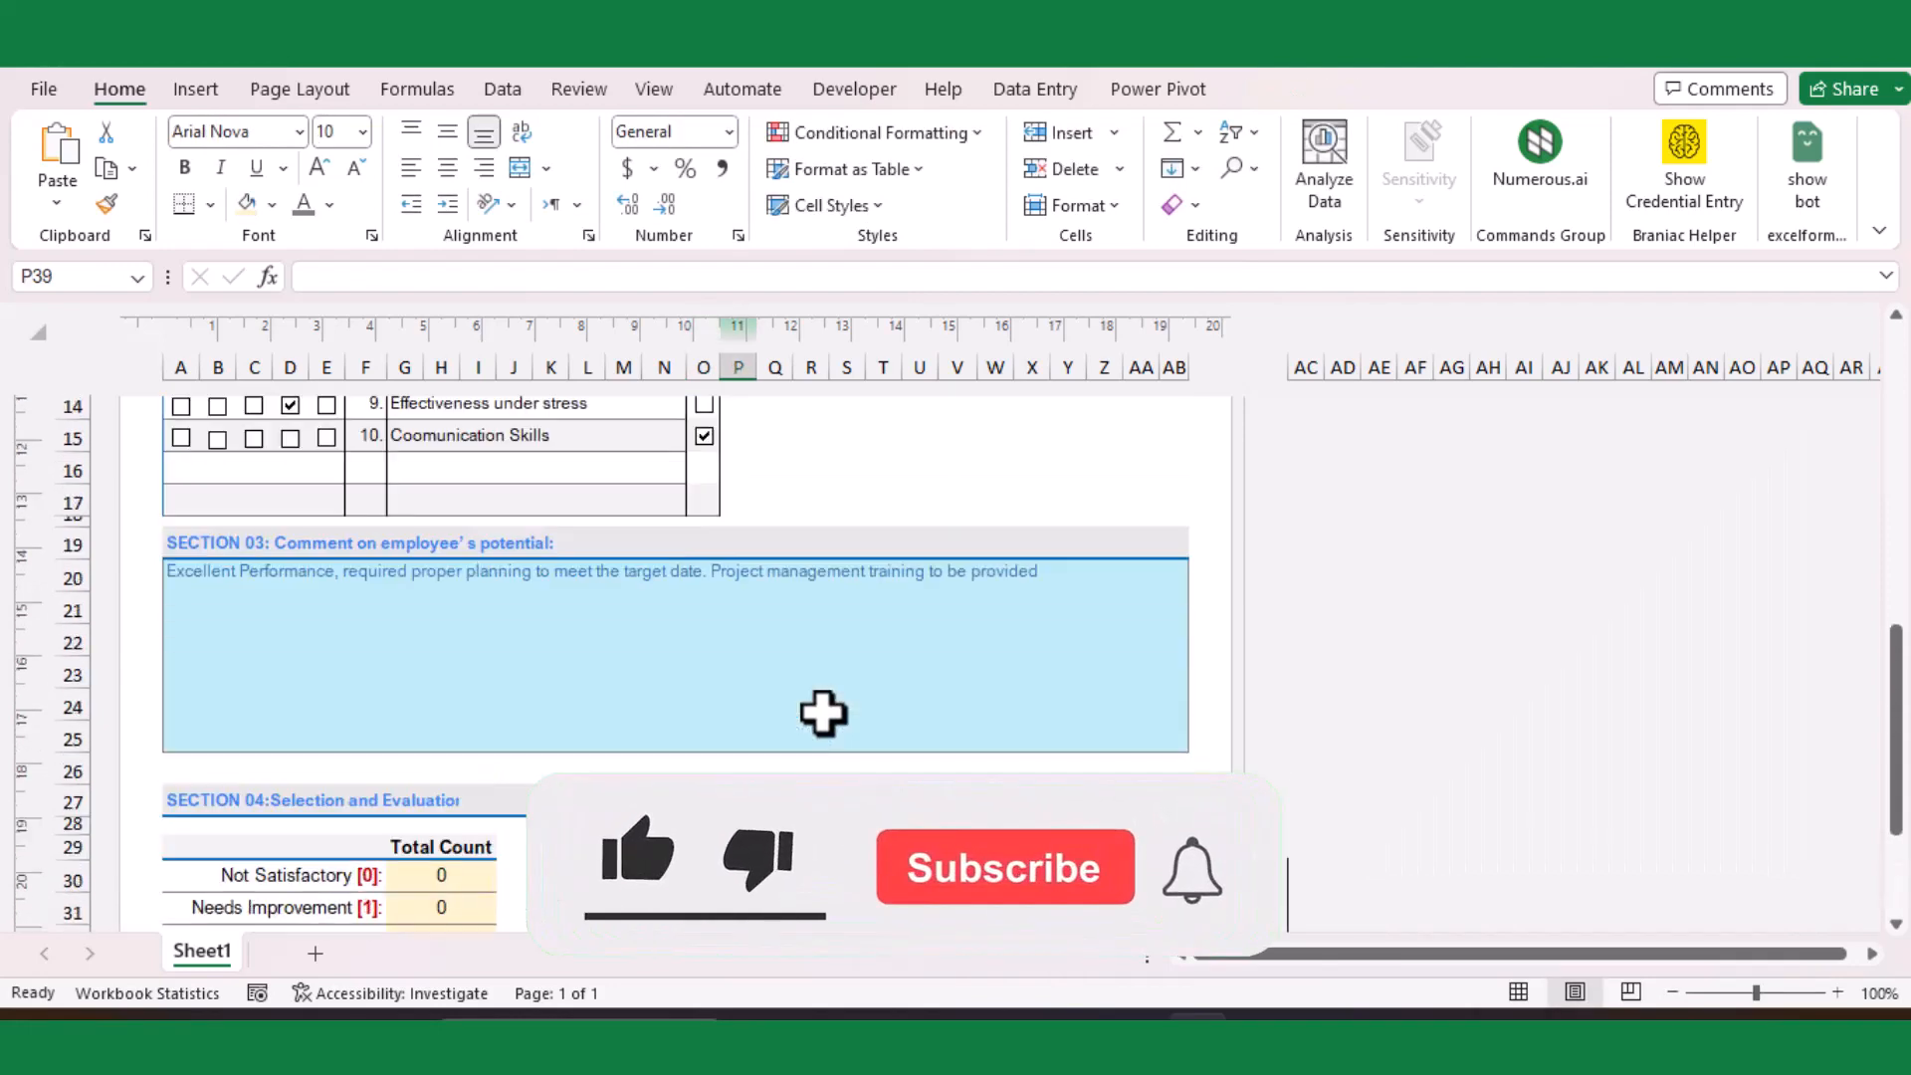
scroll("up", 3)
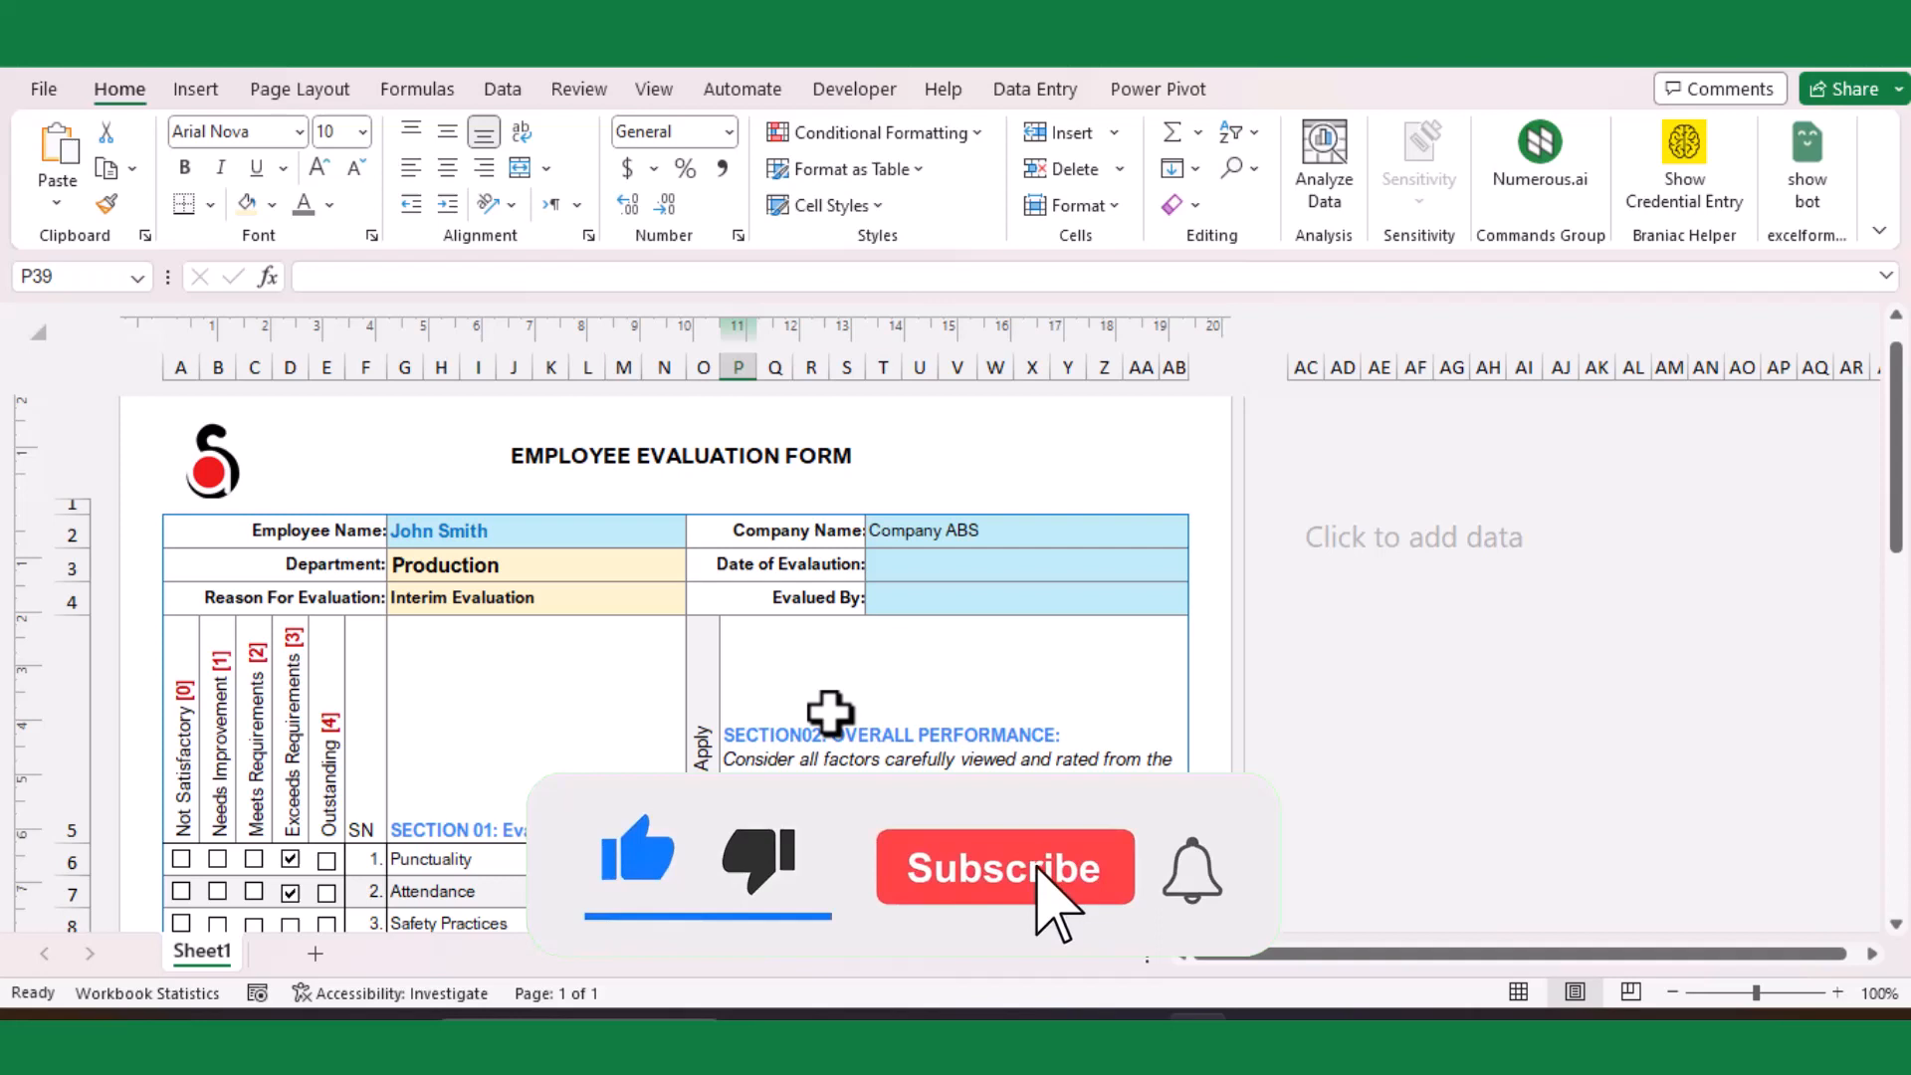
left_click(1003, 866)
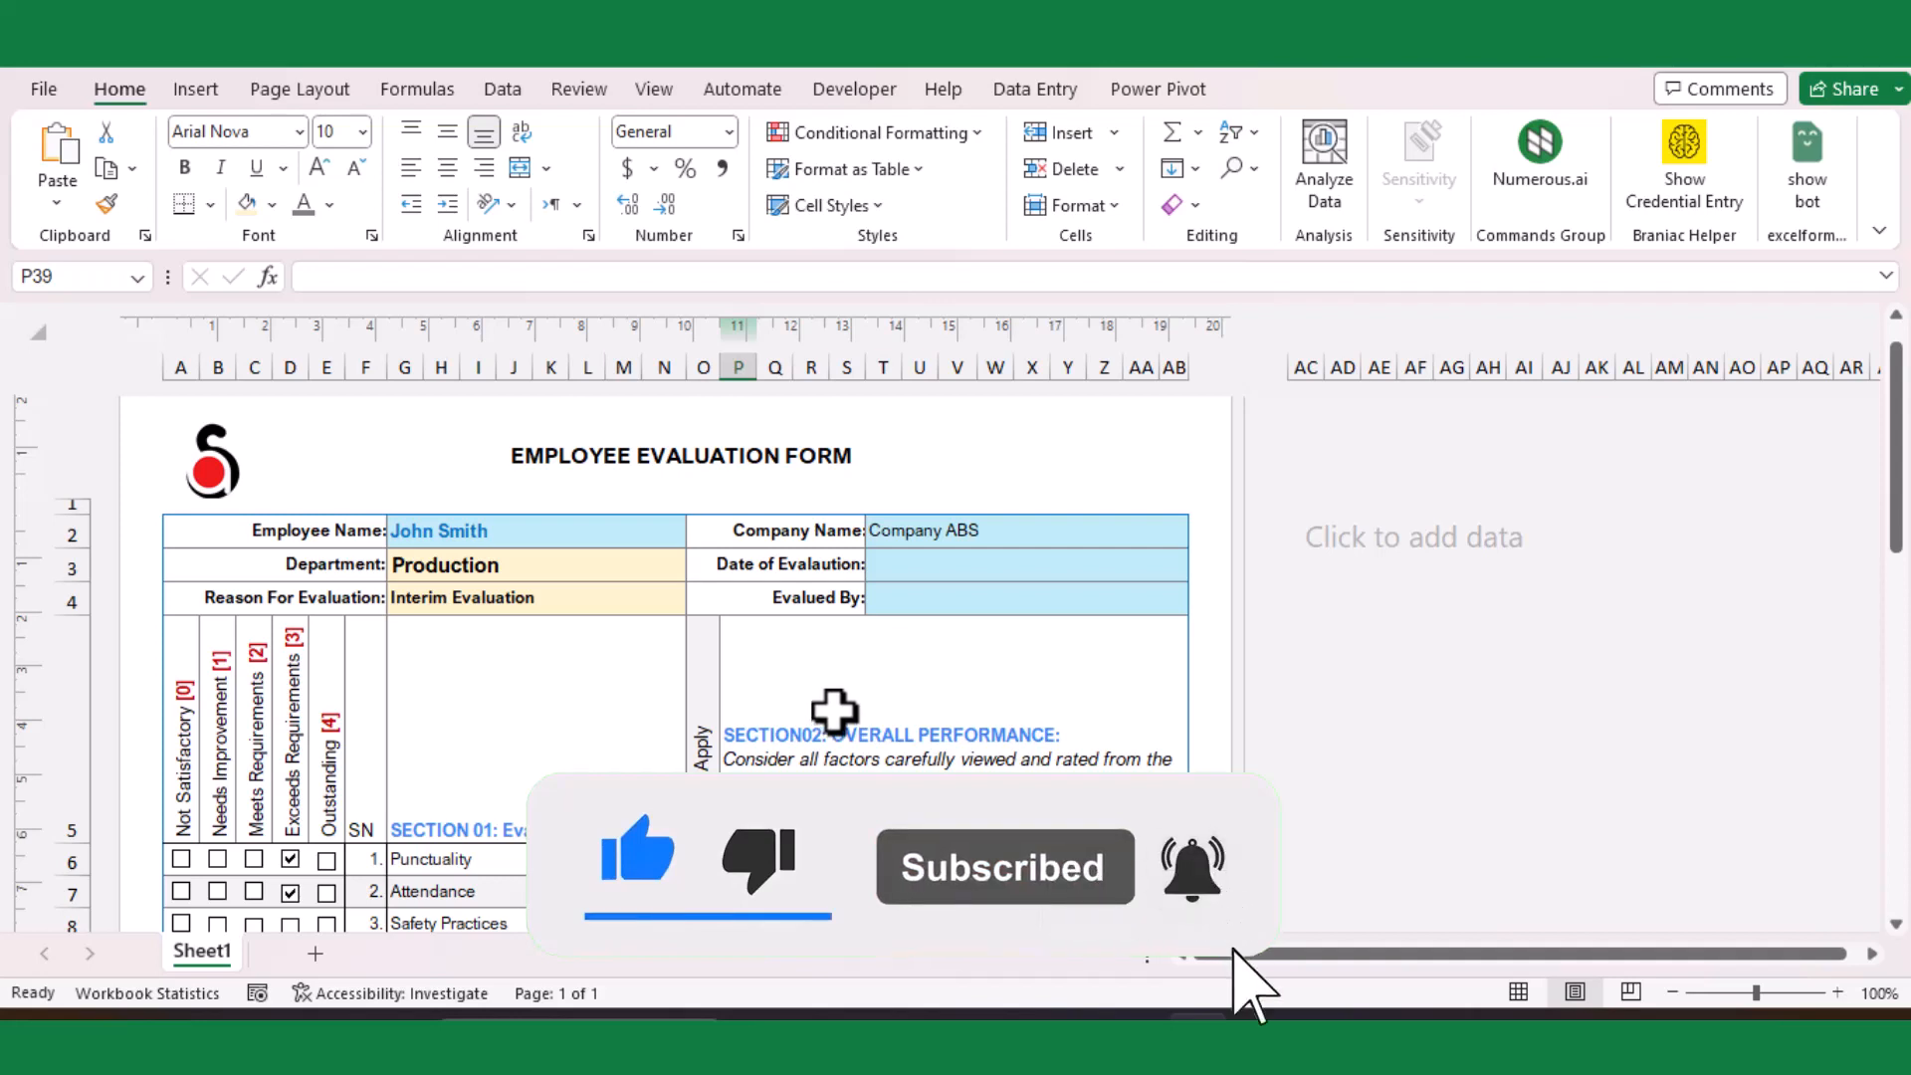